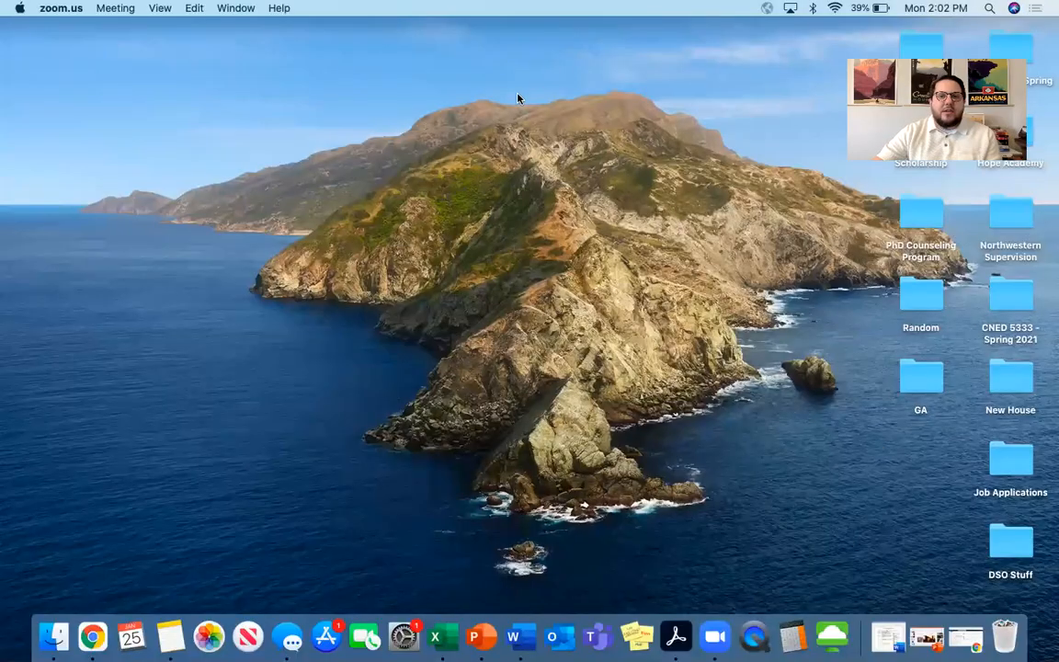
mouse_move(92, 636)
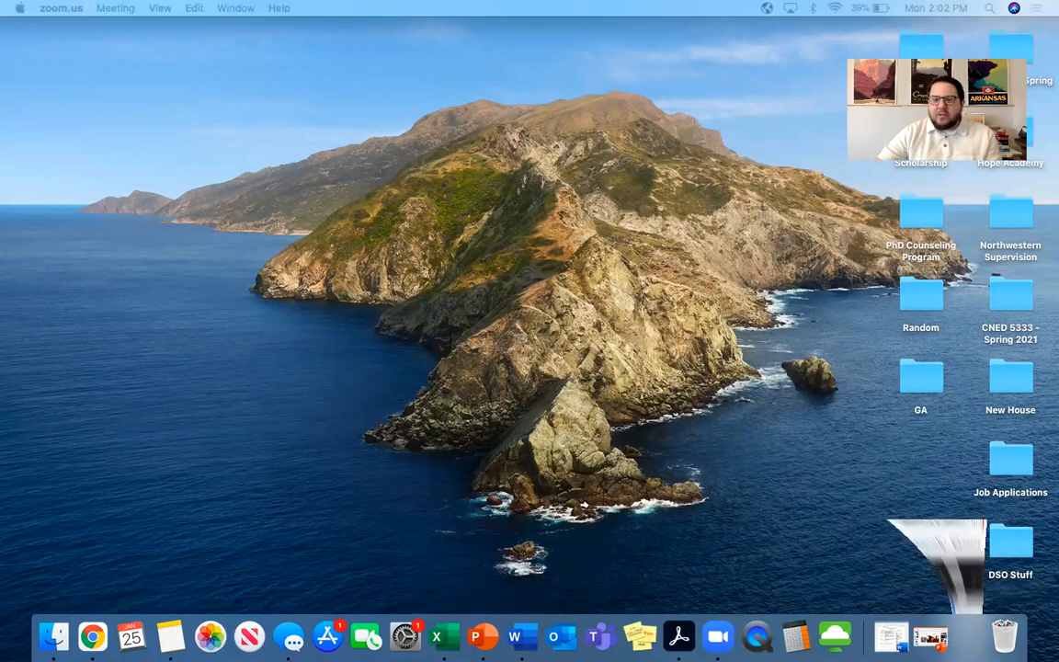
Bring Chrome to the front and open a new blank tab
left_click(95, 636)
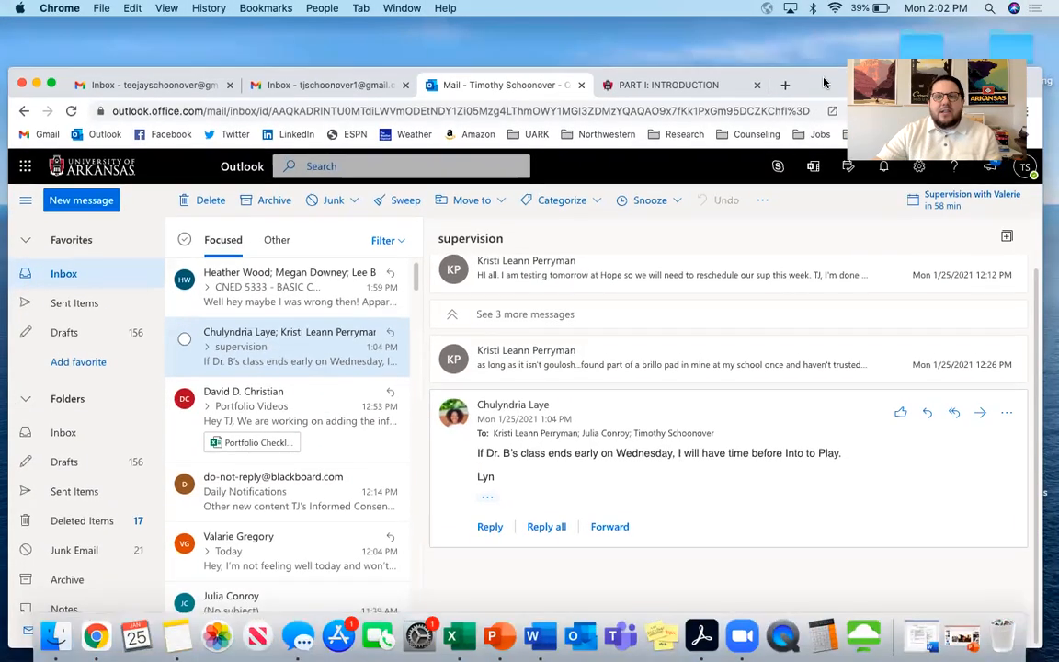
left_click(786, 85)
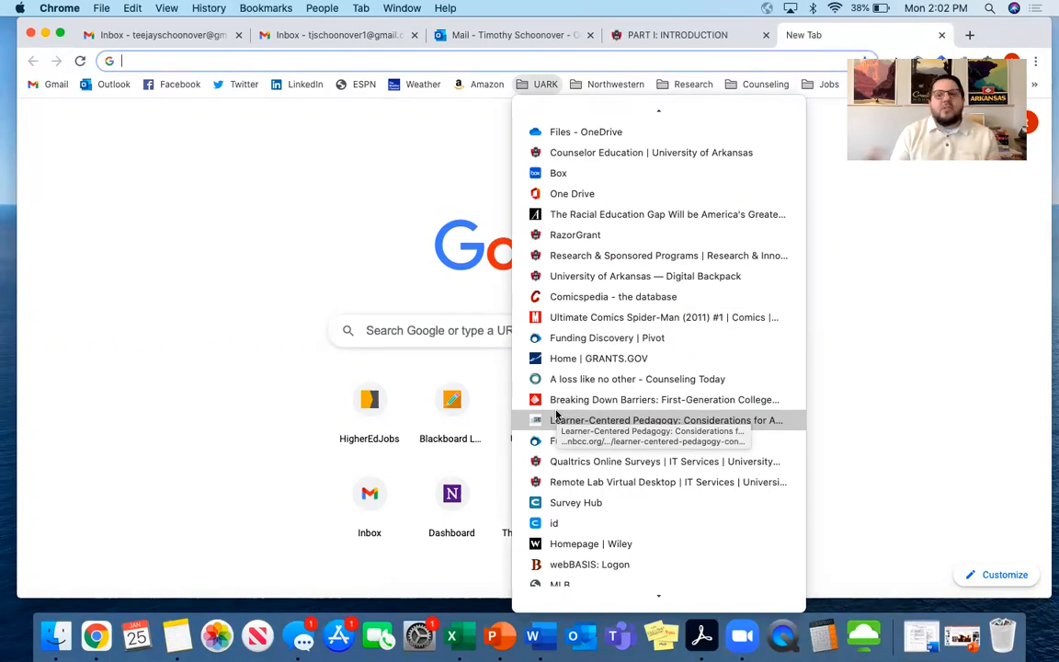
Open Via from the UARK bookmarks, then sign out from the account menu
scroll("down", 3)
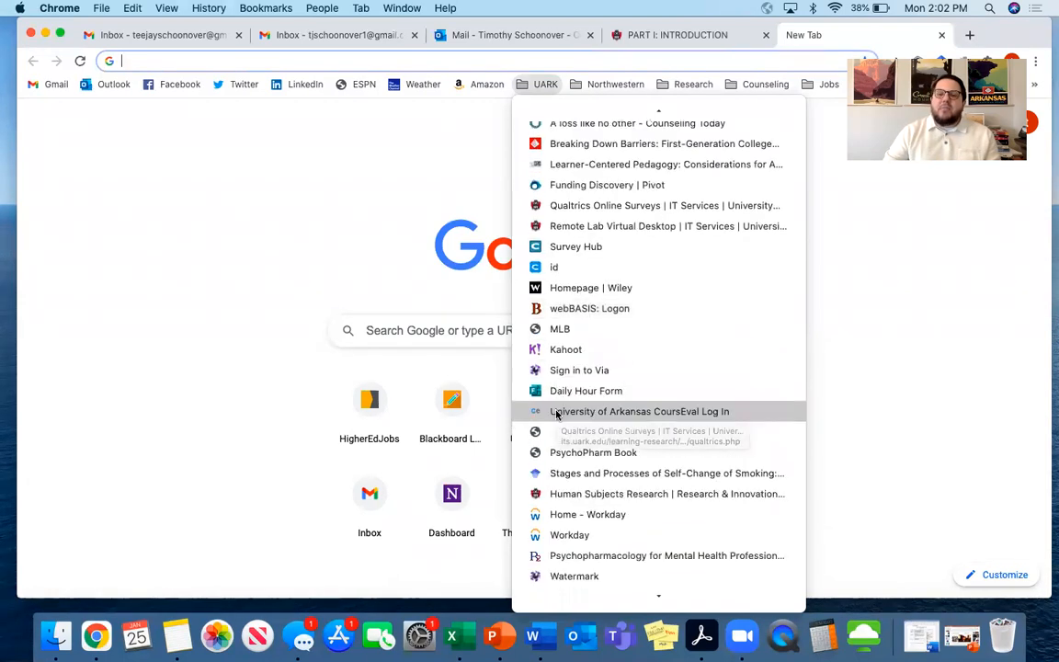
mouse_move(579, 370)
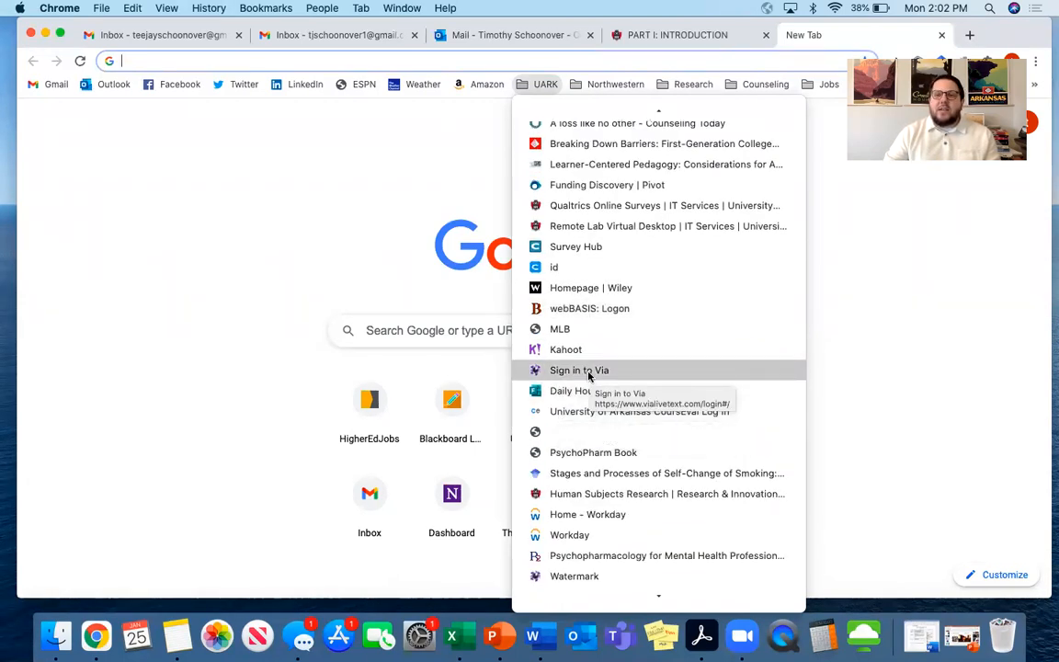
left_click(579, 369)
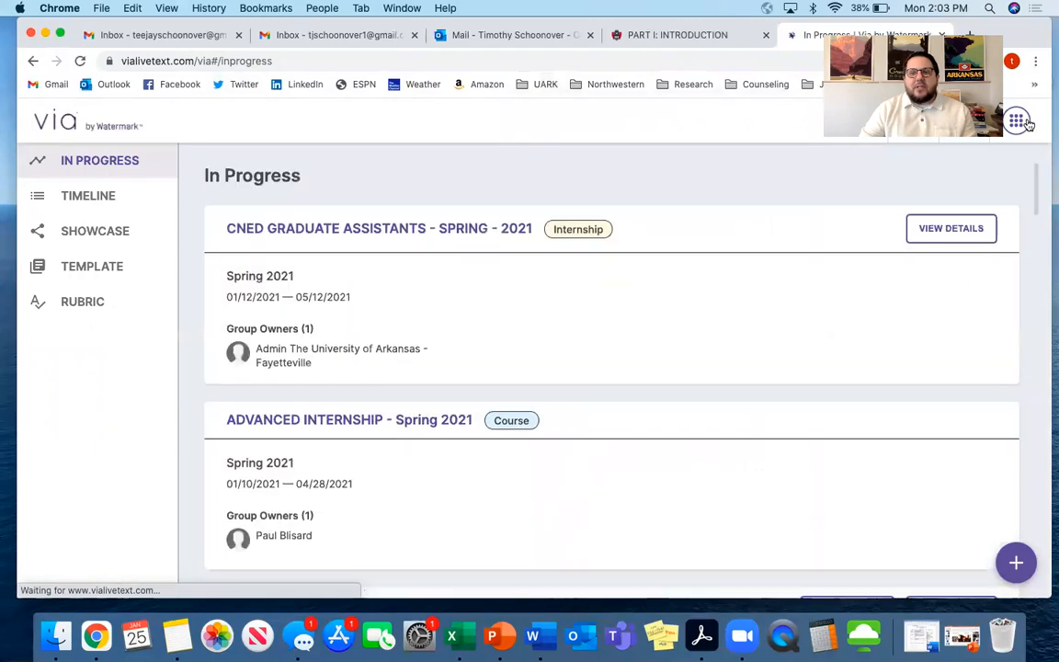
left_click(1016, 121)
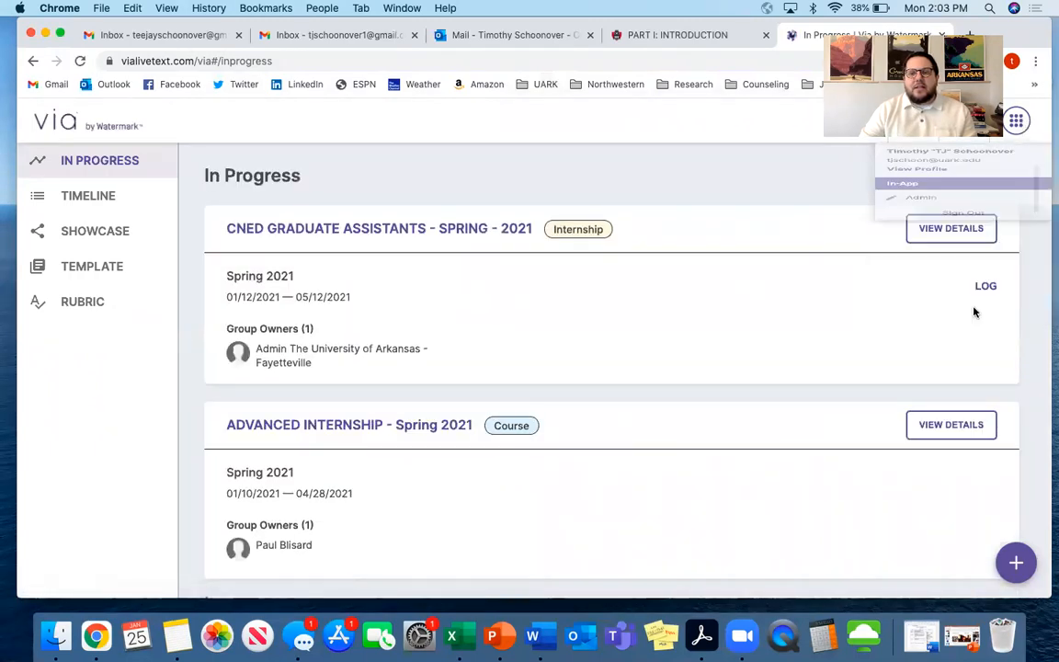
left_click(963, 213)
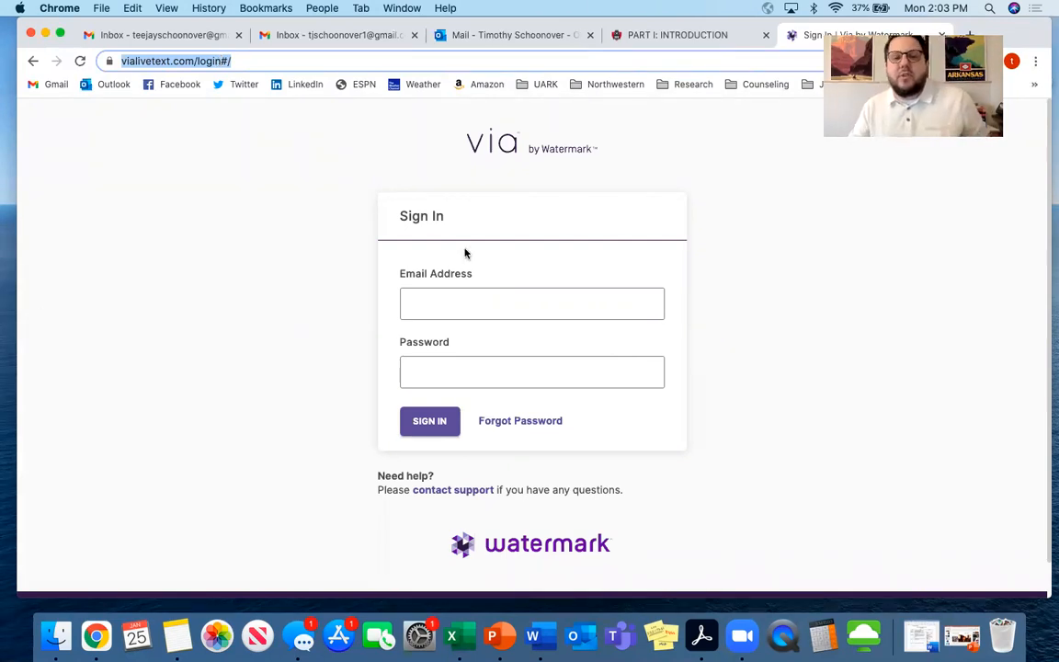
Sign in to Via with the saved university email and password
left_click(531, 303)
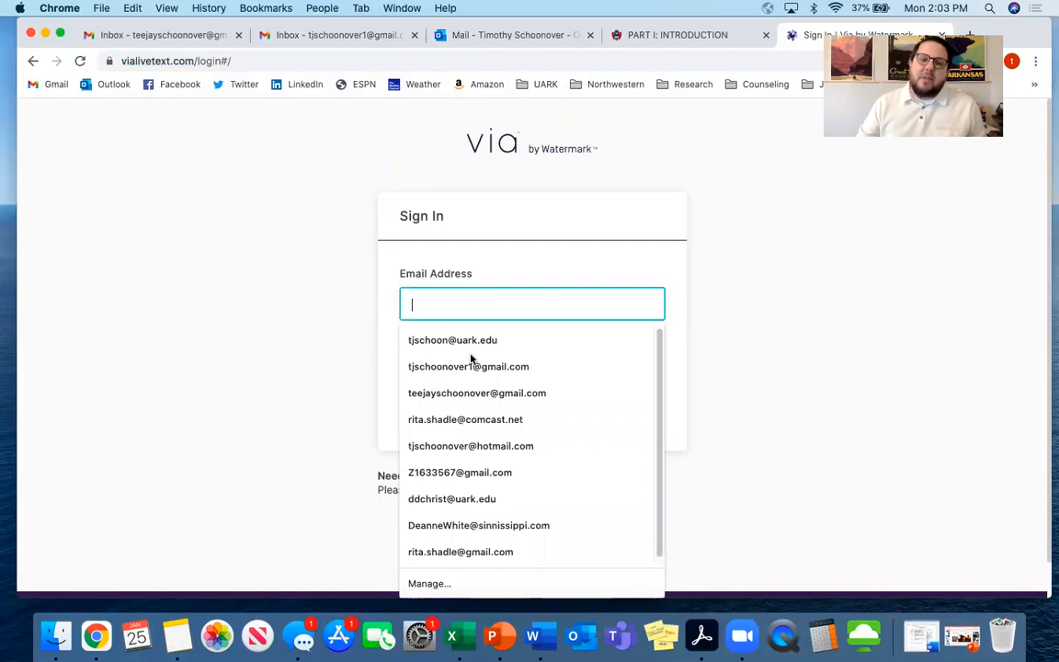
left_click(452, 339)
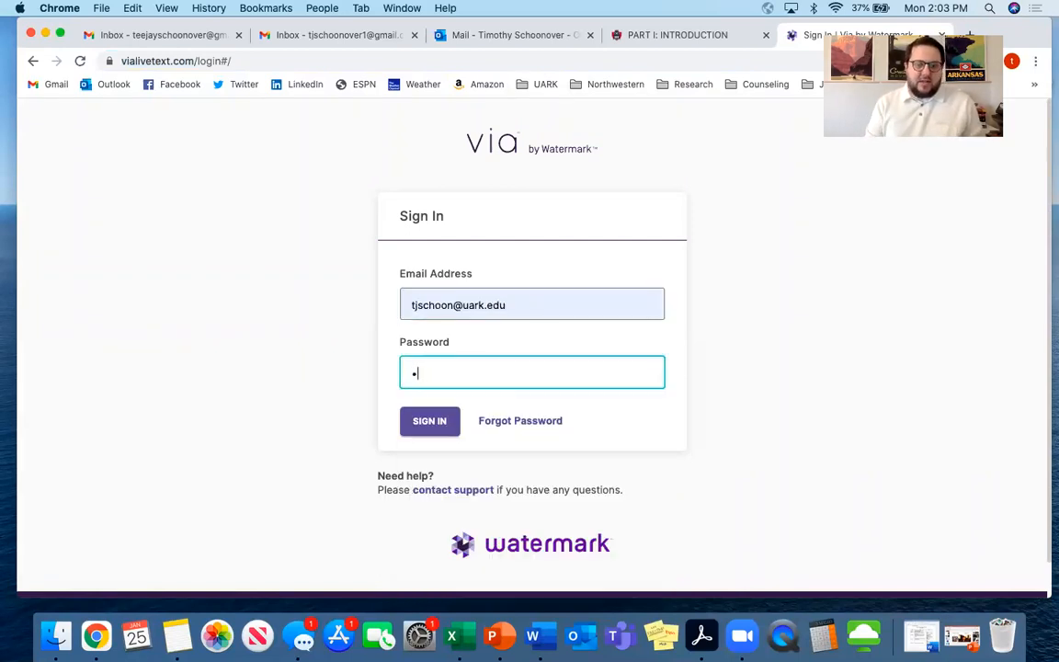
type("password")
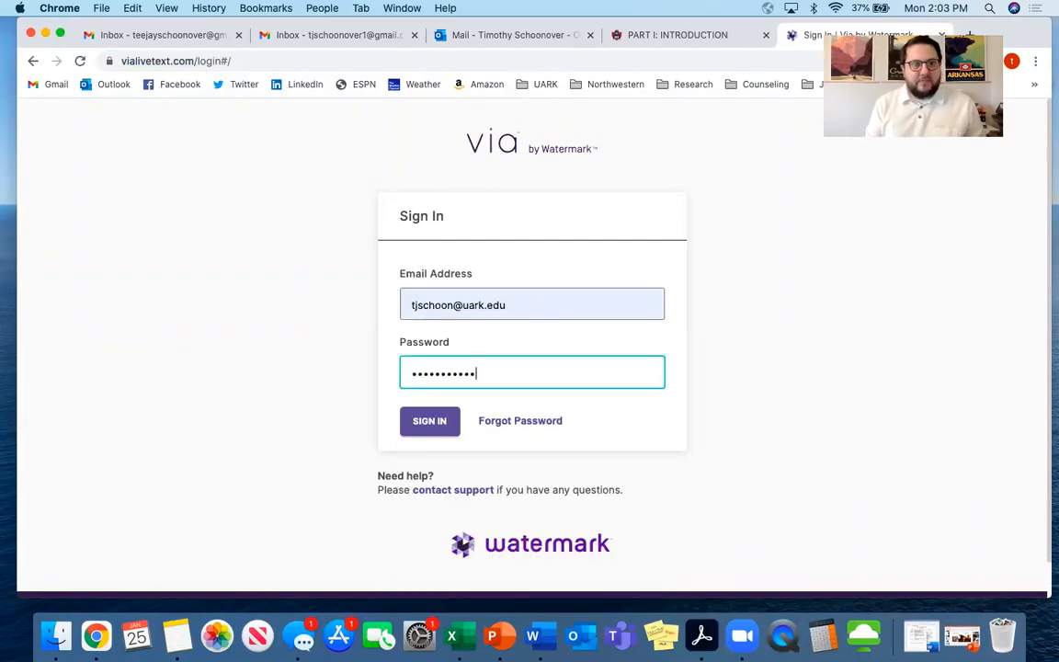
left_click(430, 420)
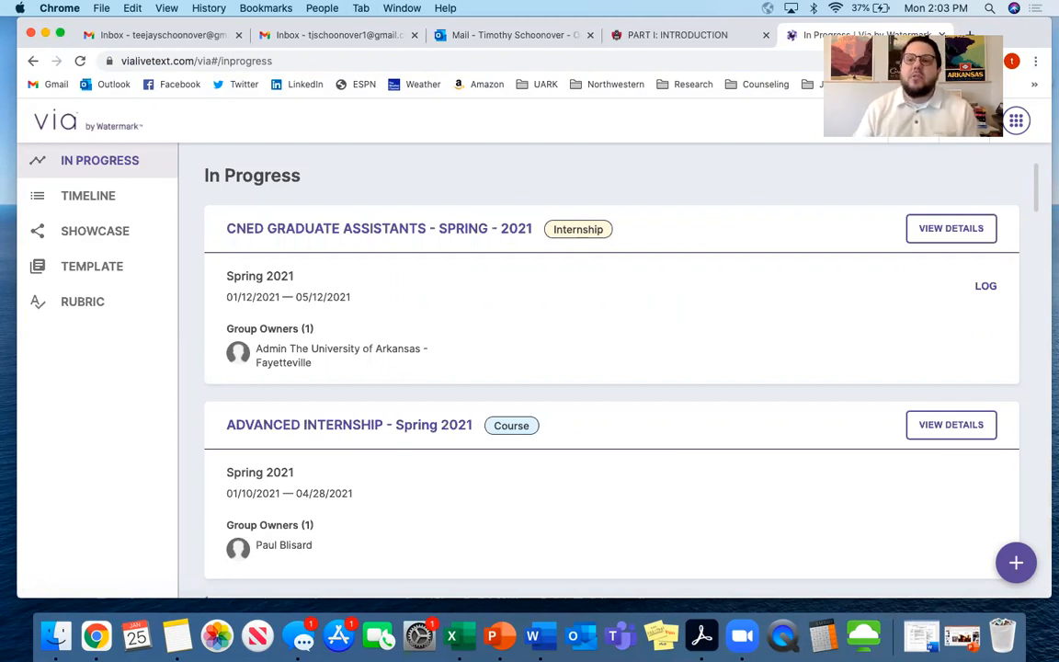
mouse_move(96, 635)
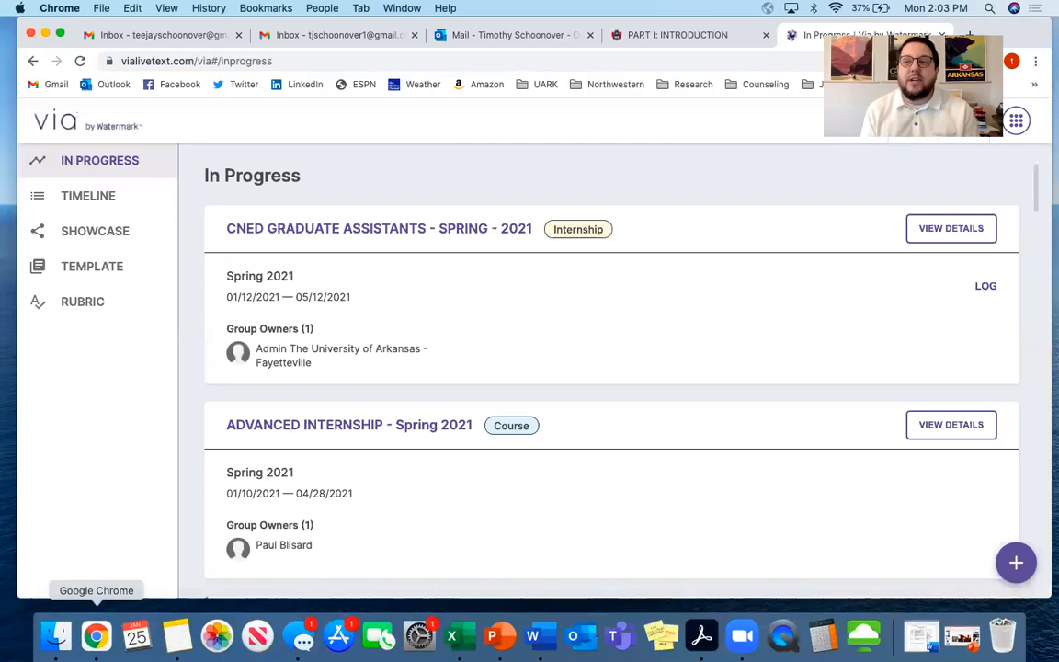
mouse_move(143, 346)
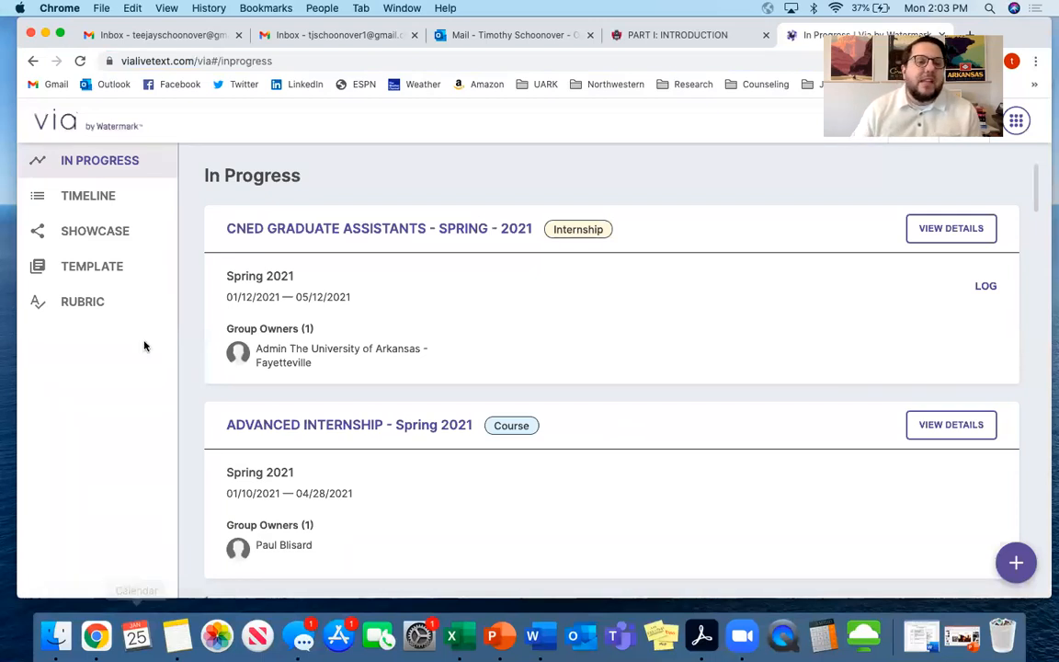
mouse_move(95, 231)
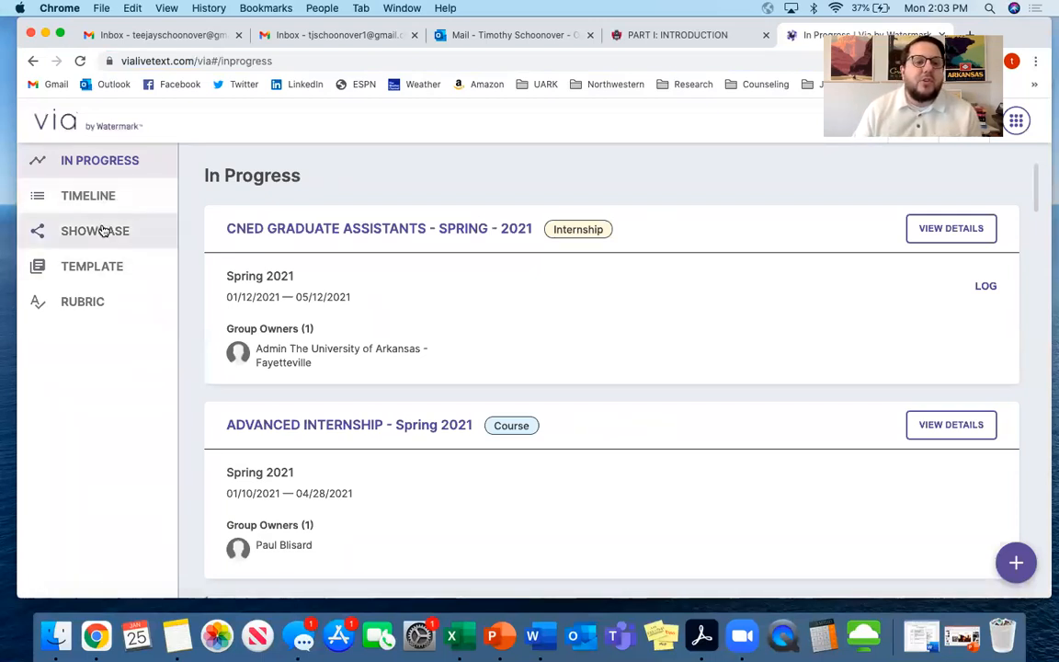
Go to the Showcase list from the left sidebar
left_click(95, 230)
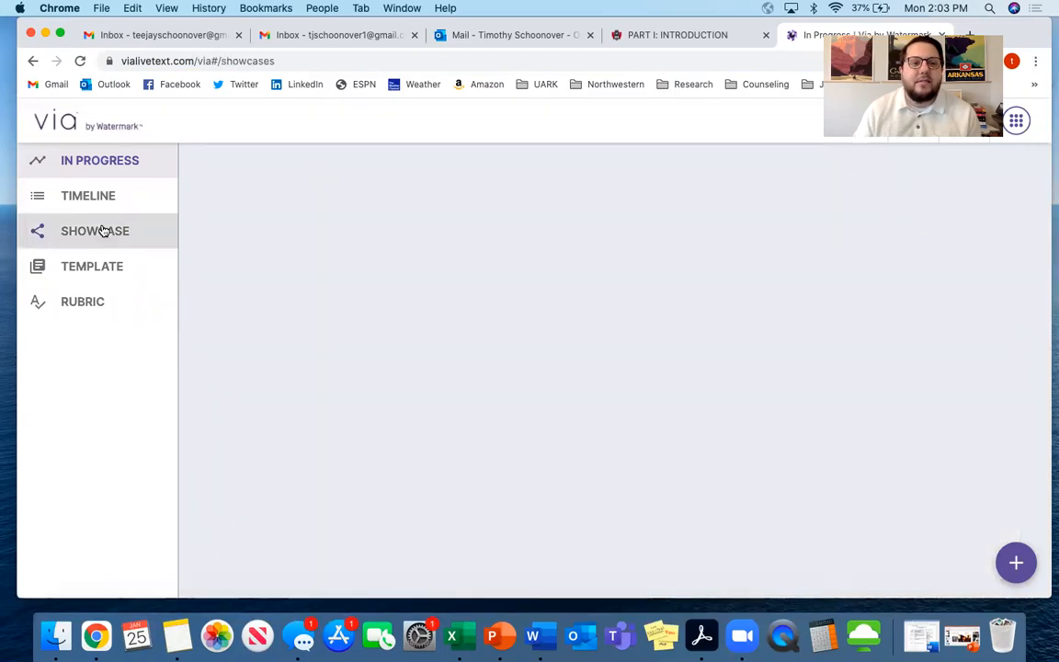
left_click(94, 231)
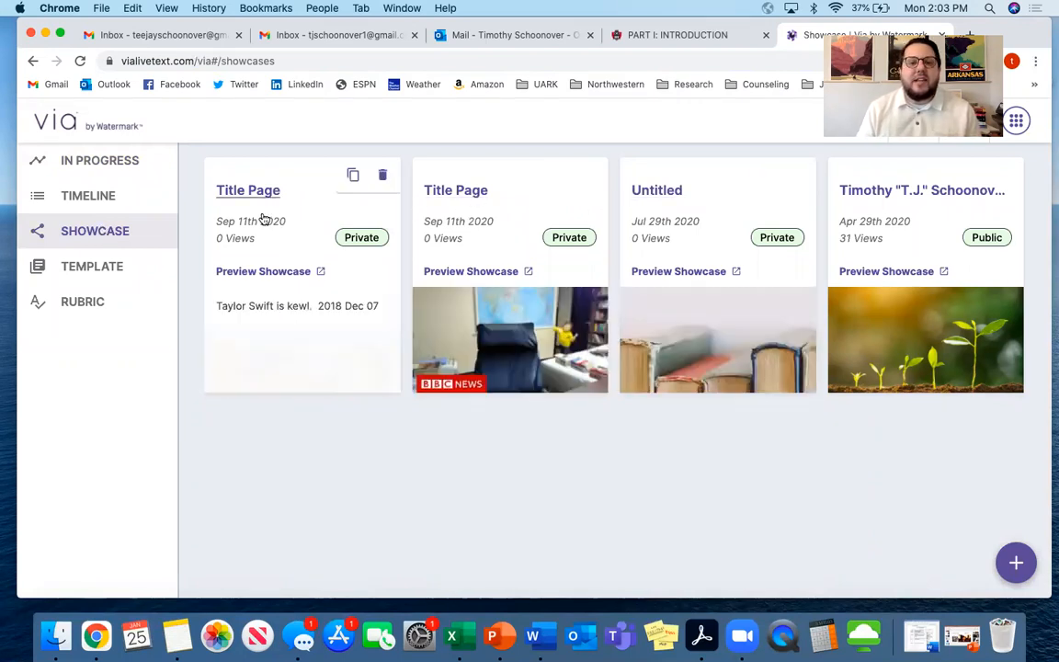
mouse_move(342, 351)
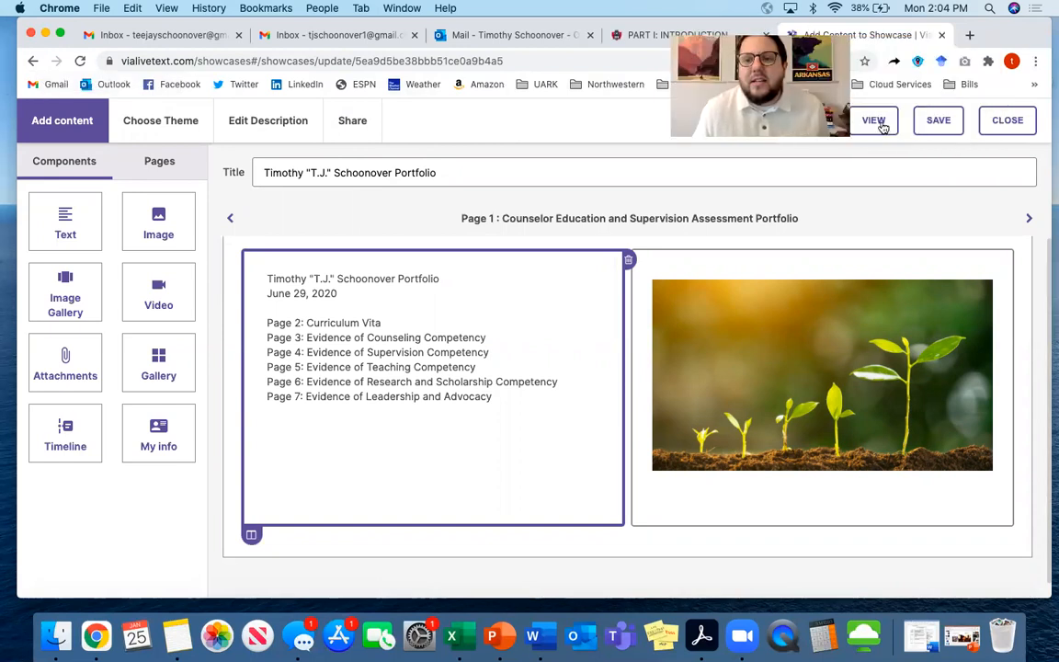
Preview the portfolio and page through the Curriculum Vita and counseling evidence pages
left_click(874, 120)
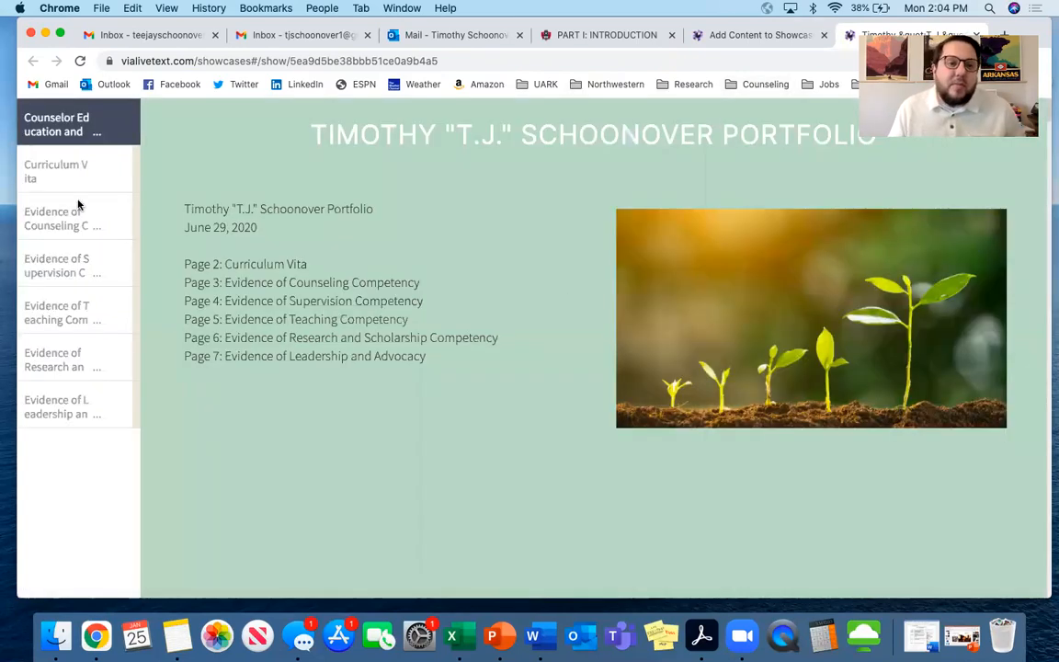
mouse_move(83, 186)
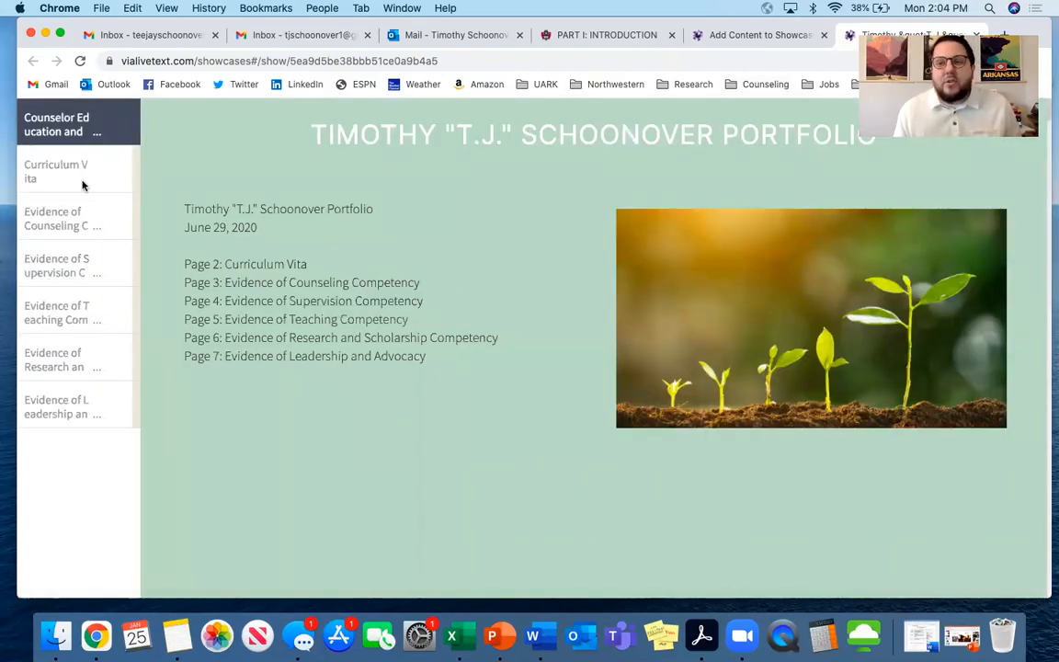
mouse_move(180, 161)
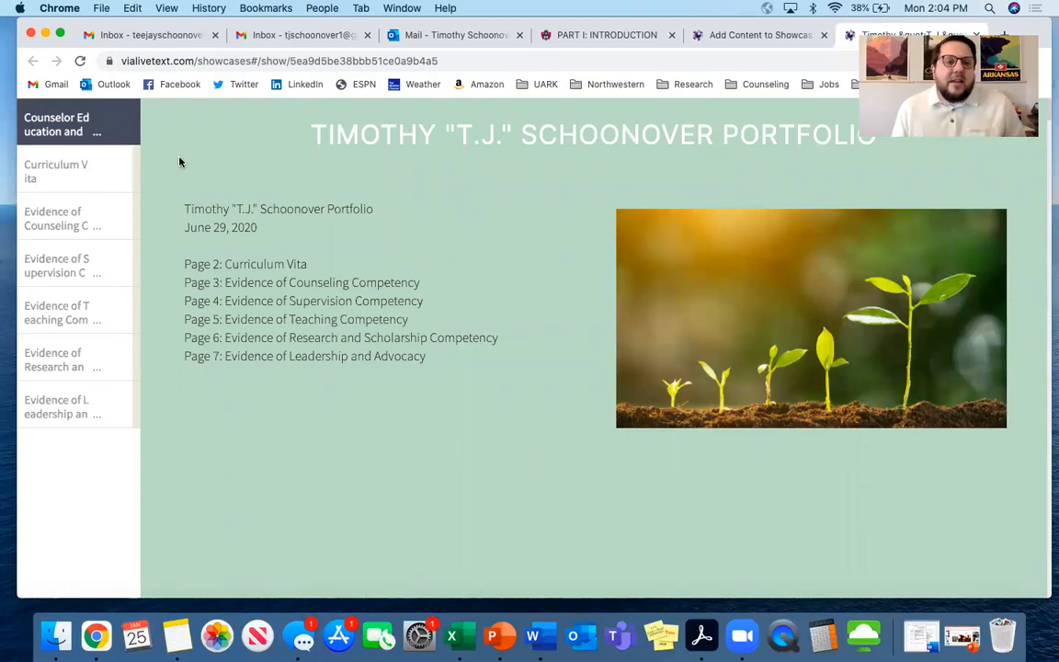
mouse_move(42, 191)
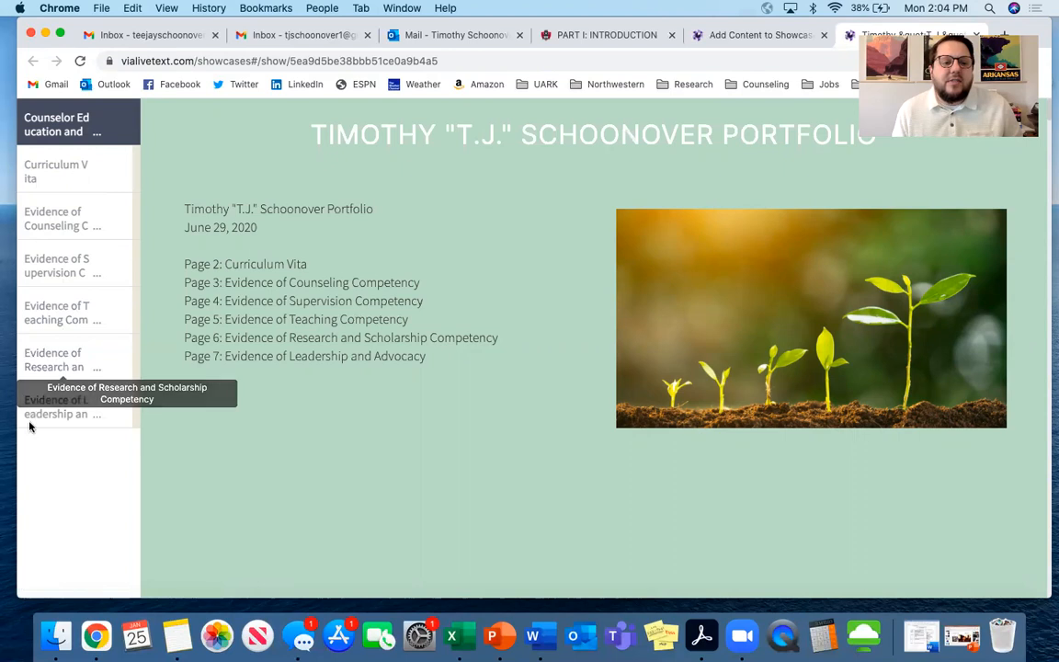
left_click(55, 171)
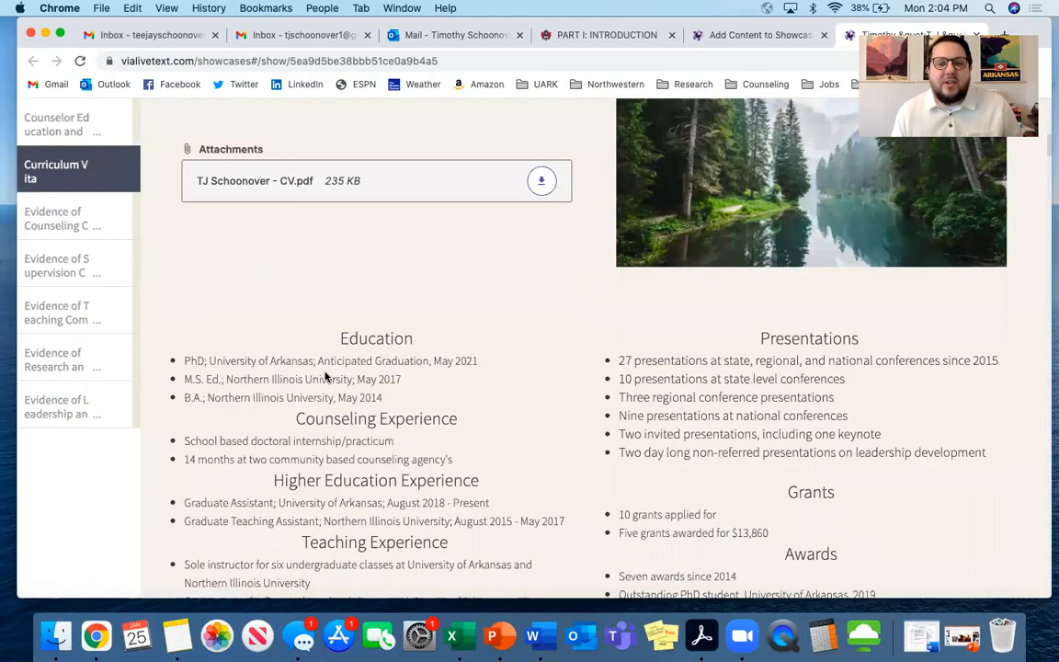
scroll("down", 3)
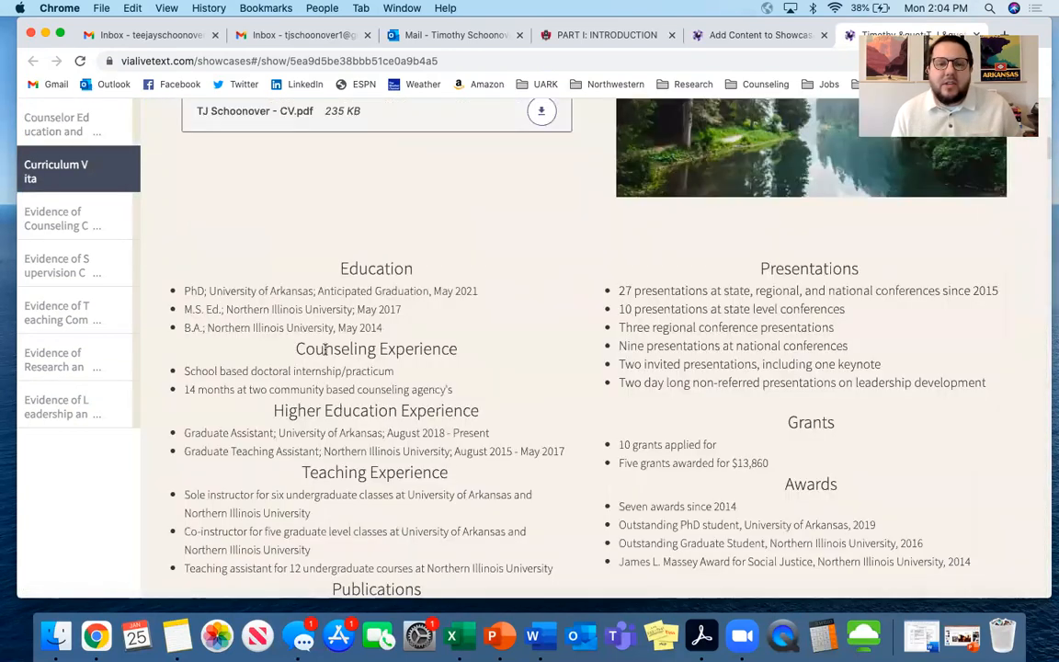
scroll("down", 3)
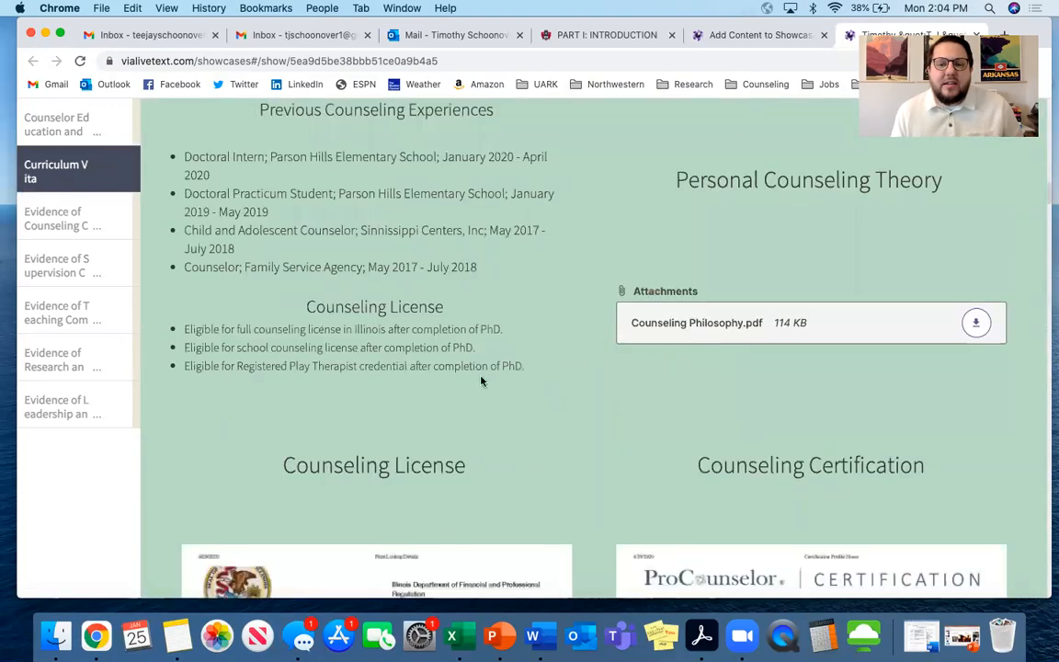
left_click(61, 218)
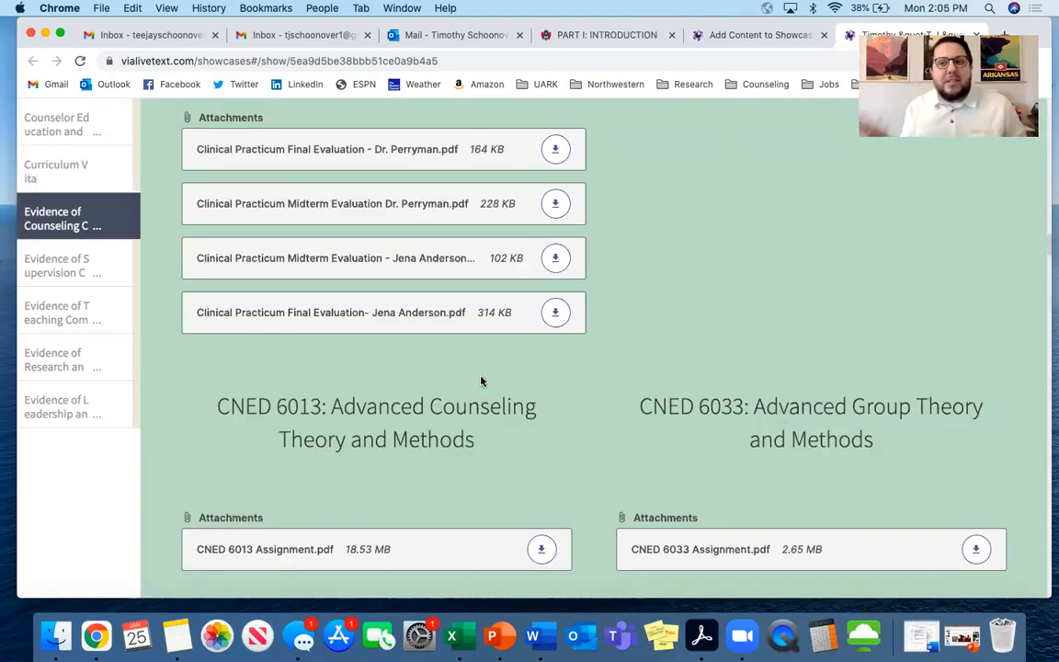
scroll("down", 3)
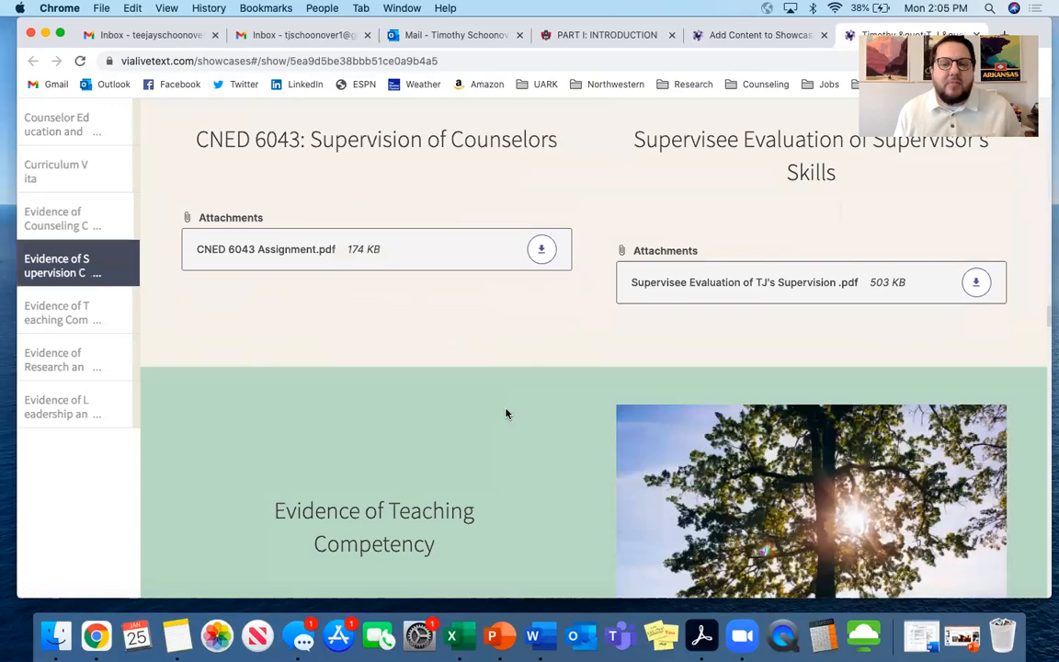
scroll("down", 3)
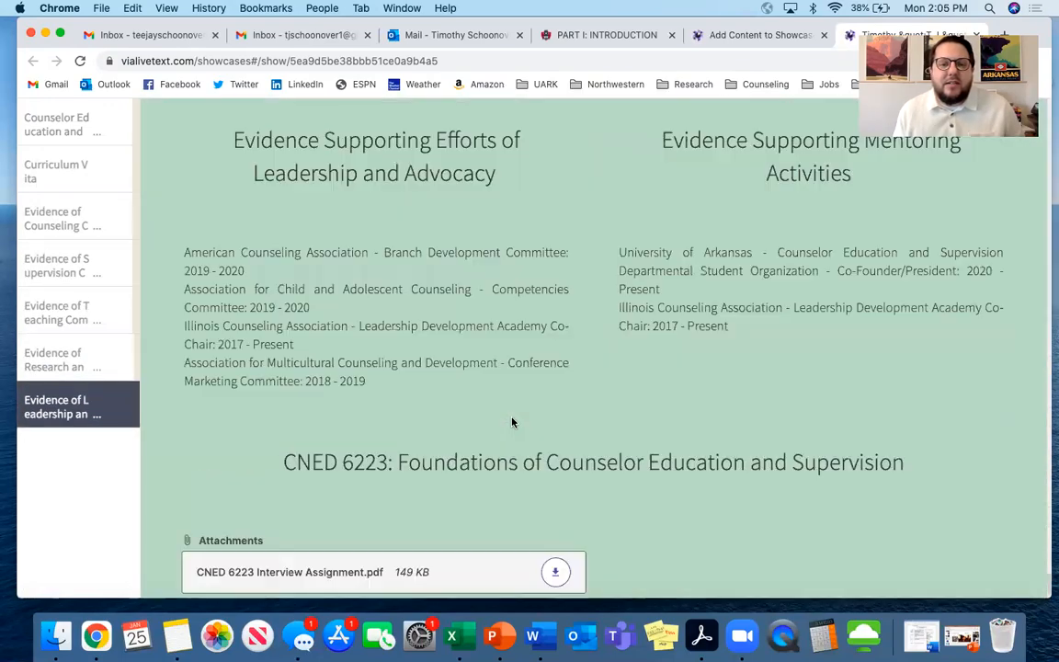
left_click(62, 266)
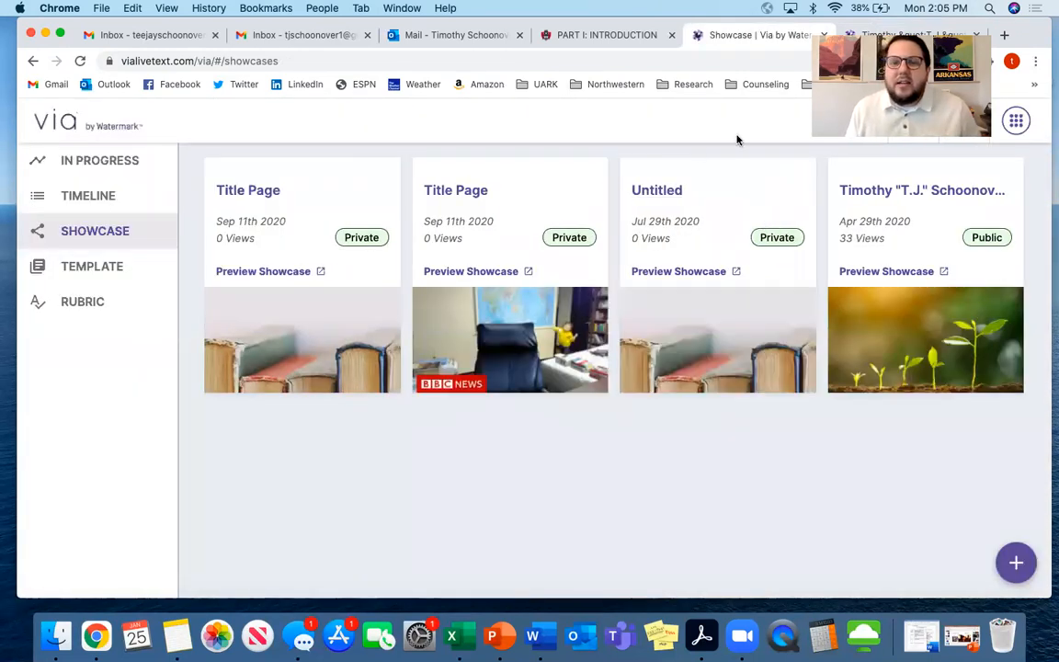
mouse_move(733, 145)
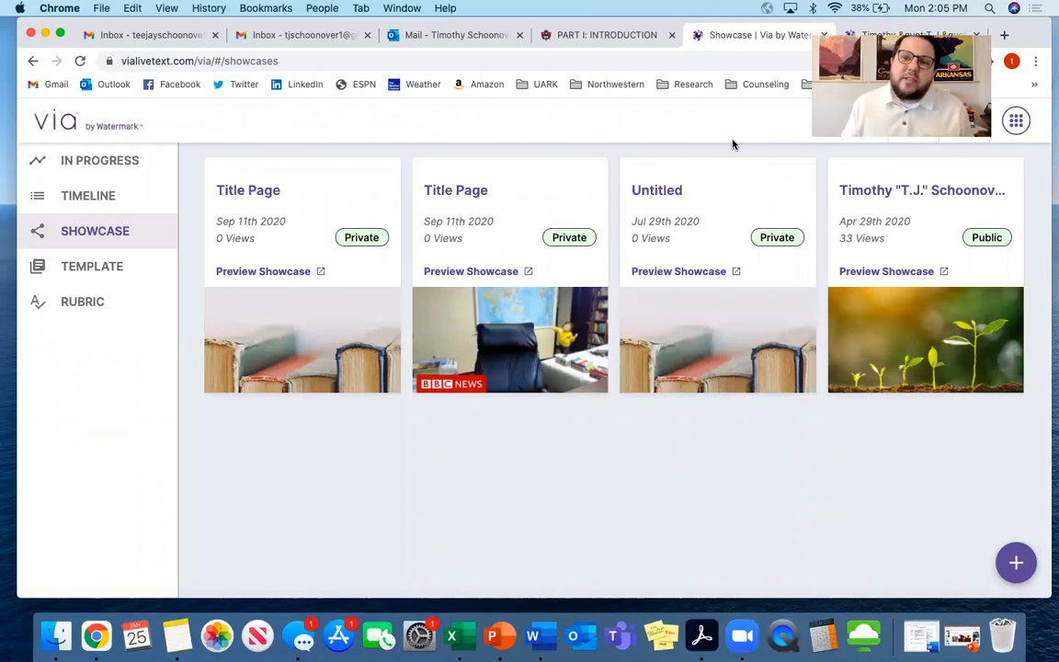
mouse_move(1035, 28)
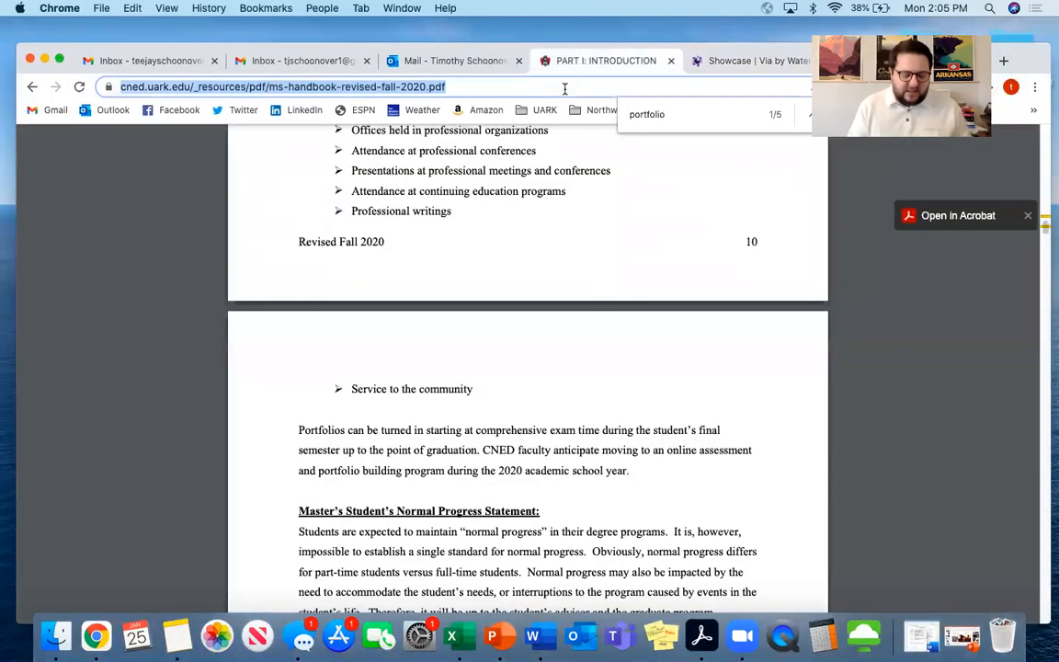
Go to cned.uark.edu's Forms and Resources page and open the Master's Student Handbook PDF
type("cned.uark.edu")
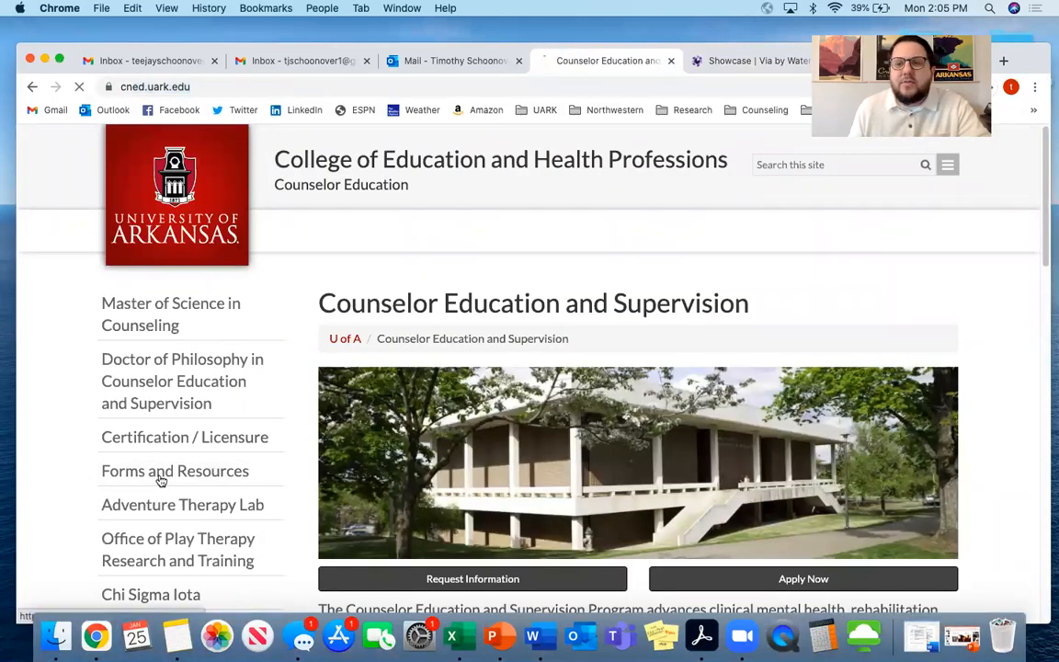
left_click(175, 471)
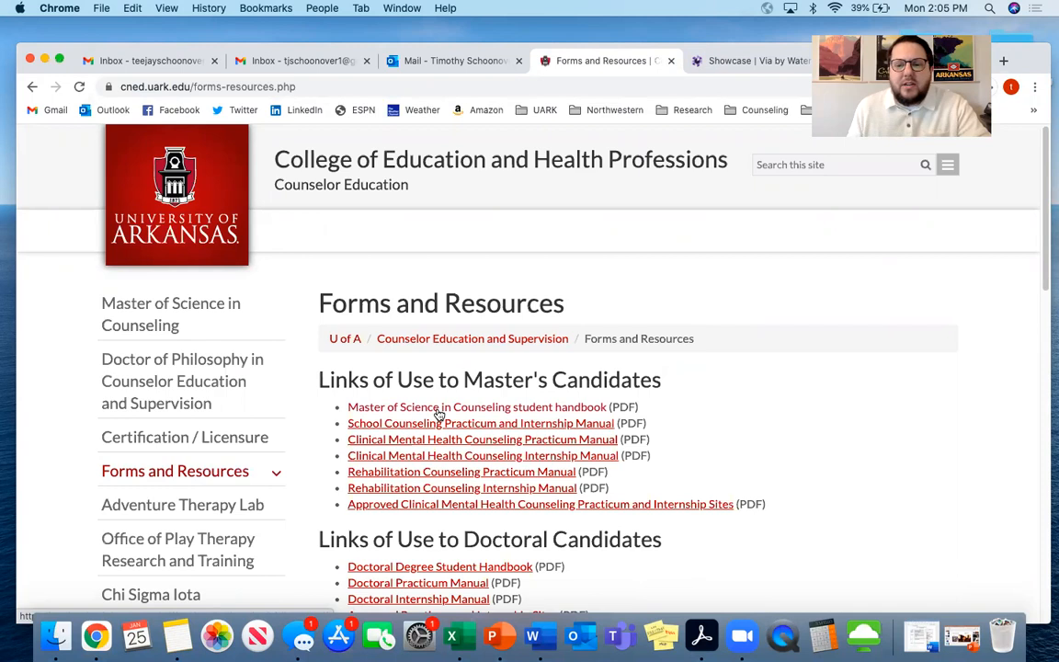
left_click(476, 407)
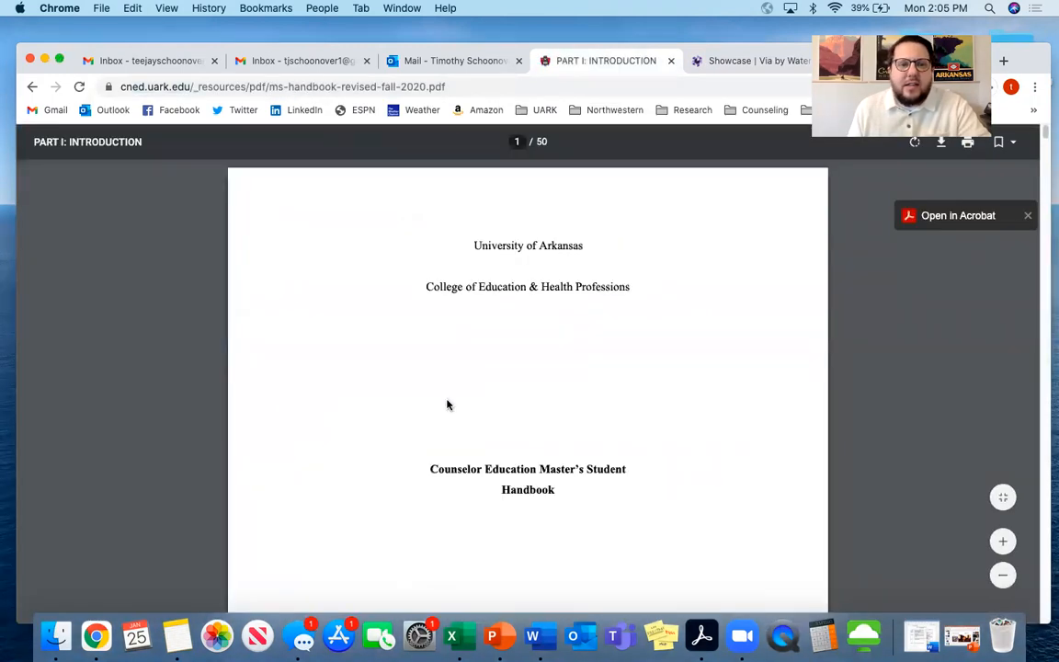
Scroll through the handbook PDF and search it for 'portfolio'
scroll("down", 3)
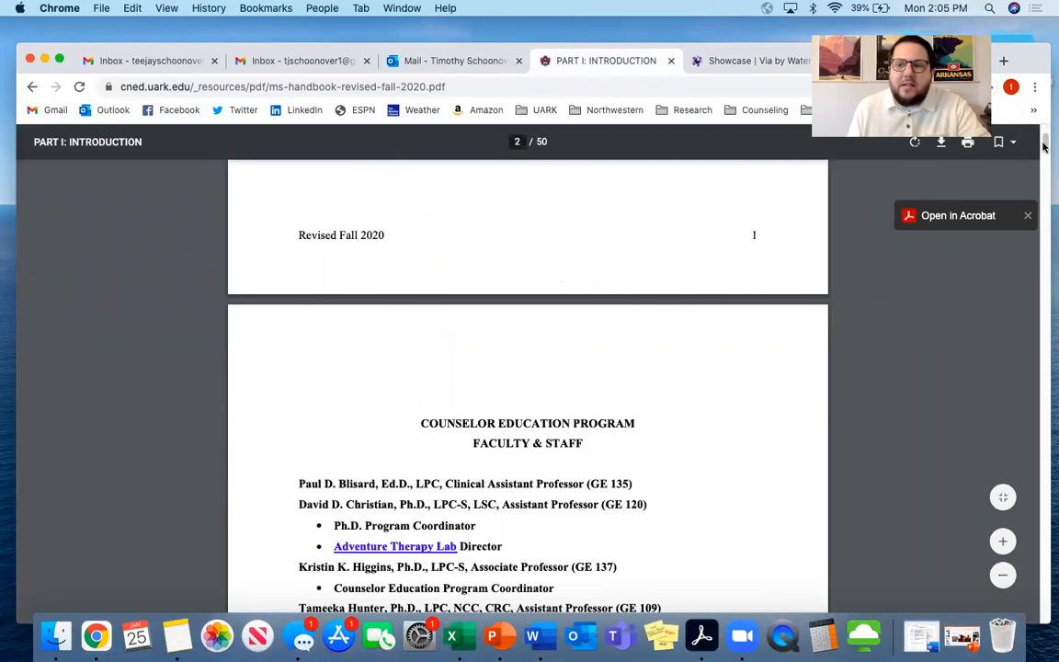
scroll("down", 3)
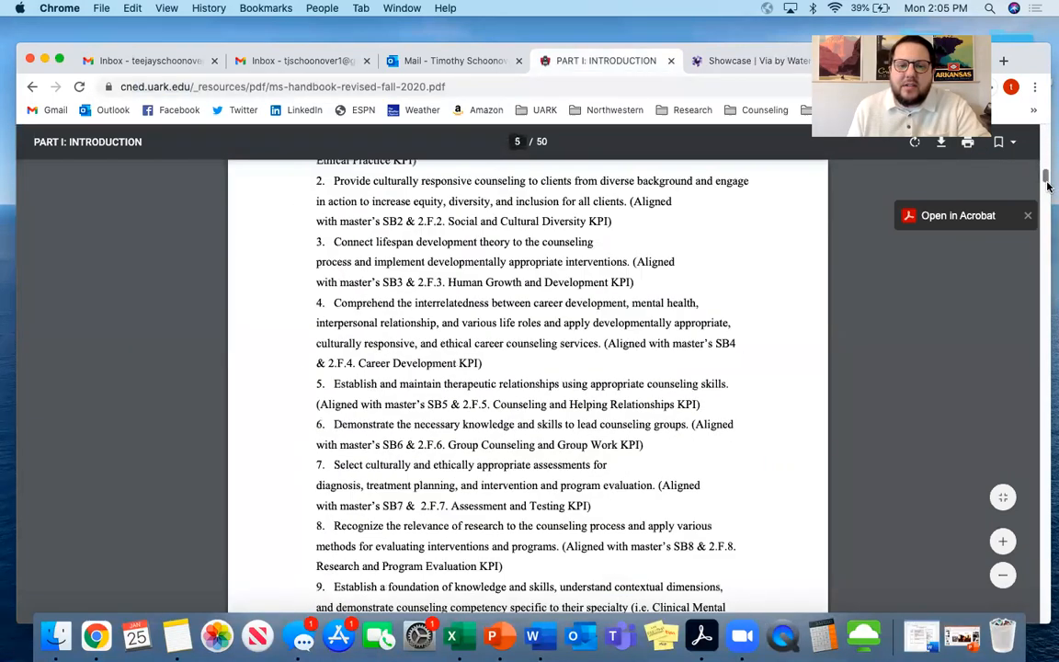
scroll("down", 3)
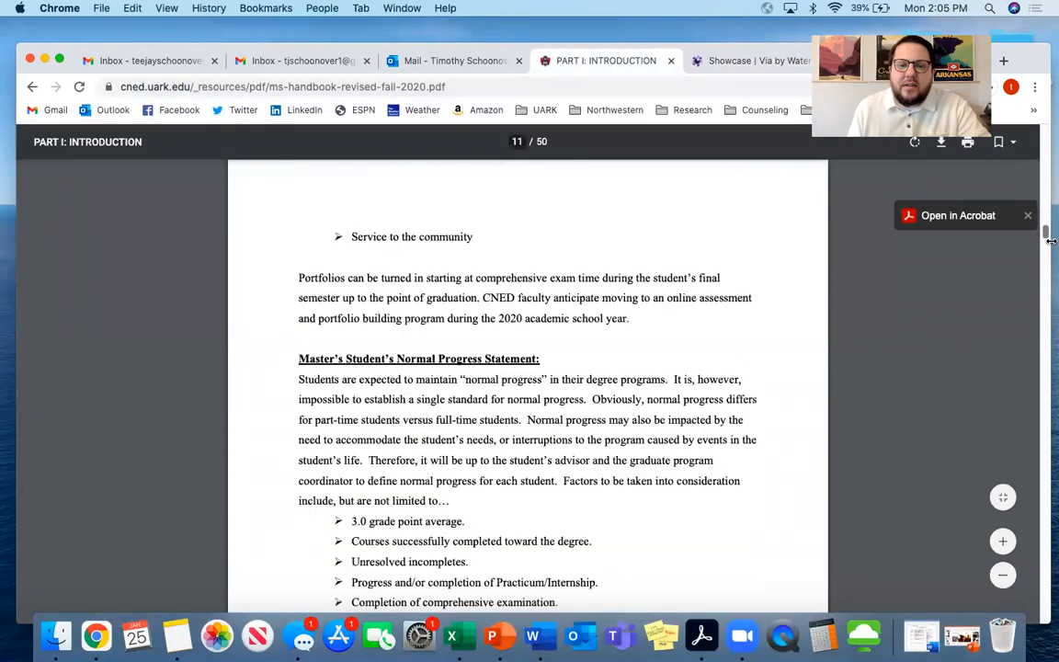
scroll("down", 3)
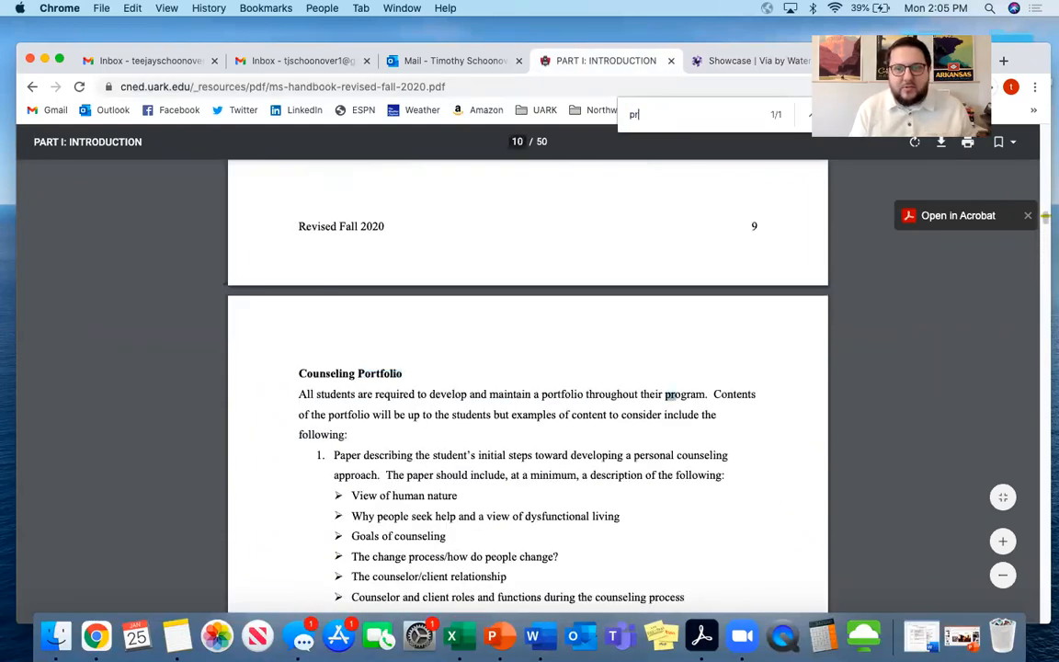
type("ortf")
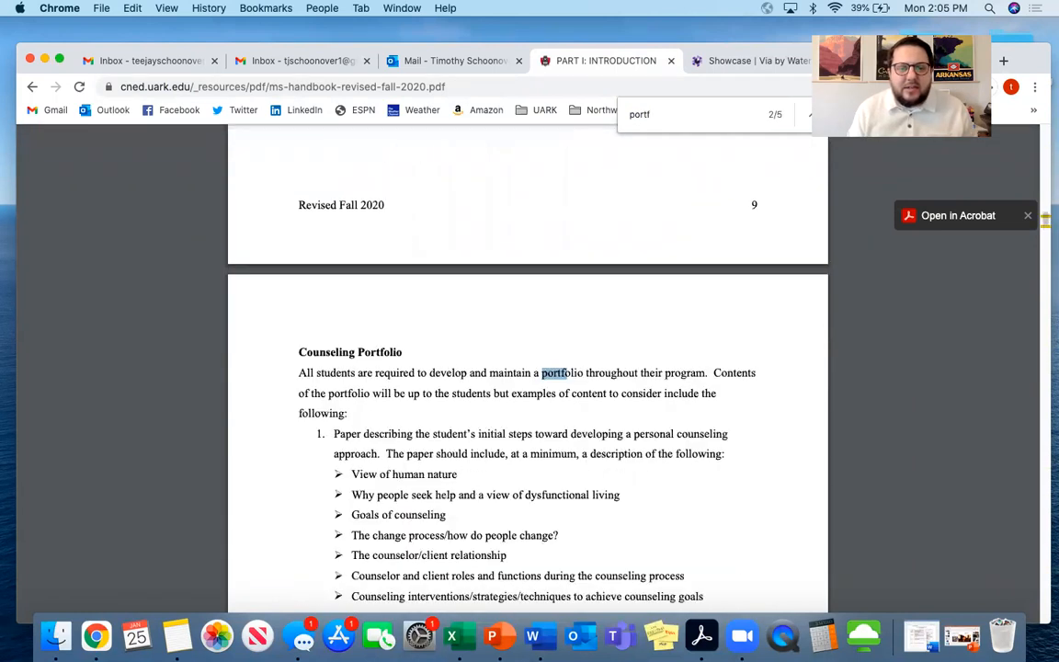
scroll("down", 3)
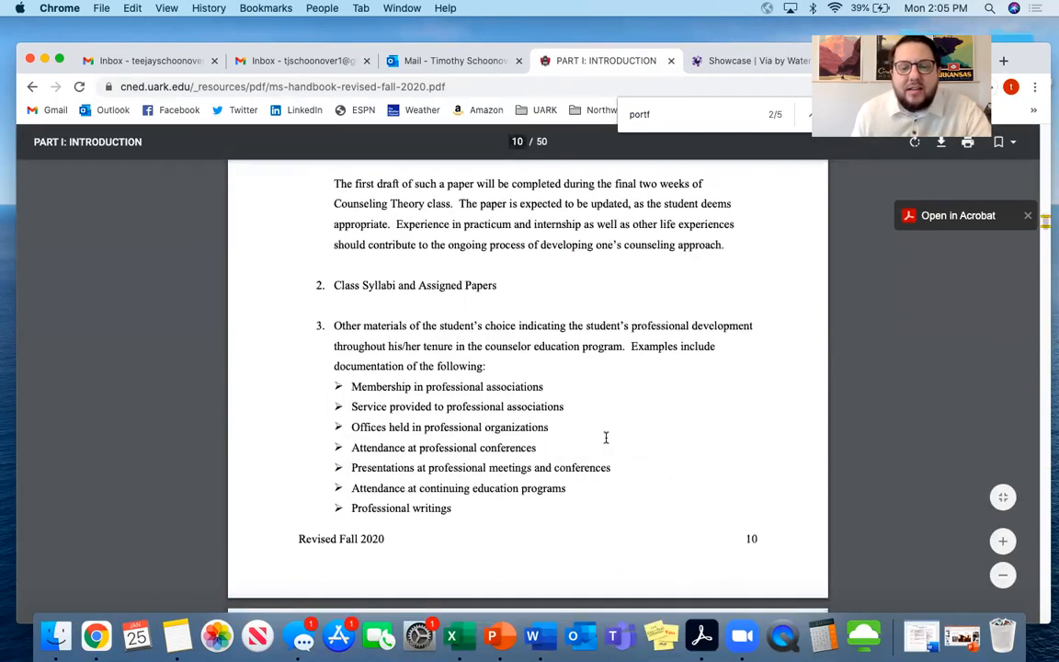
scroll("up", 3)
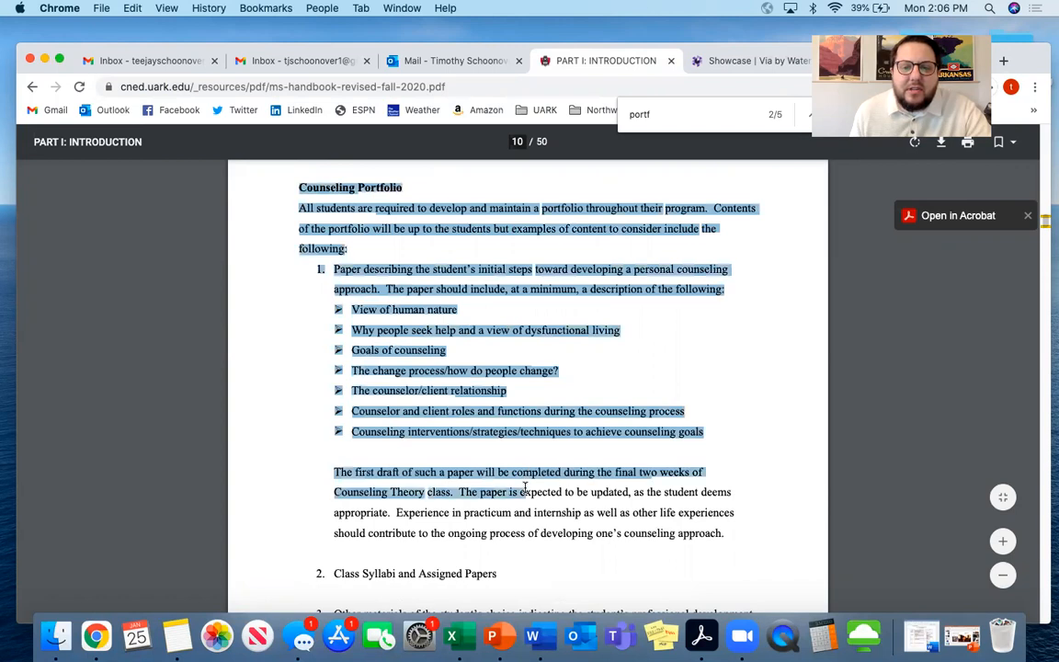
Scroll to the Counseling Portfolio requirements section on page 10
left_click(524, 488)
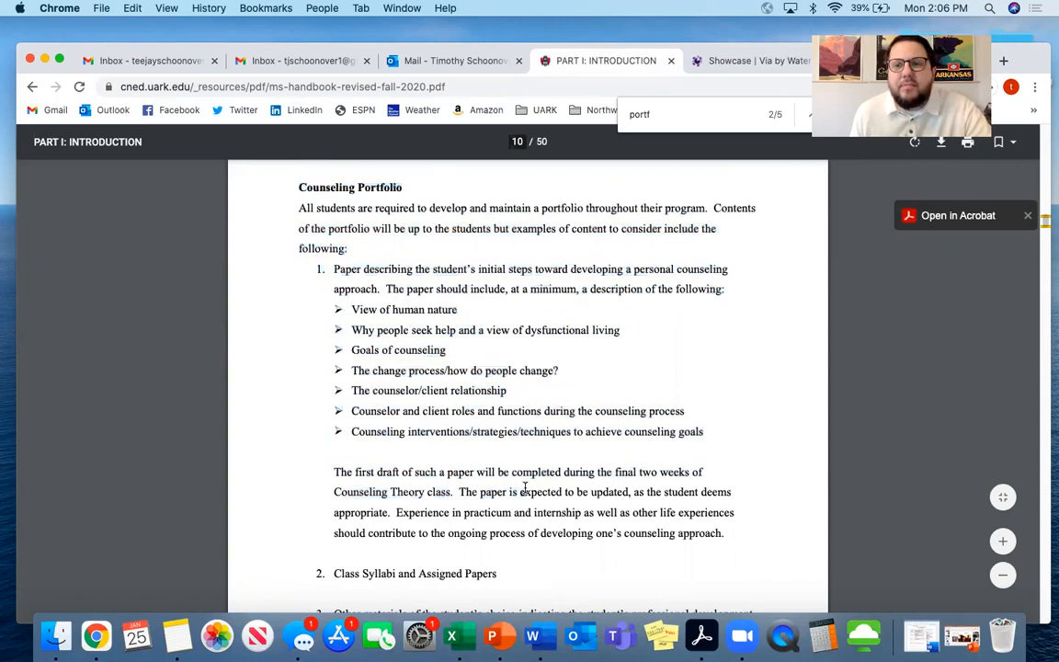
scroll("down", 3)
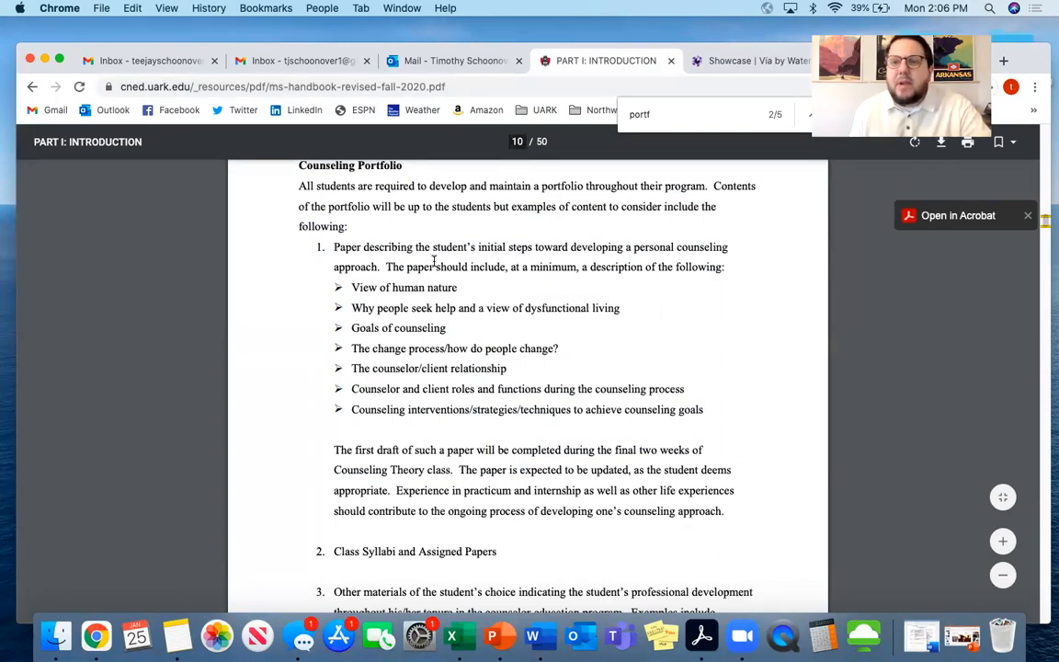
scroll("down", 3)
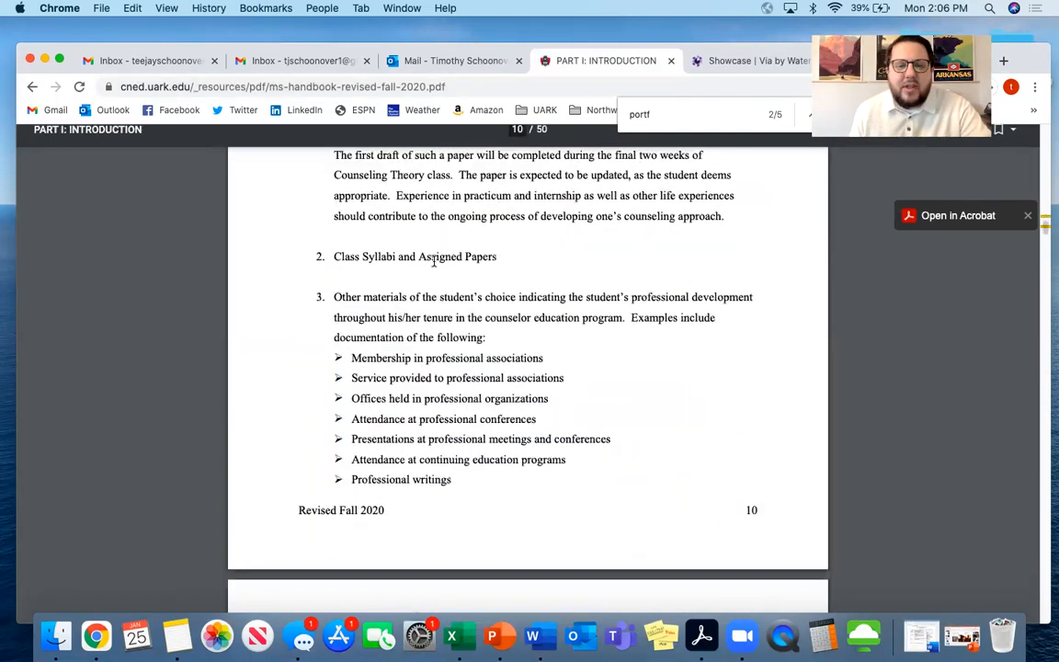
scroll("down", 3)
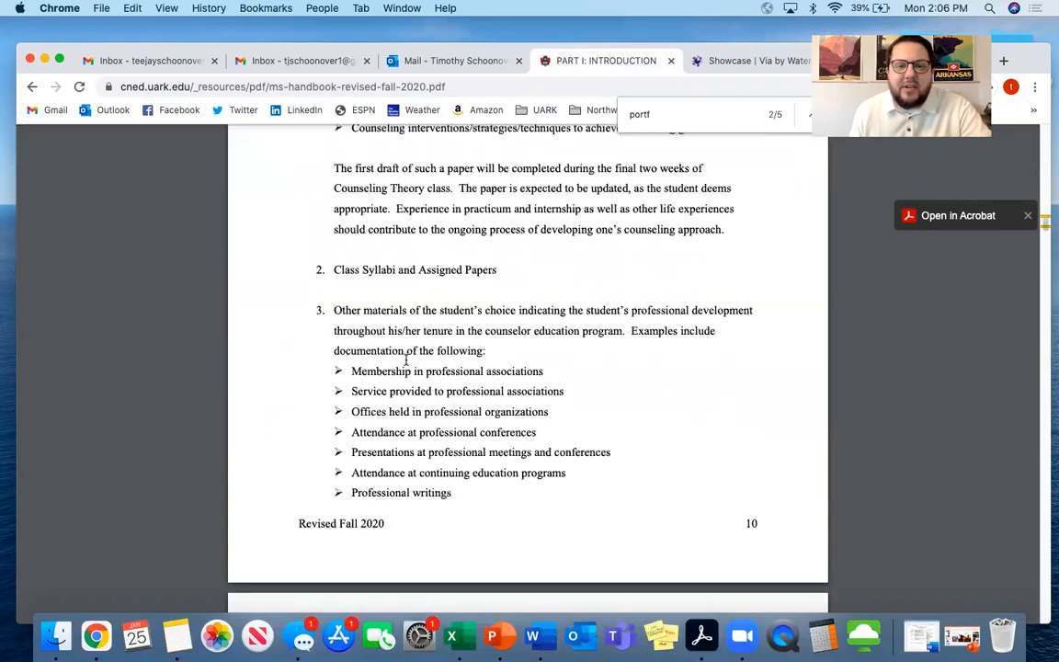
scroll("down", 3)
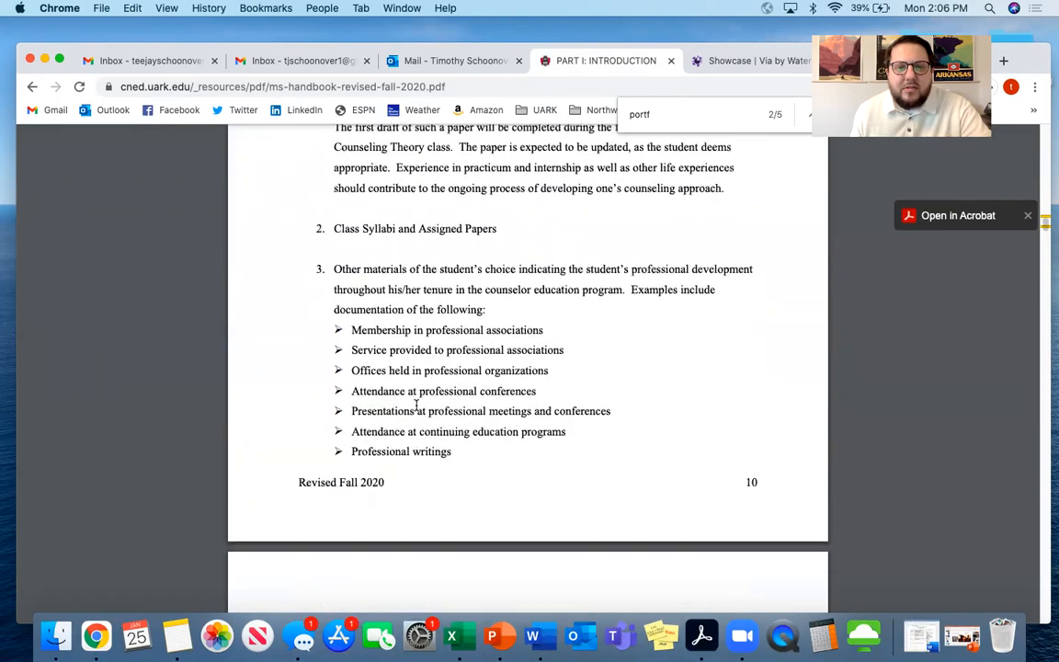
scroll("up", 3)
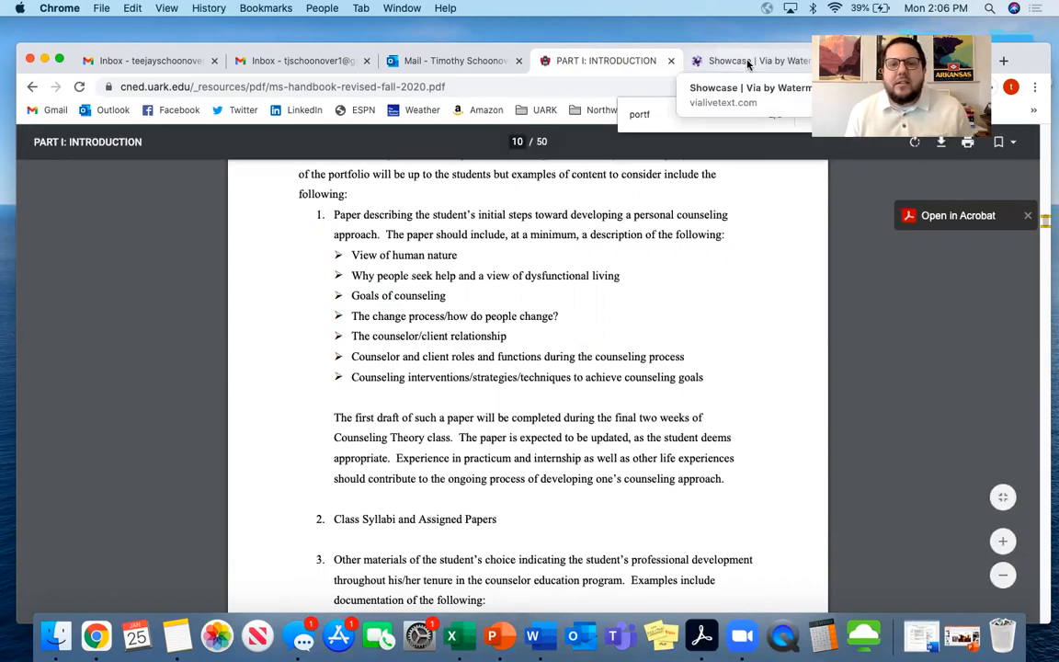
Switch back to the Showcase | Via by Watermark tab
left_click(745, 61)
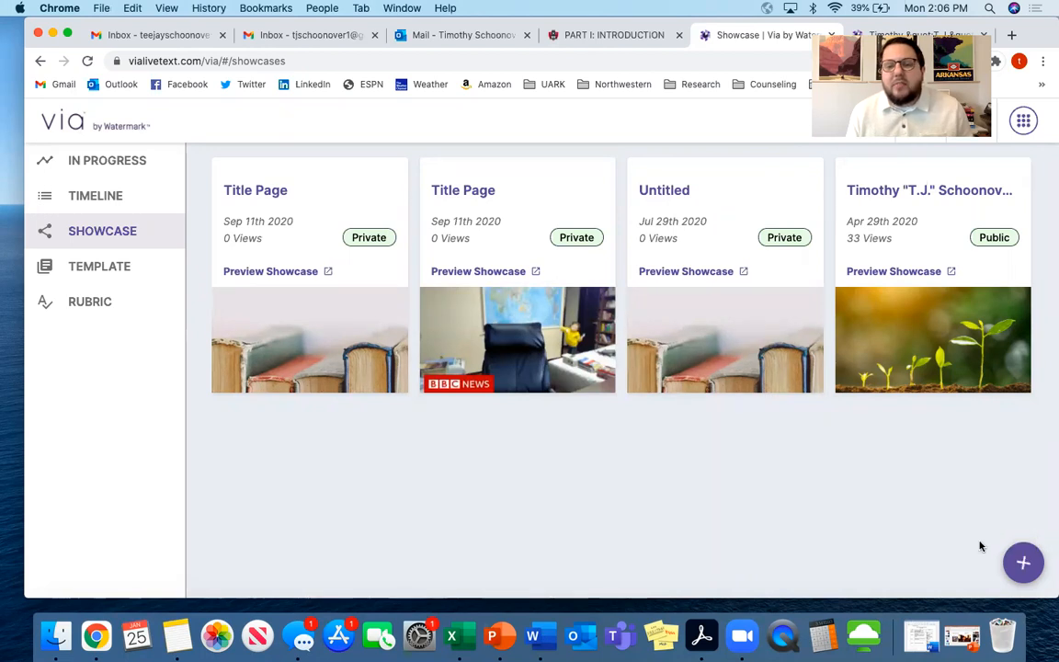
Create a new showcase titled 'TJ's Portfolio'
left_click(1023, 561)
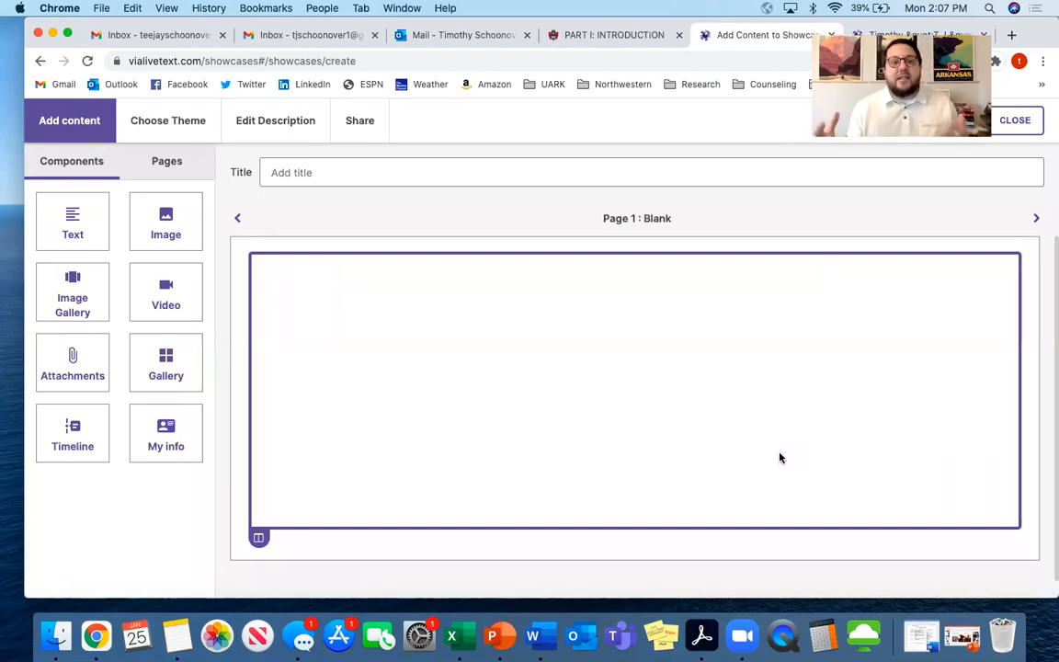
mouse_move(411, 224)
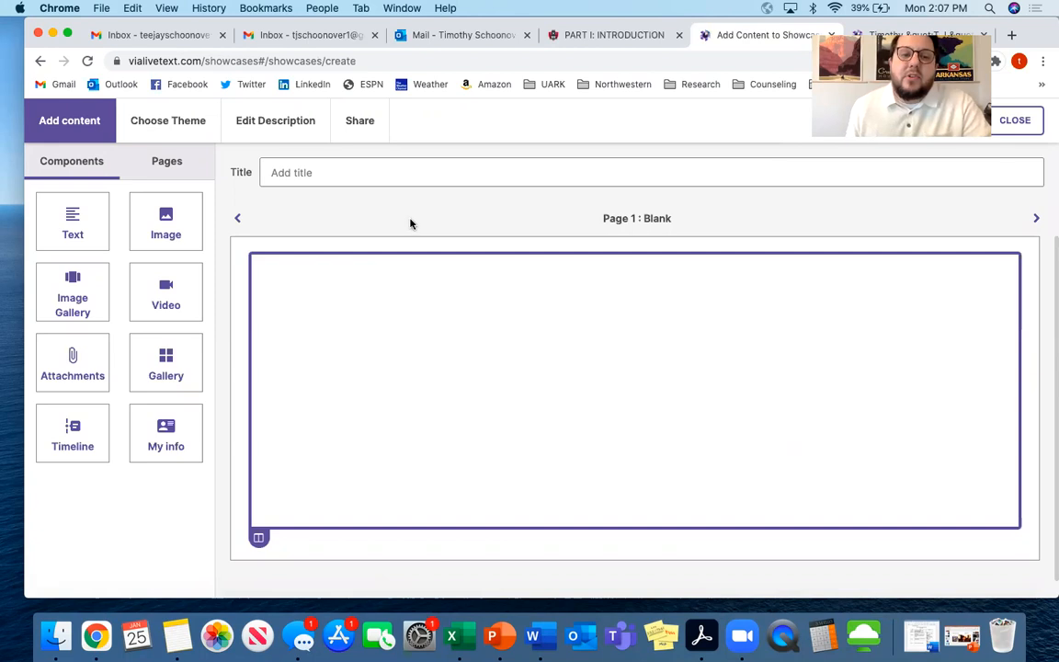
mouse_move(415, 333)
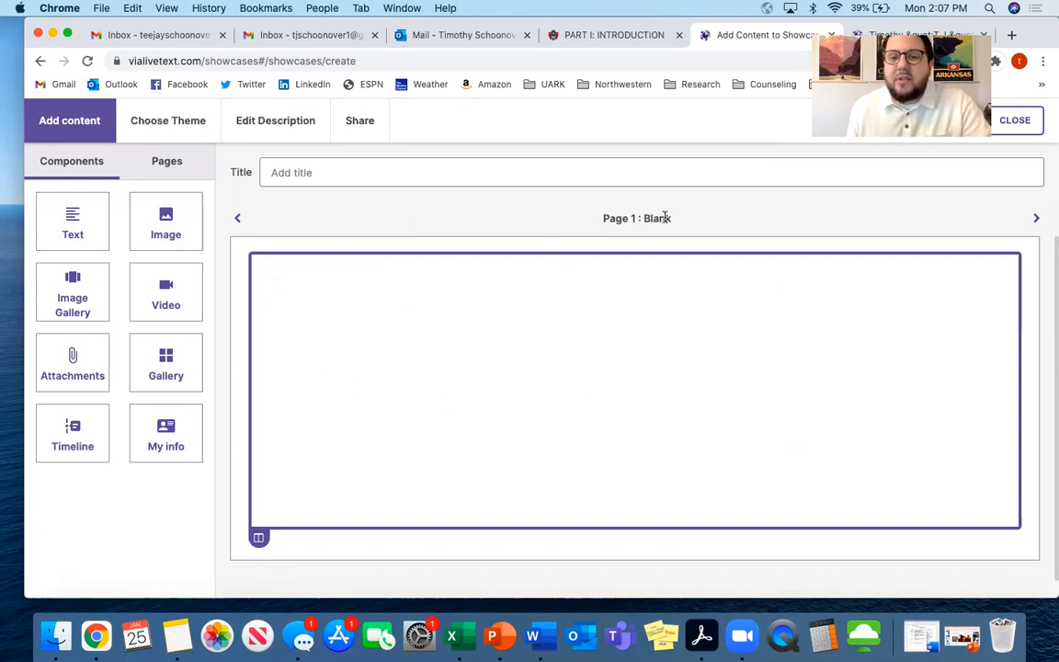
mouse_move(675, 363)
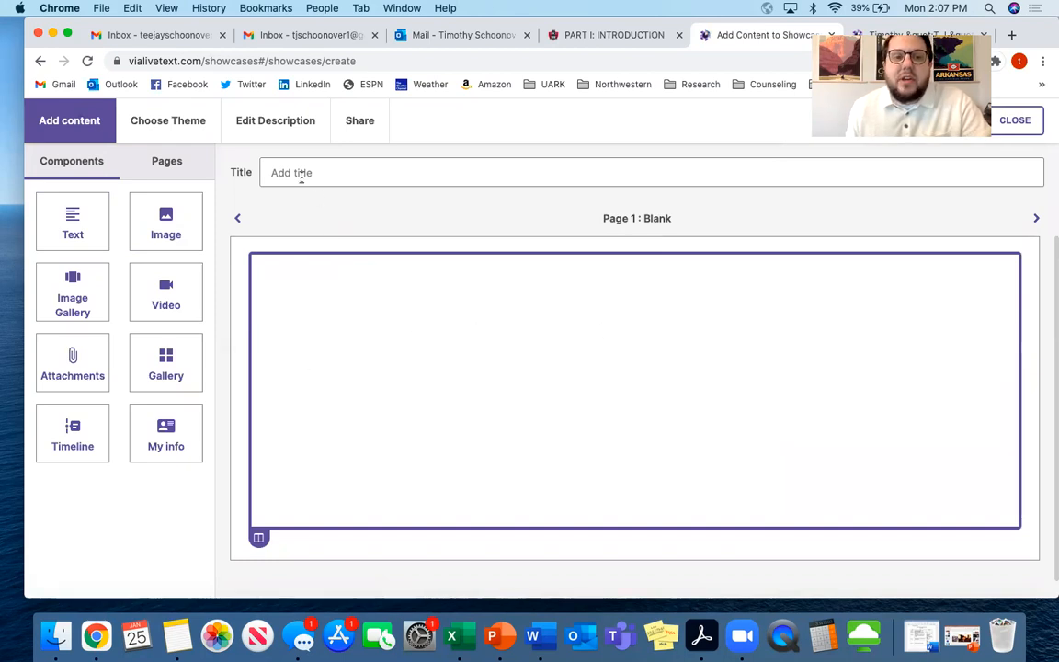
left_click(651, 172)
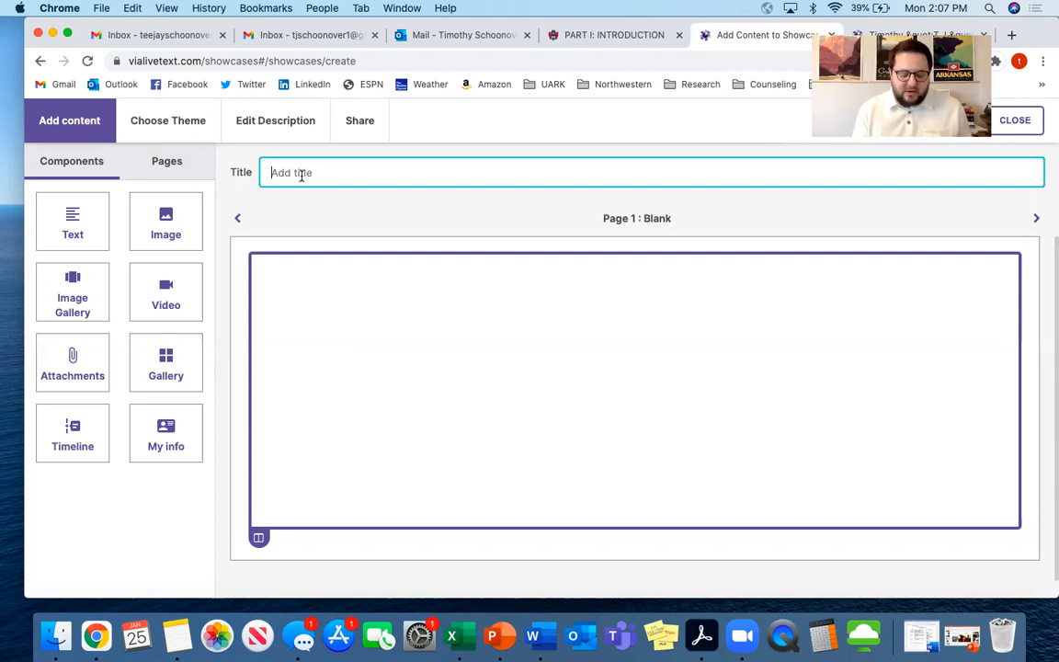
type("TJ's Por")
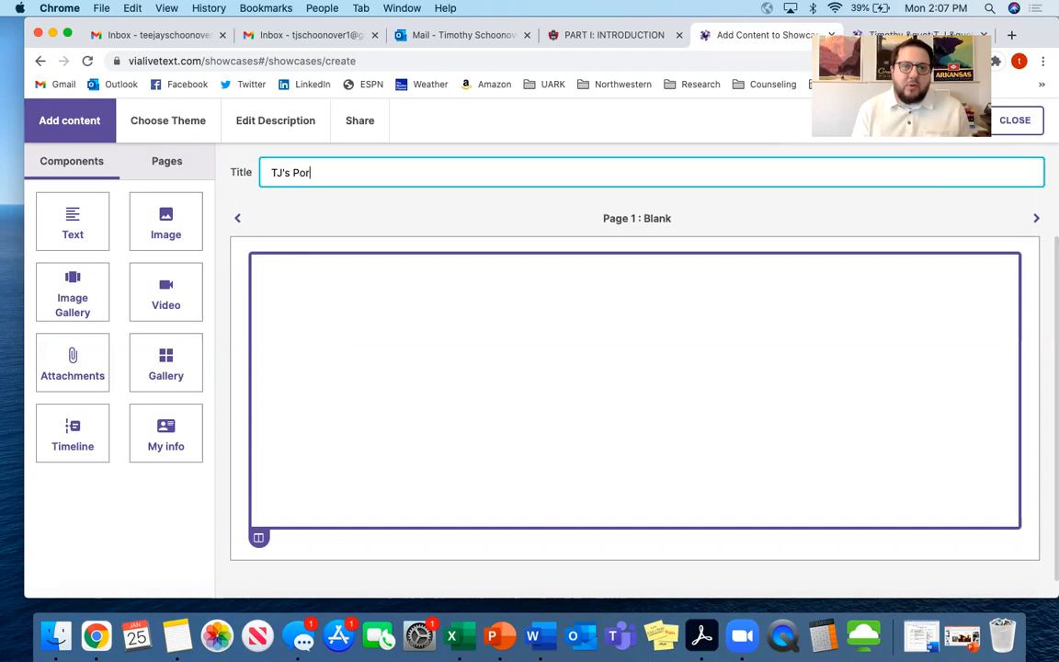
type("tfolio")
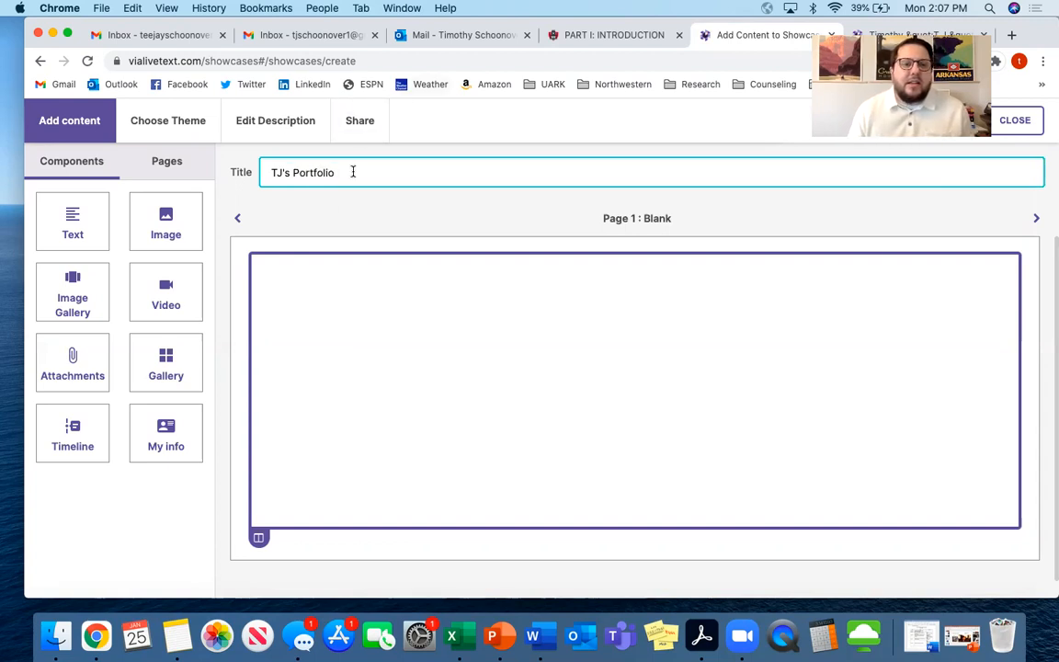
mouse_move(310, 331)
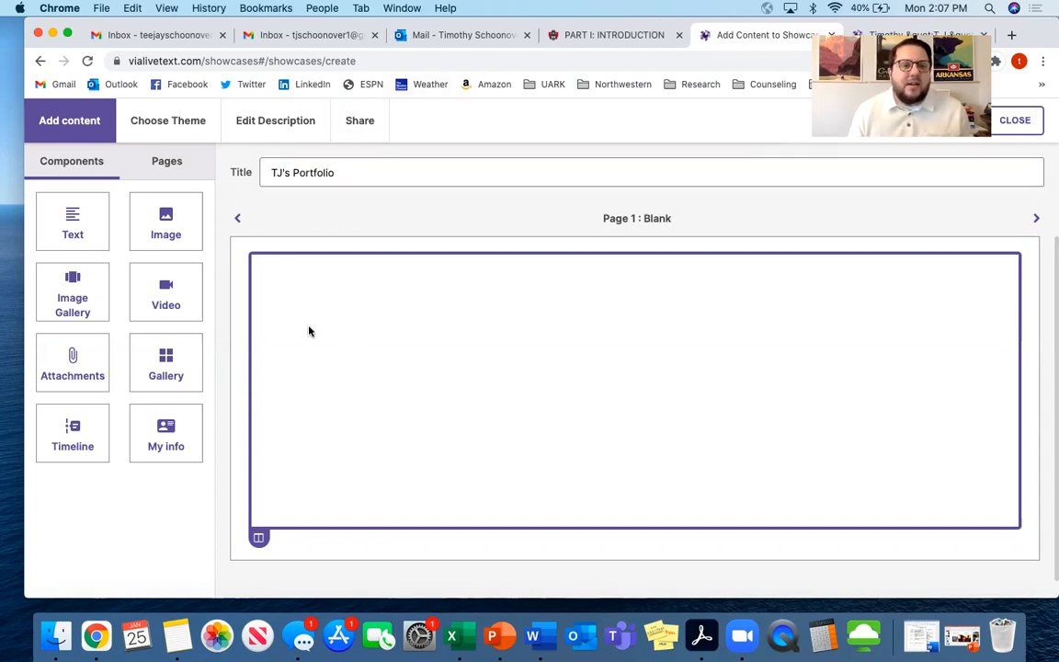
mouse_move(517, 329)
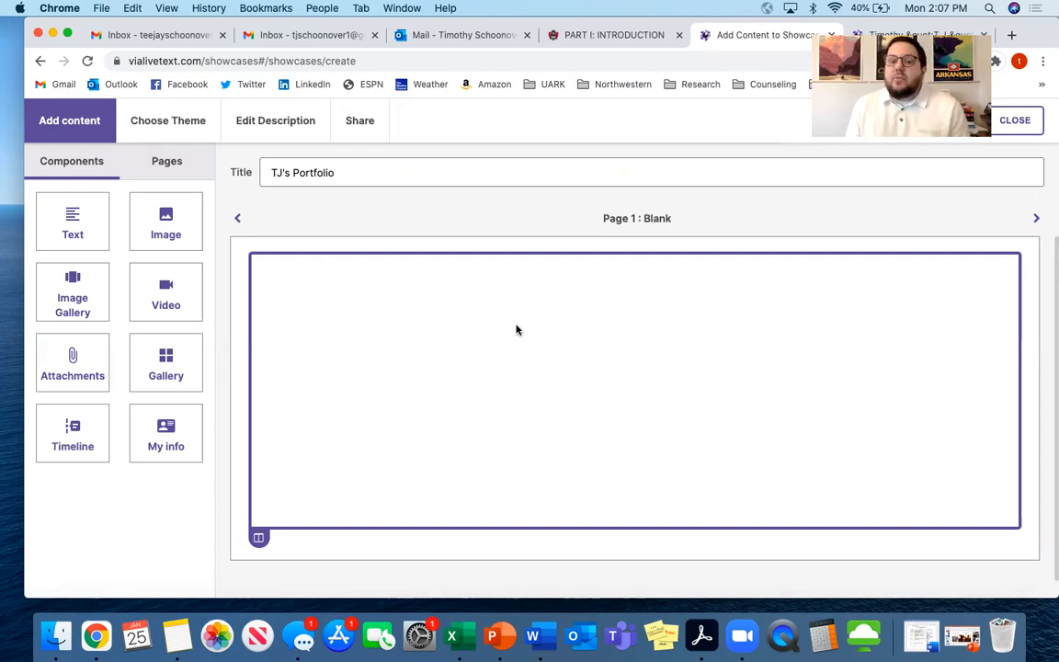
mouse_move(411, 357)
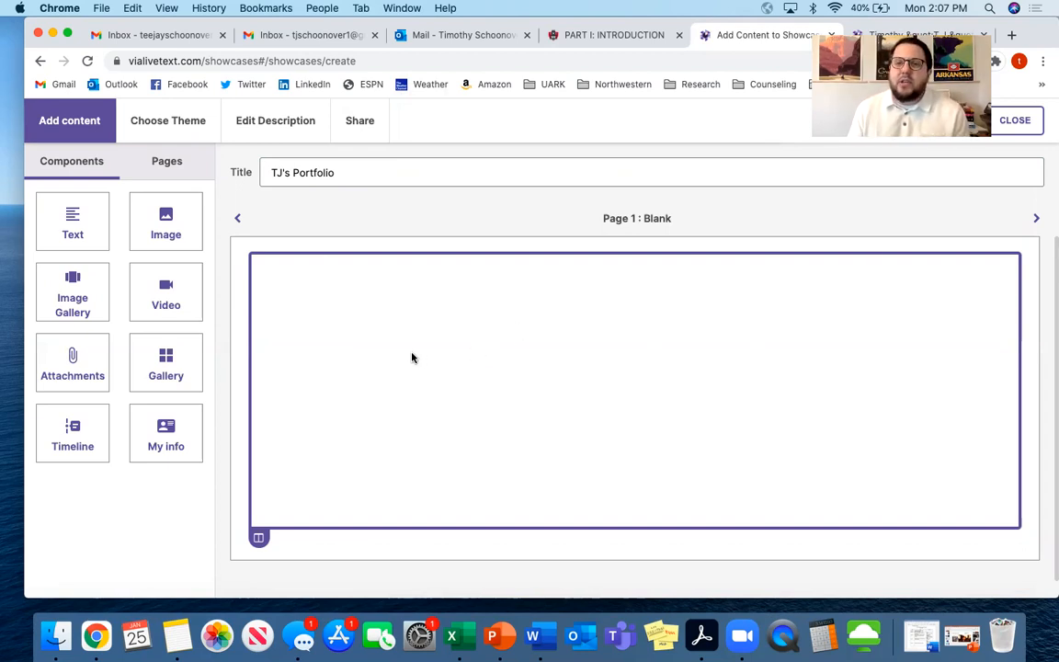
mouse_move(73, 293)
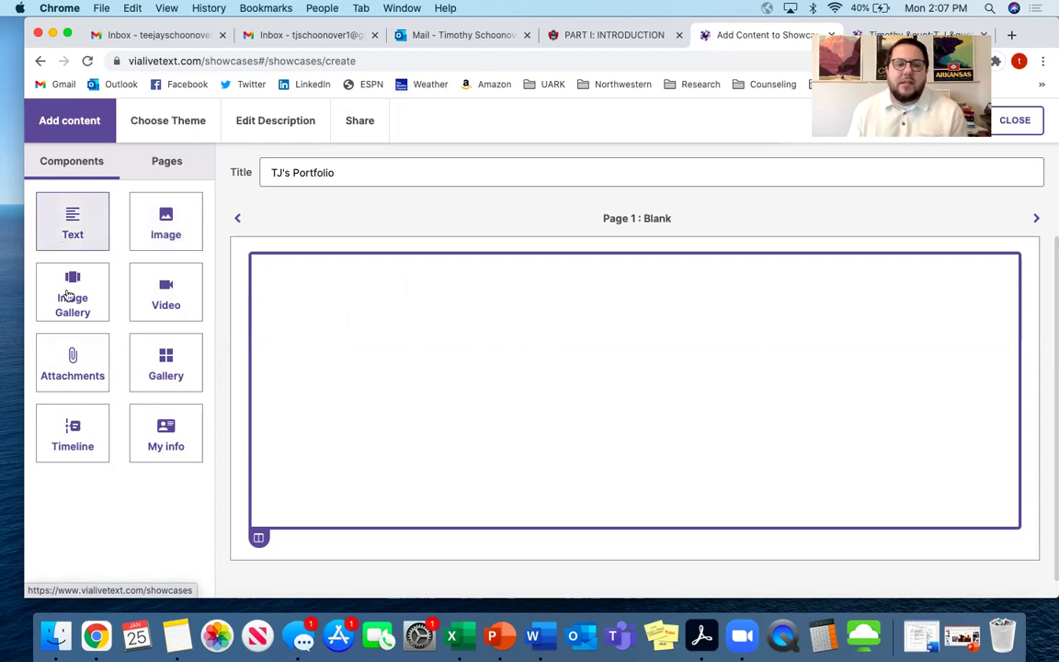
mouse_move(69, 427)
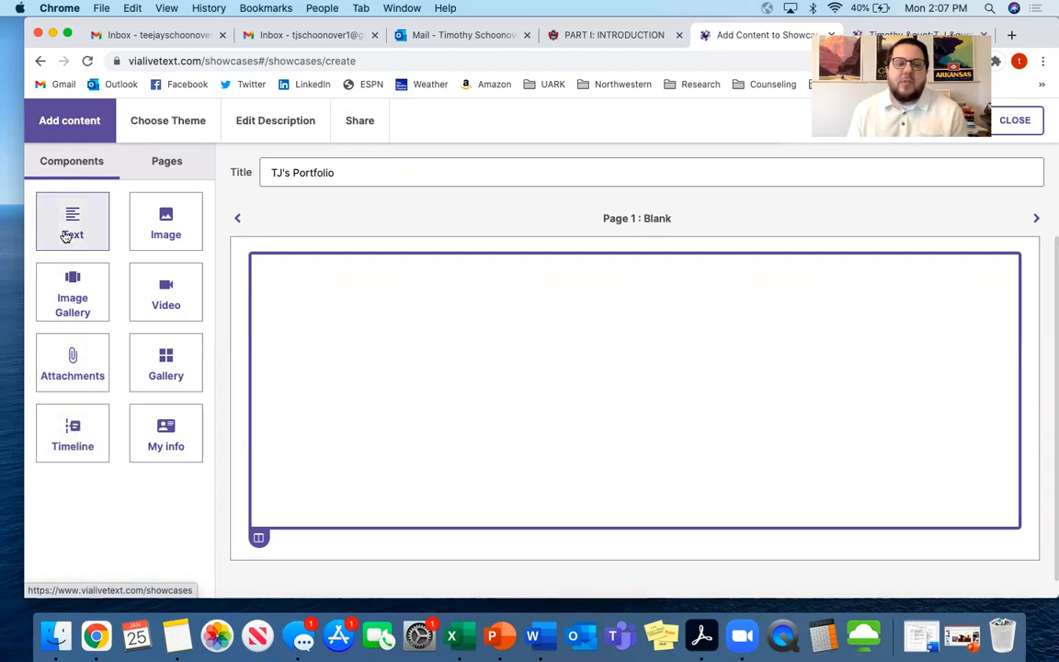
Add a text block reading 'Blah blah blah this is my portfolio for graduation.'
left_click(72, 221)
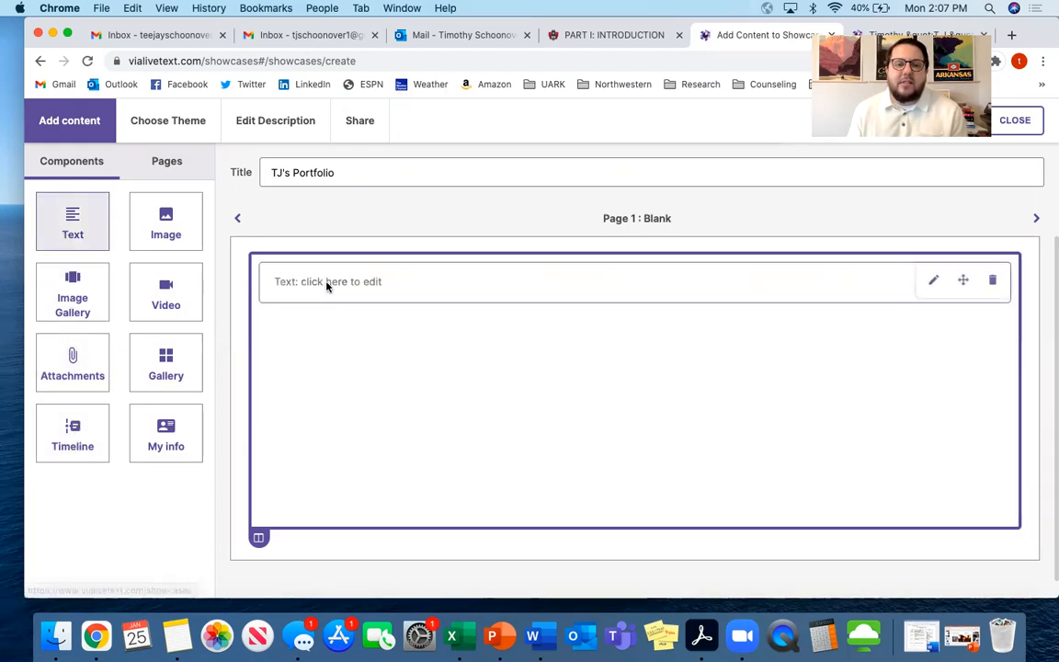
left_click(328, 281)
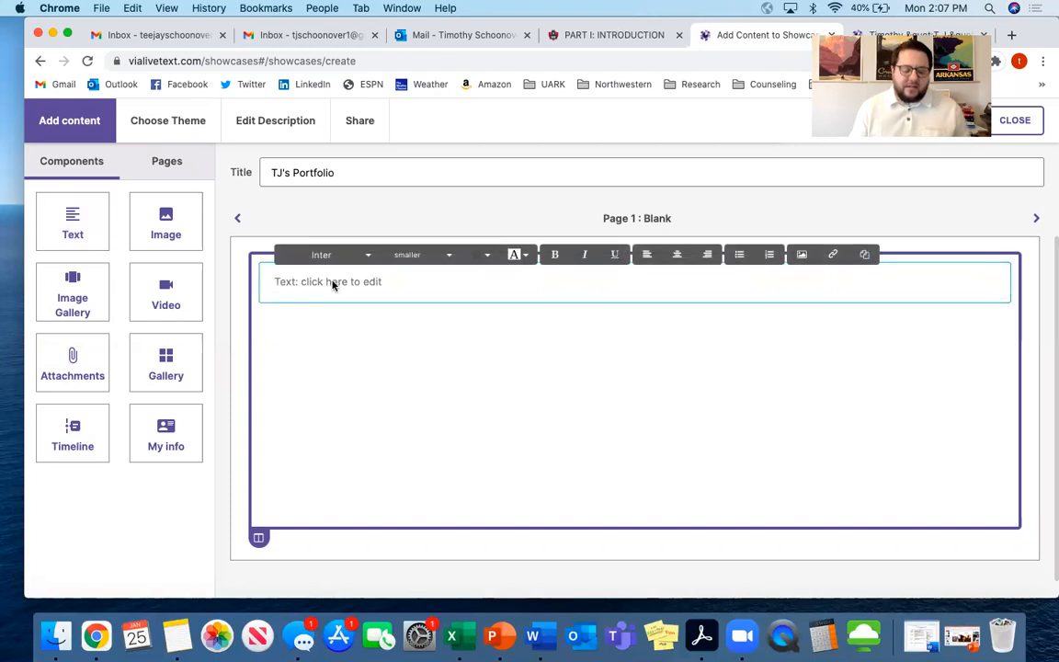
type("Blah blah blah this i")
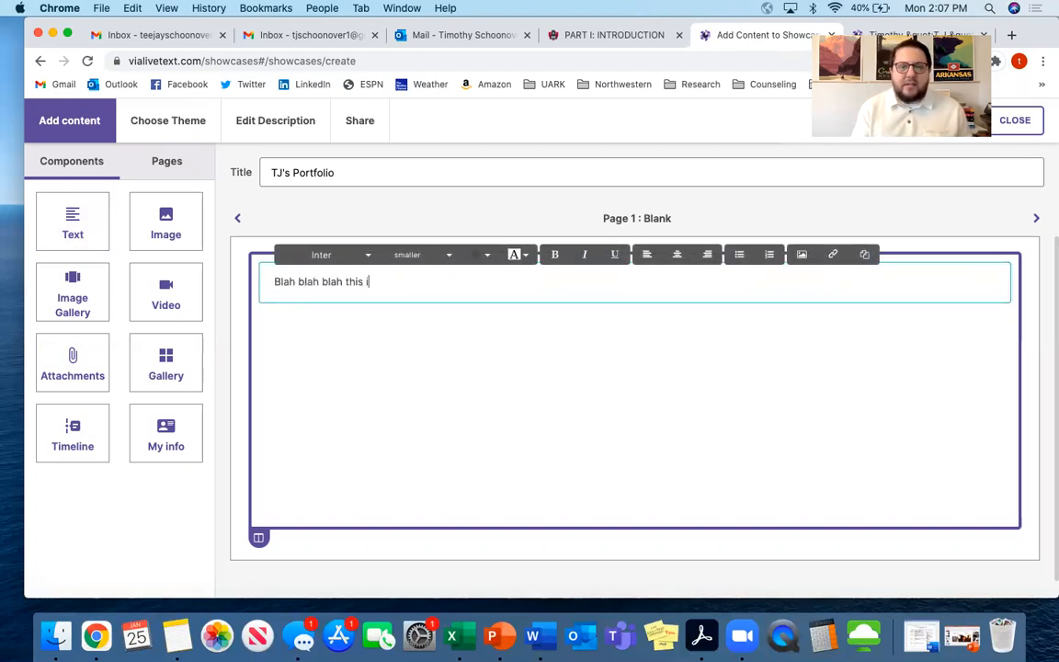
type("s my p")
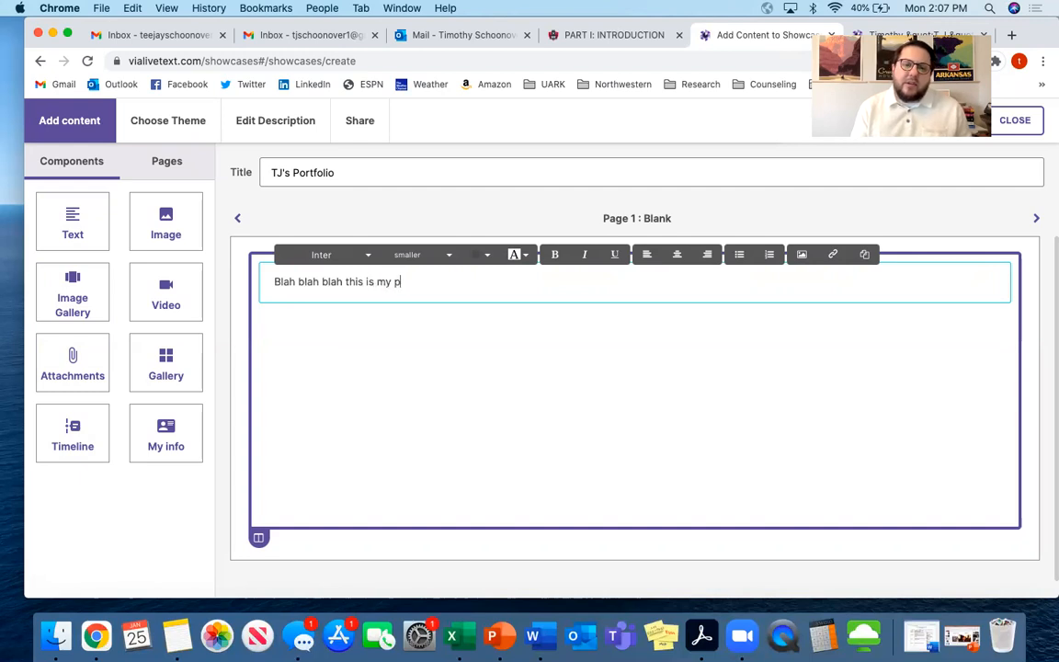
type("ortfolio to")
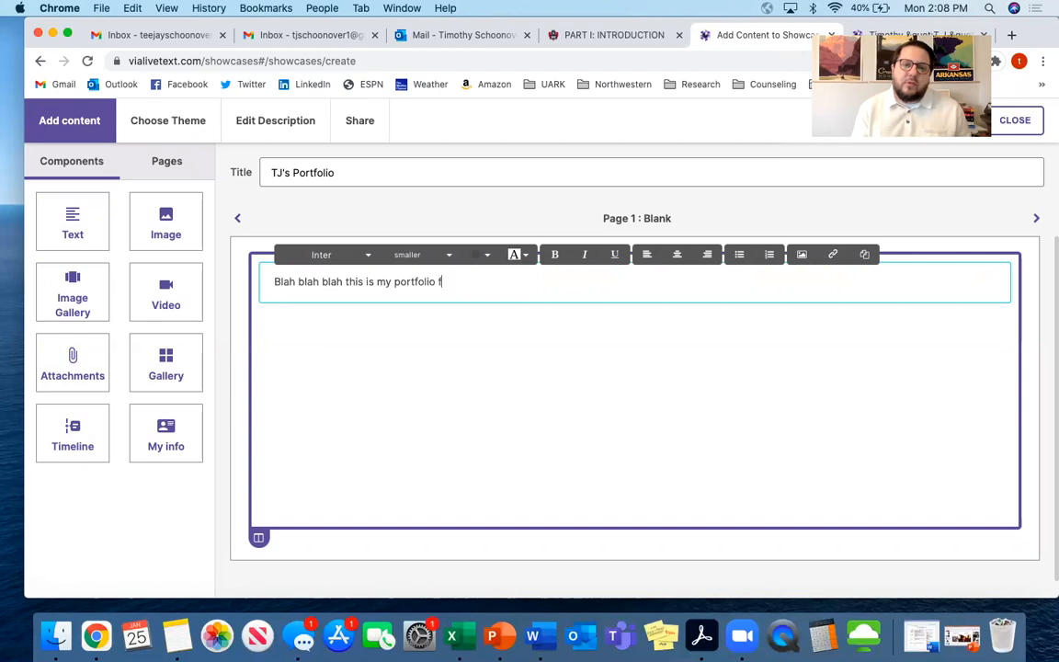
type("or graduation.")
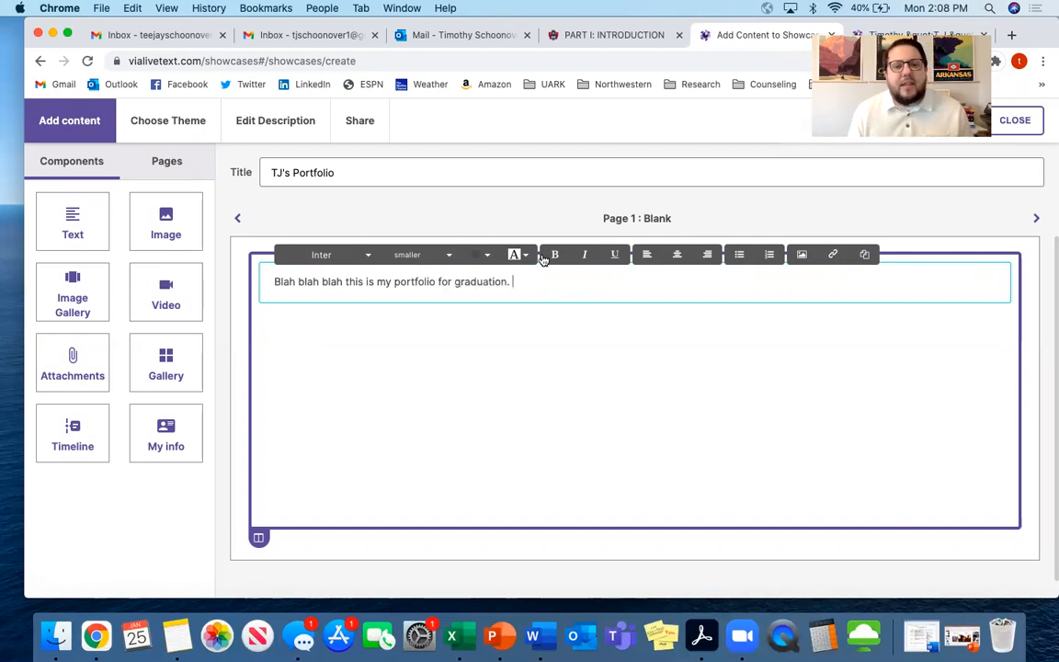
mouse_move(614, 255)
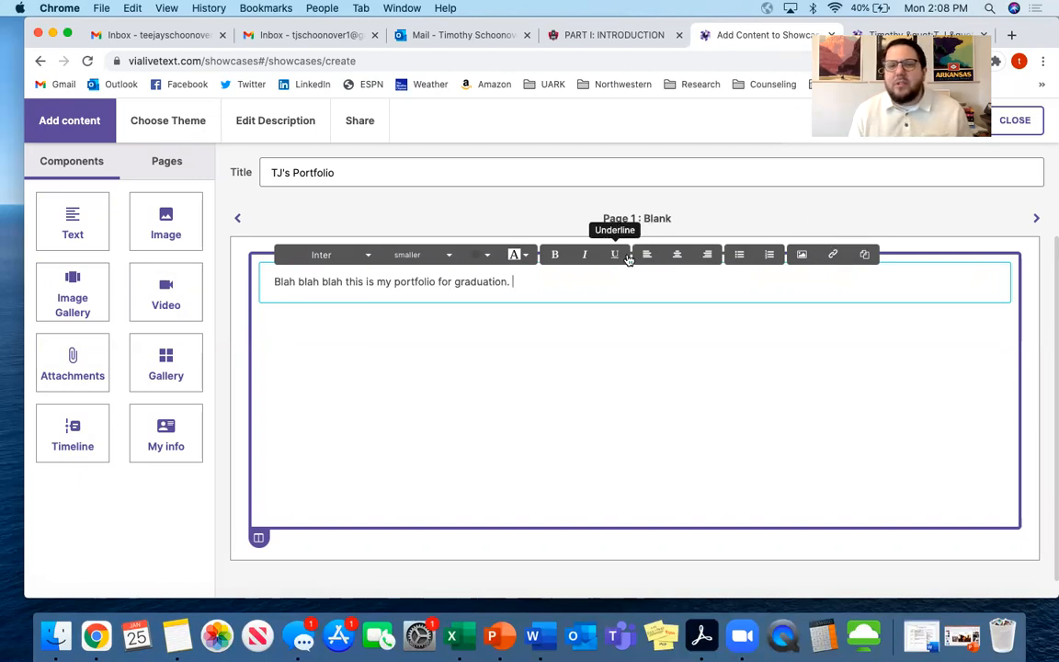
left_click(344, 405)
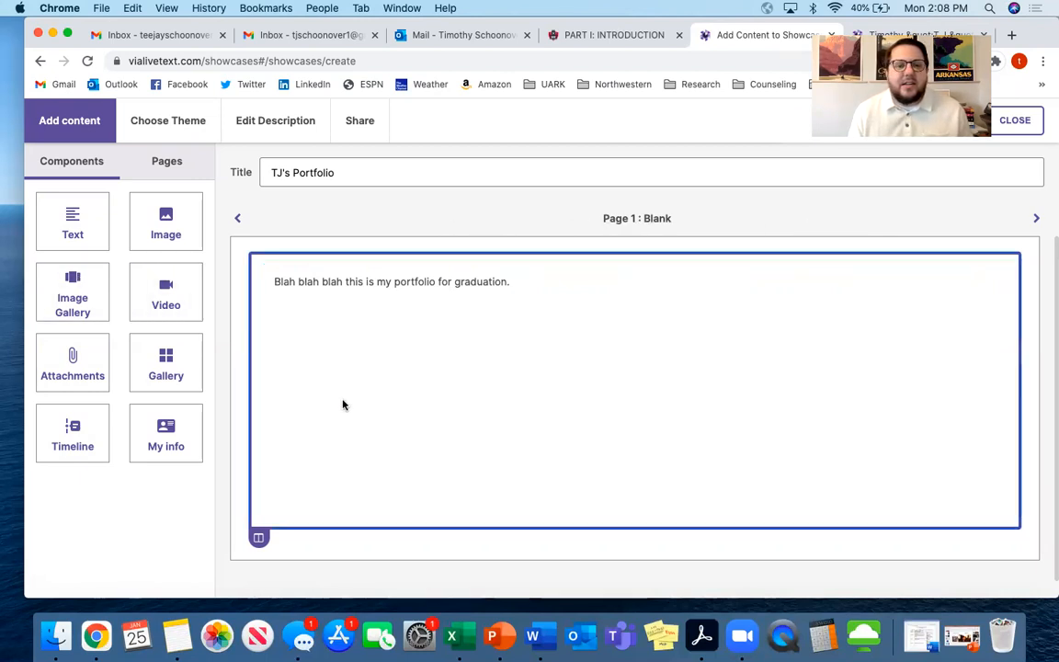
Upload images-2.jpg as an image block below the intro, described 'Harry Potter'
left_click(165, 220)
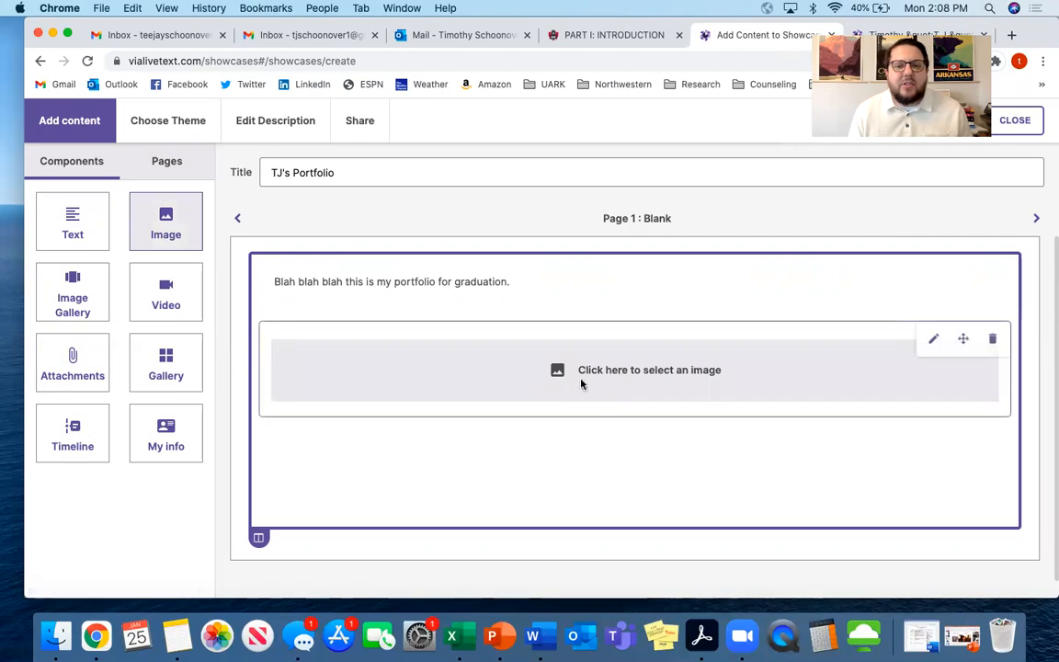
left_click(649, 370)
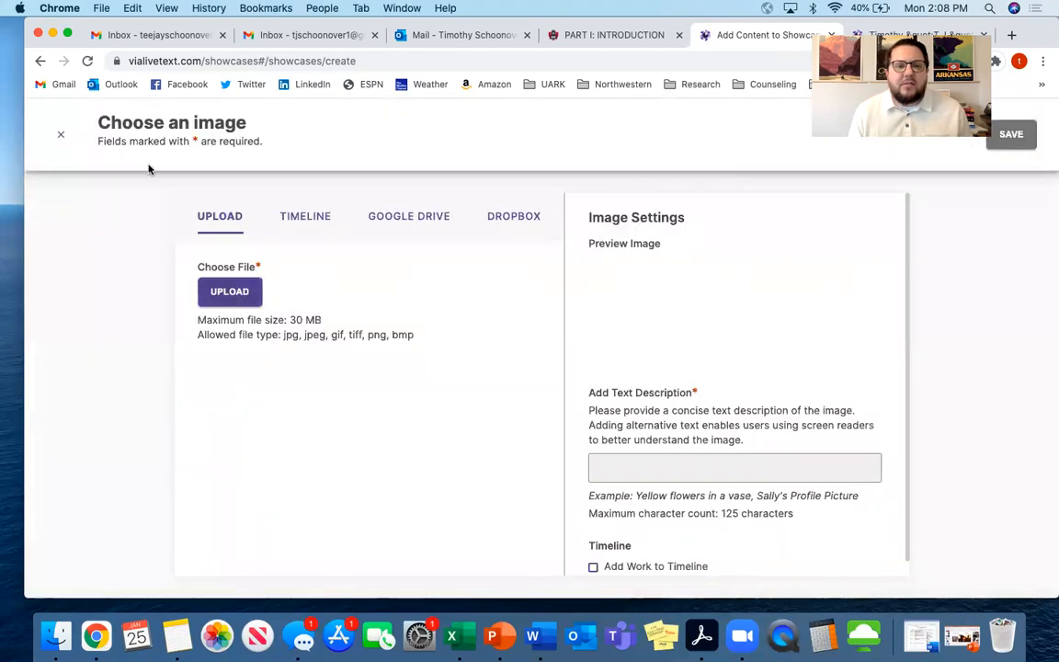
left_click(61, 134)
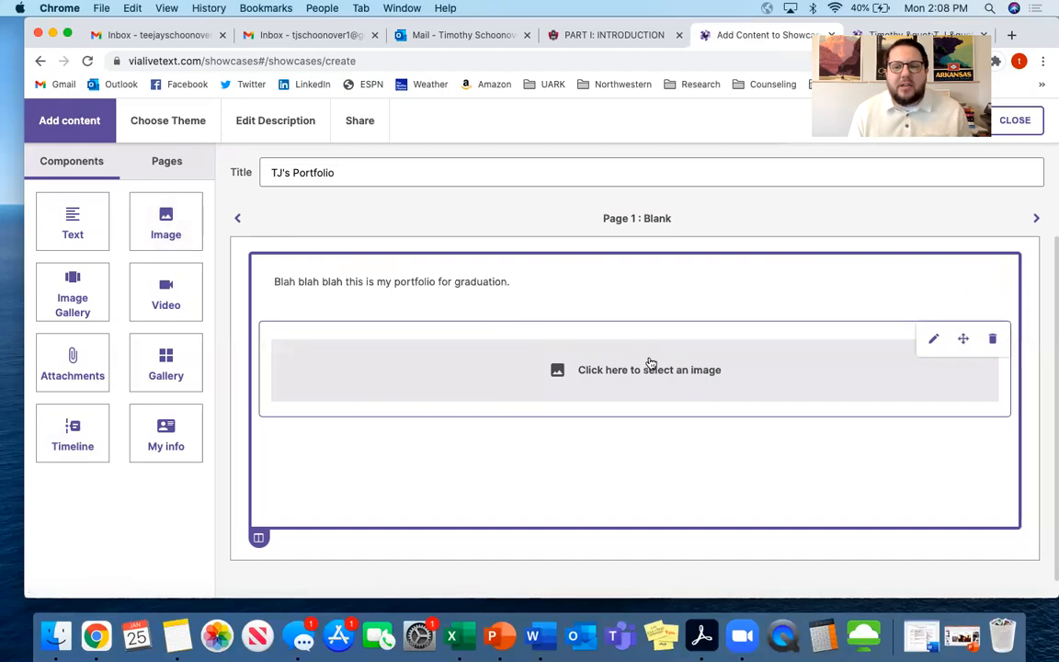
left_click(649, 370)
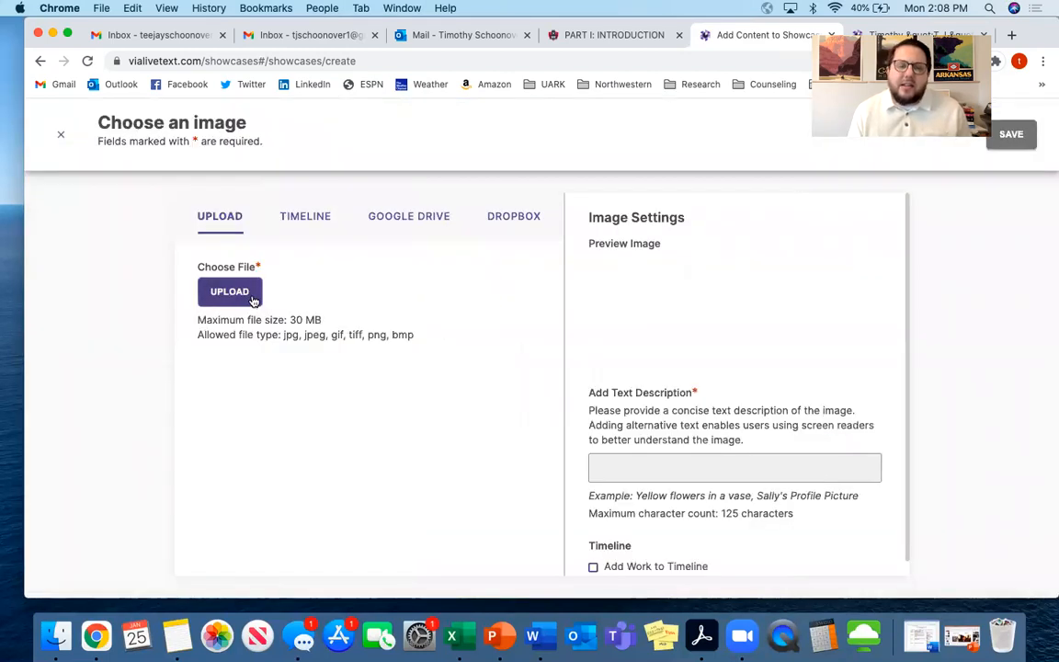
left_click(229, 292)
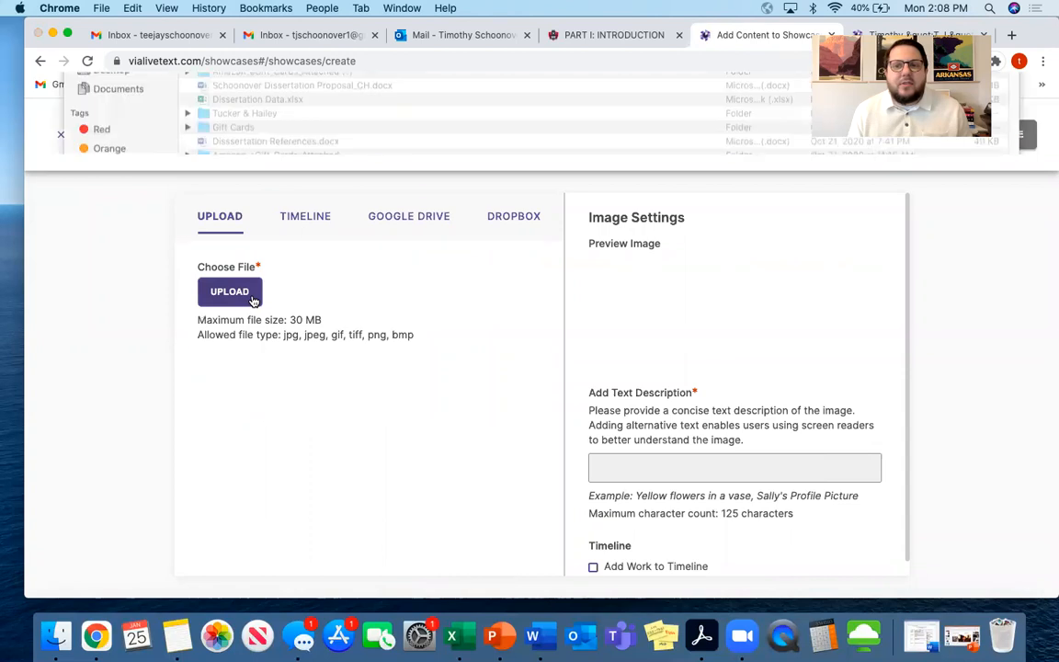
left_click(229, 292)
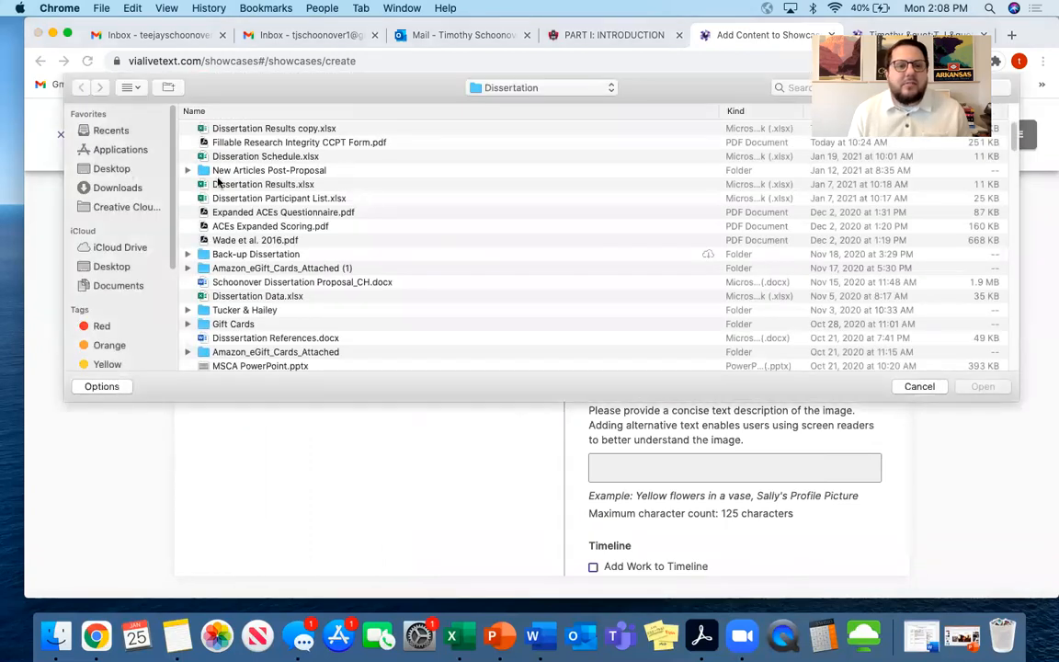
left_click(111, 168)
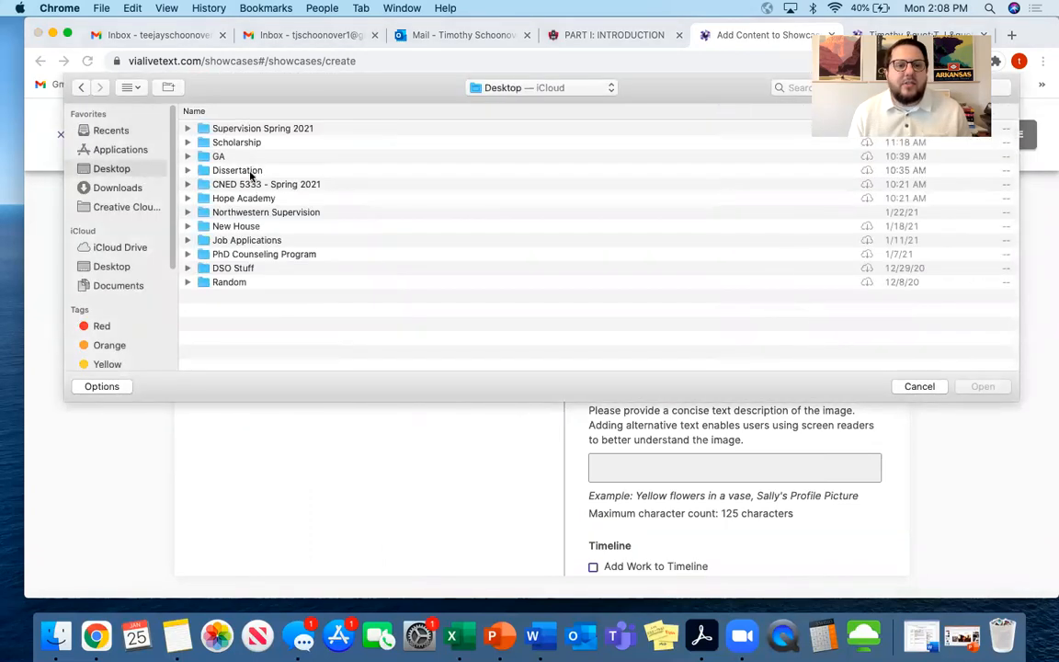
double_click(266, 183)
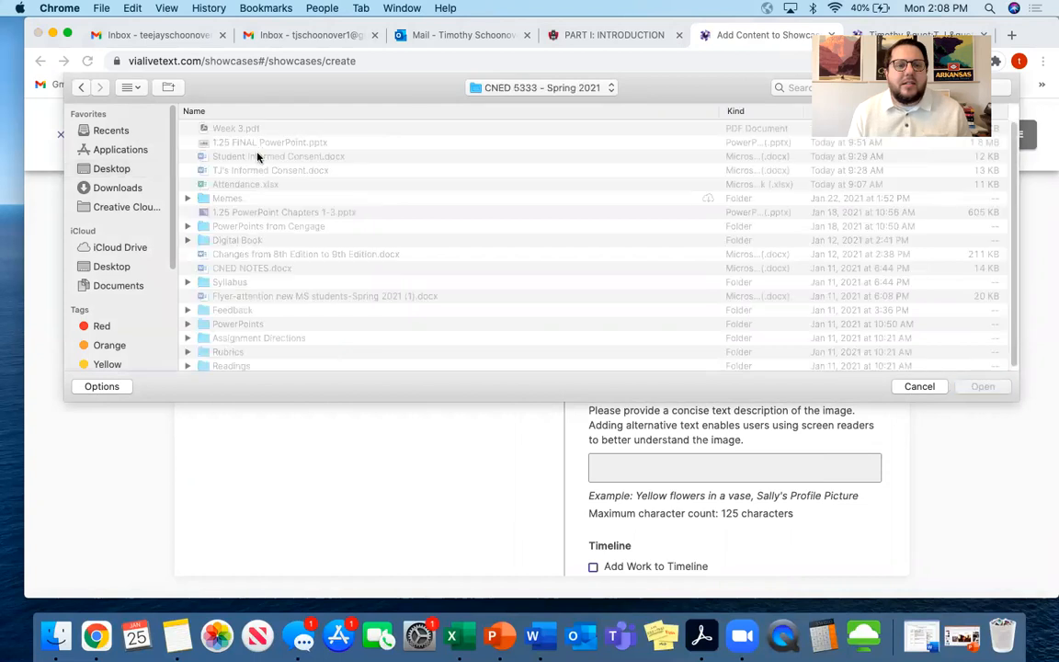
double_click(227, 197)
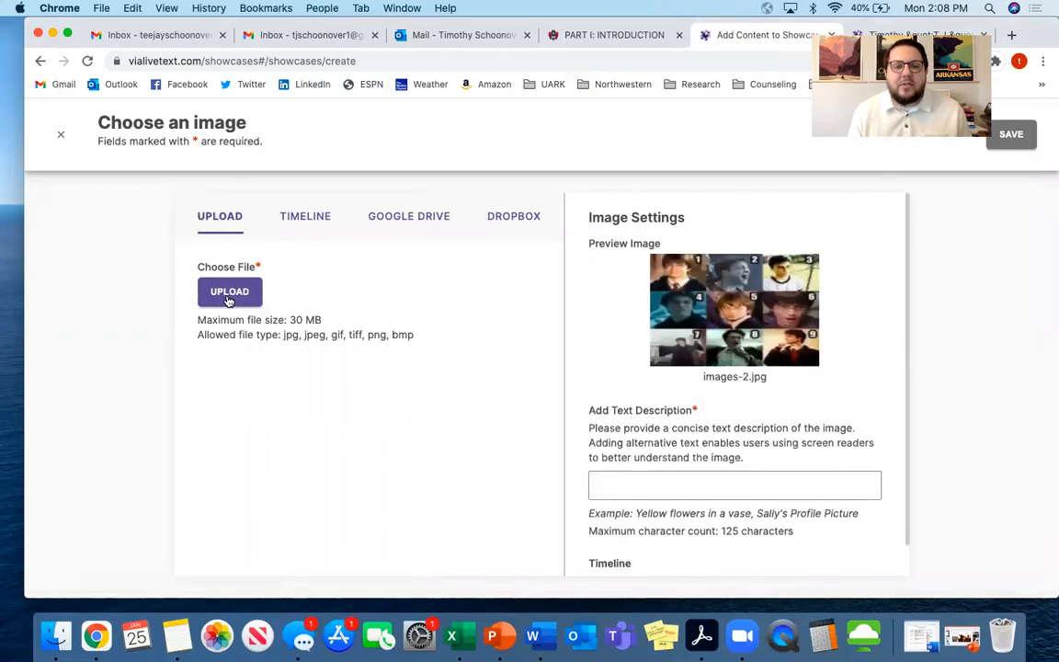
left_click(735, 486)
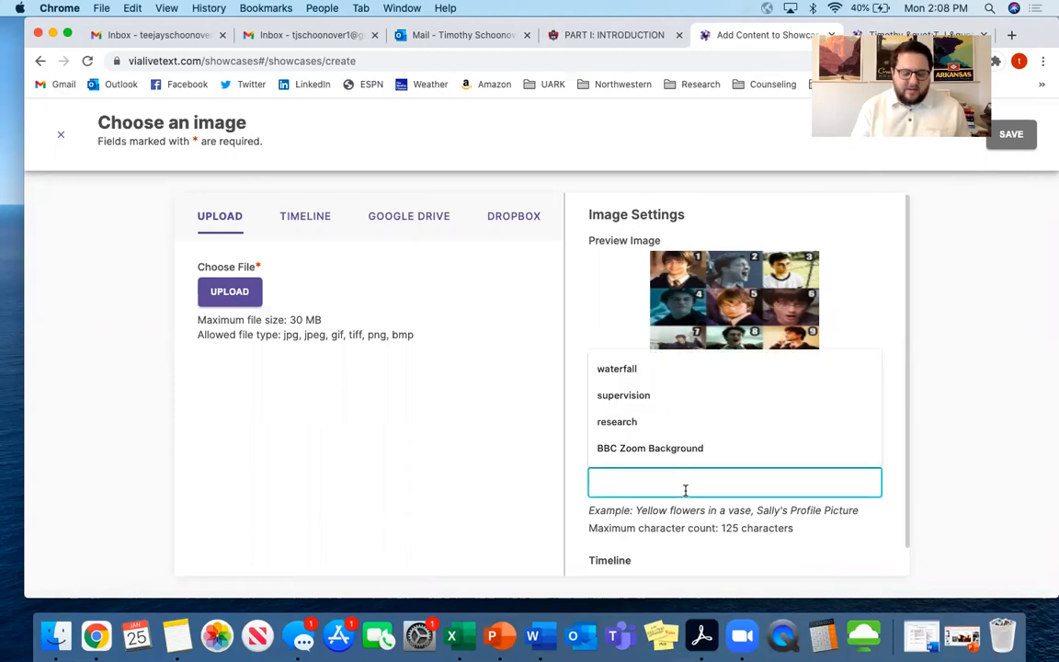
type("Harry Potter")
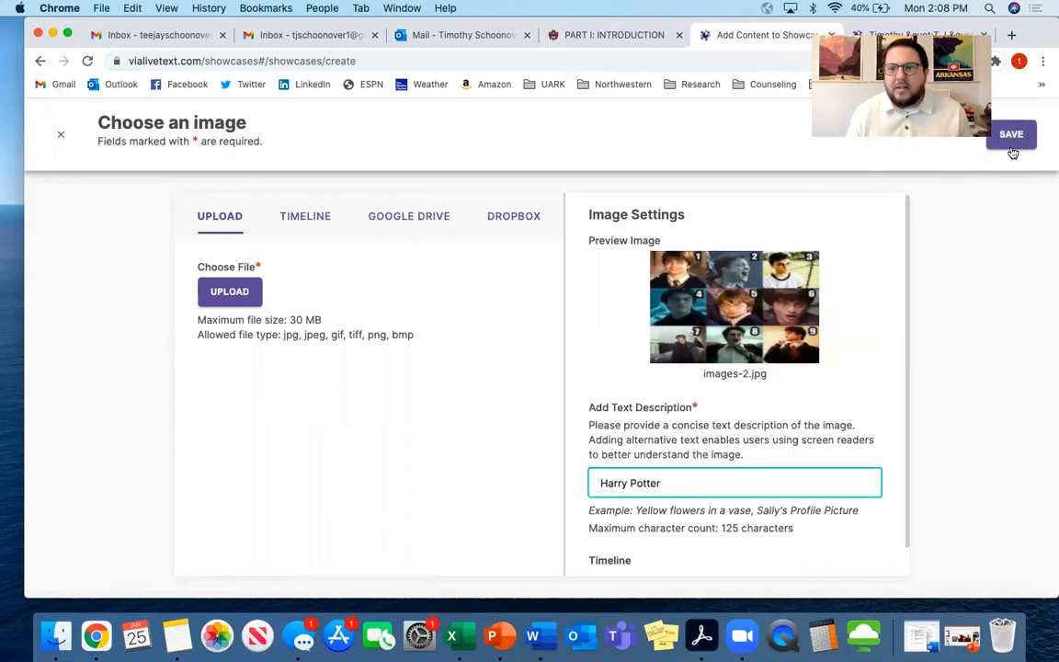
left_click(1010, 134)
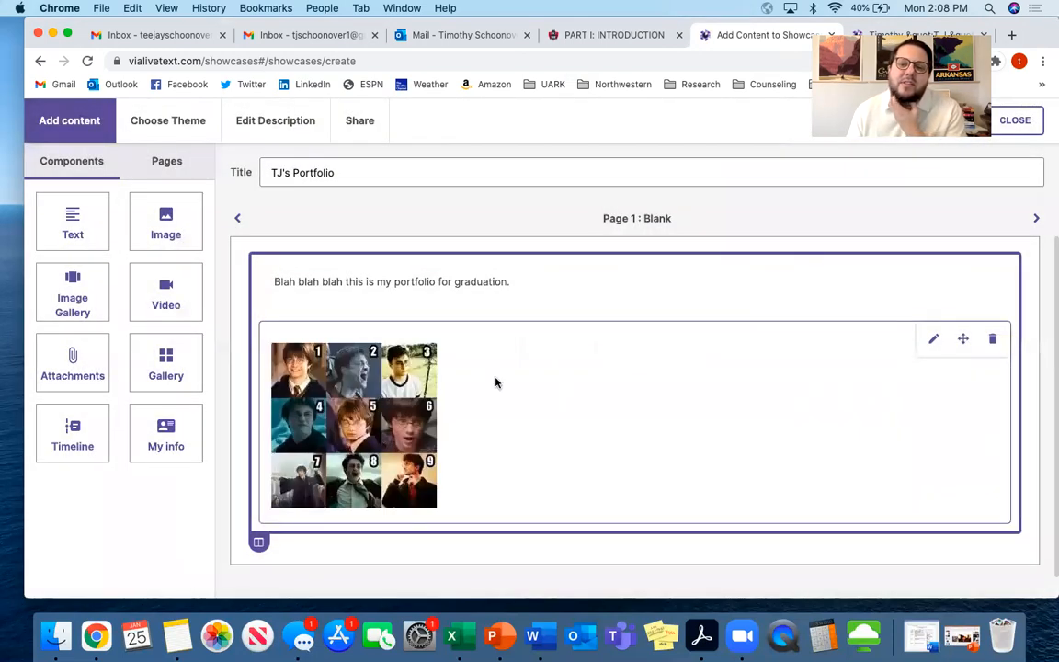
mouse_move(272, 318)
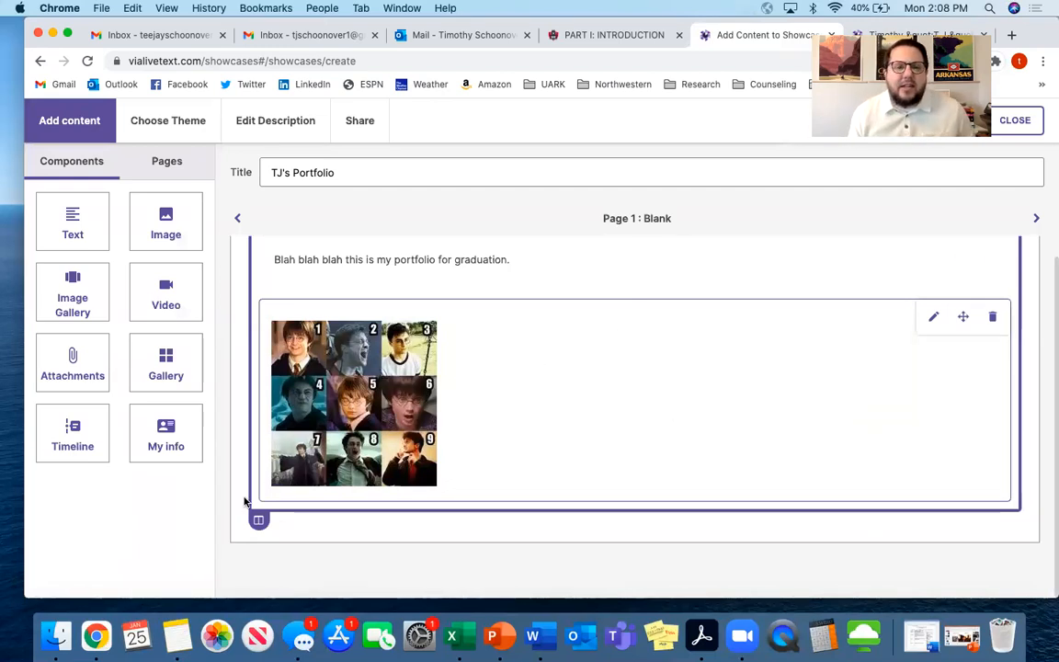
mouse_move(259, 523)
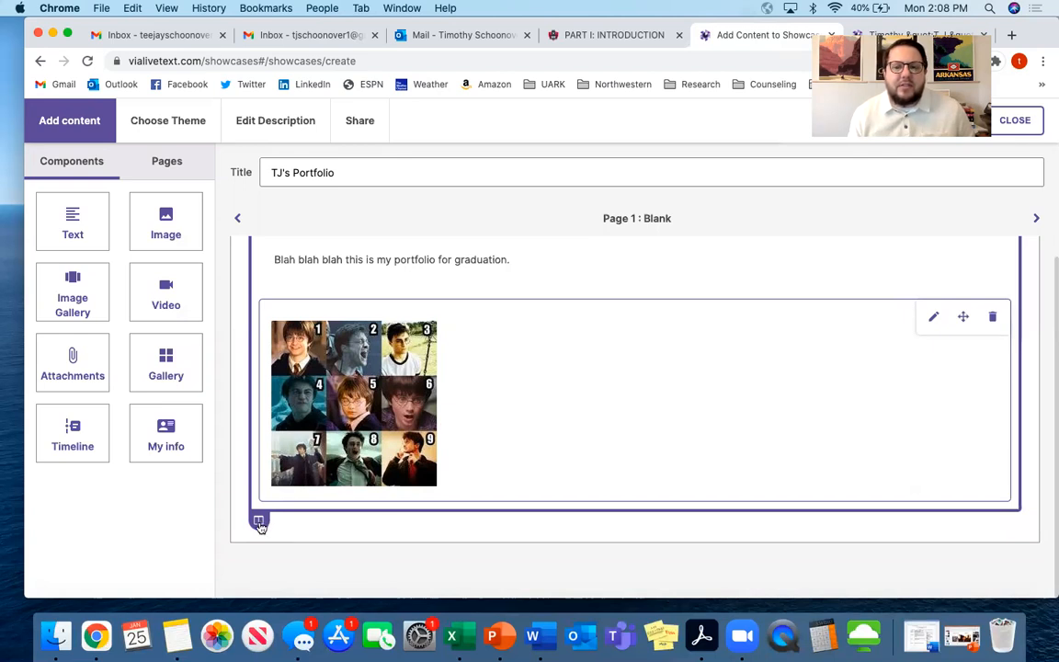
Add a row of three equal columns beneath the Harry Potter image
left_click(260, 522)
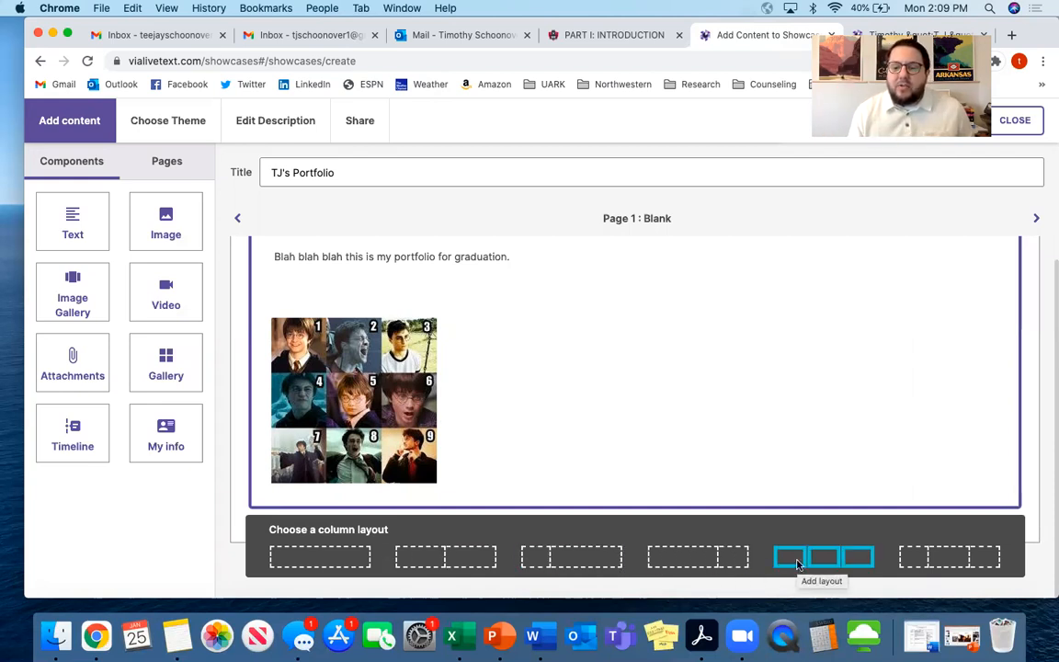
left_click(822, 556)
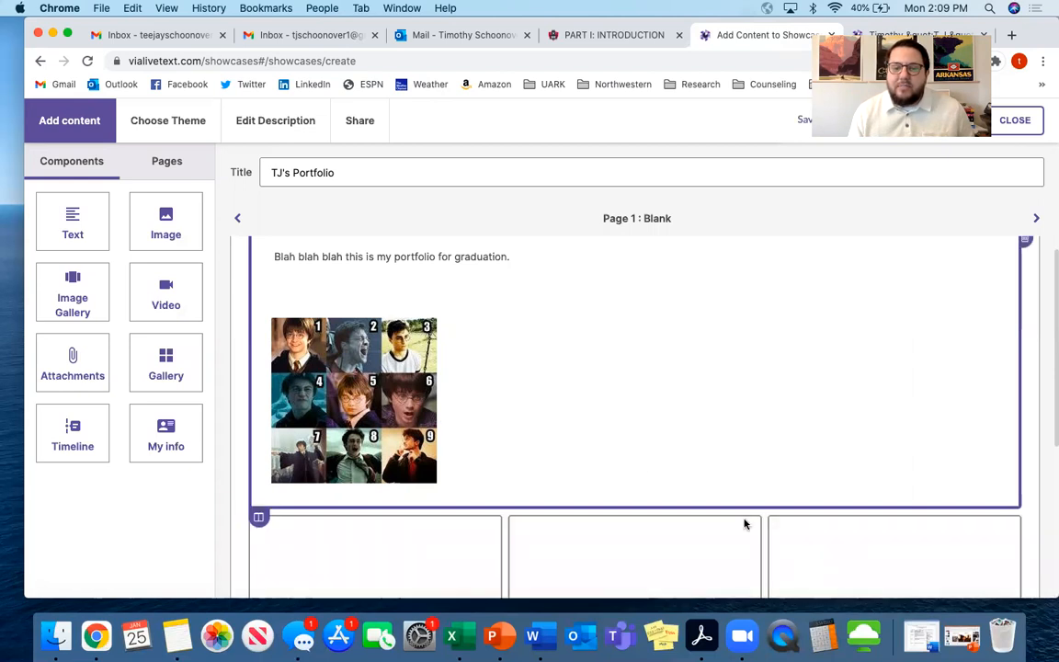
scroll("down", 3)
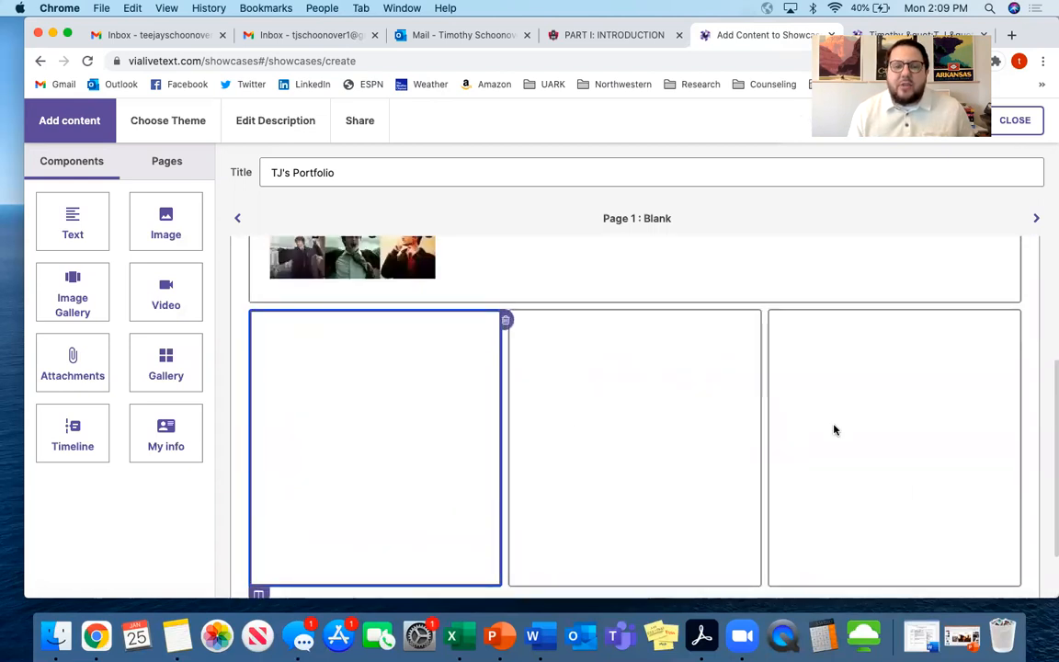
scroll("up", 3)
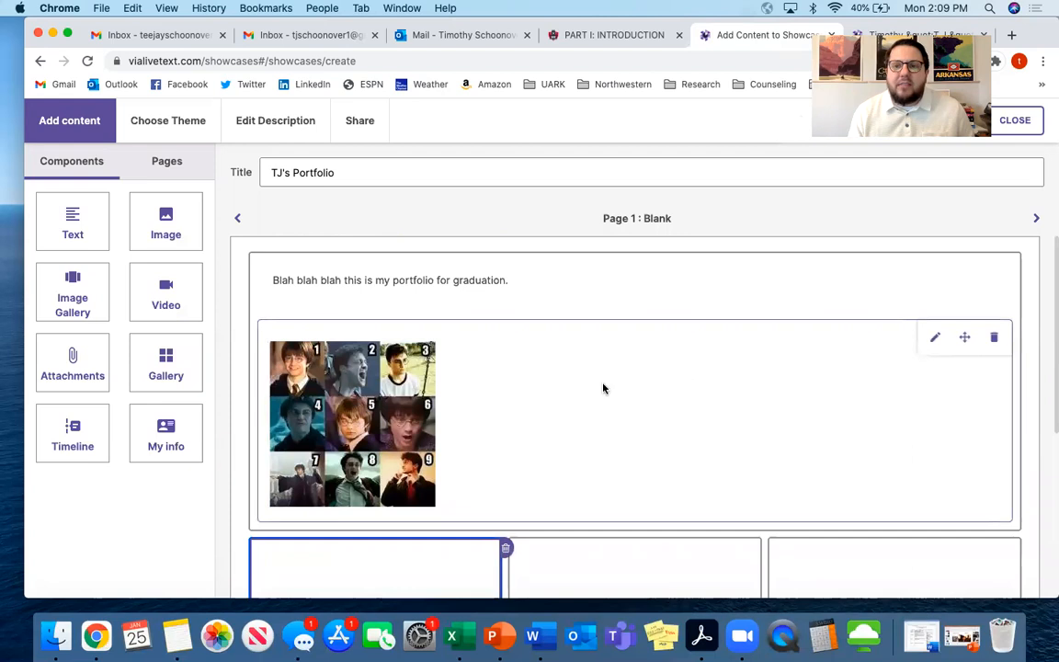
scroll("down", 3)
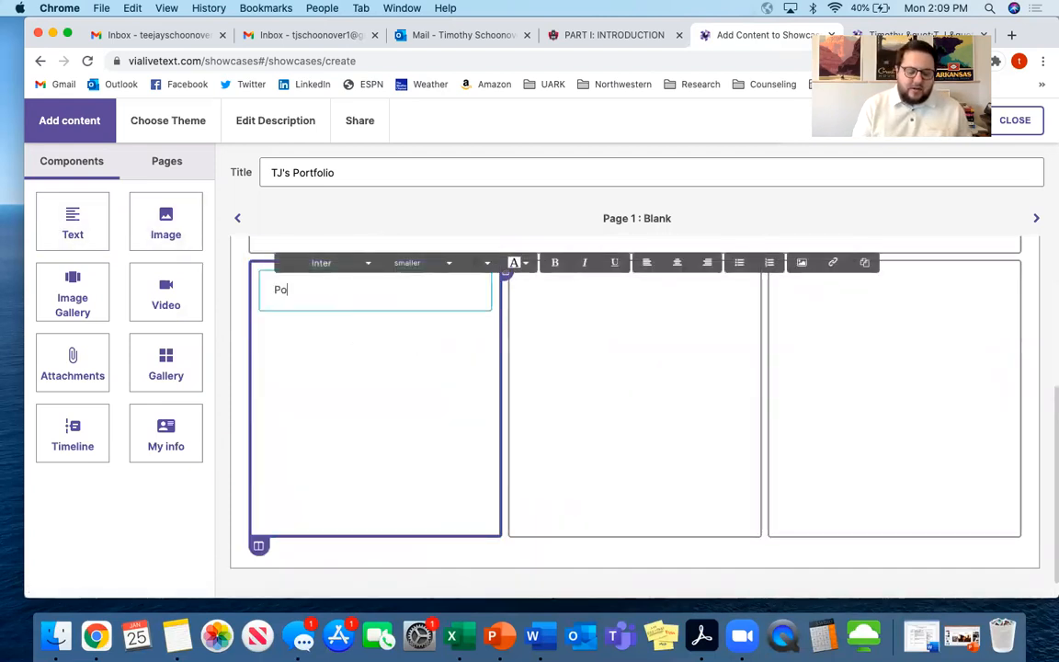
Finish 'Portfolio test' in column one and add the 'Harry Potter' image to the middle column
type("rtfolio test")
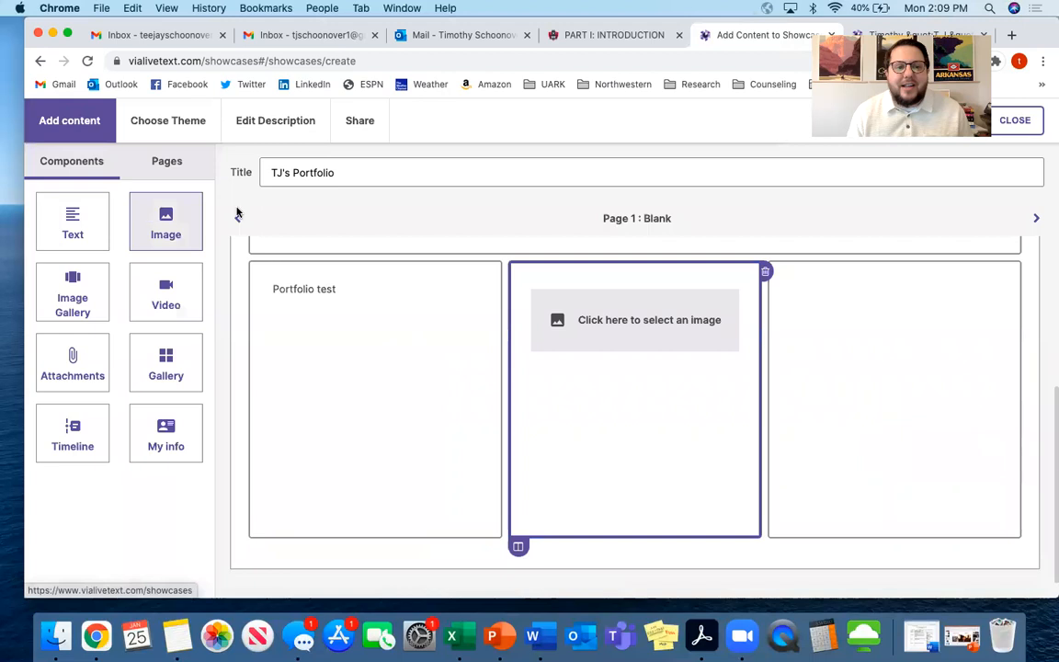
left_click(649, 320)
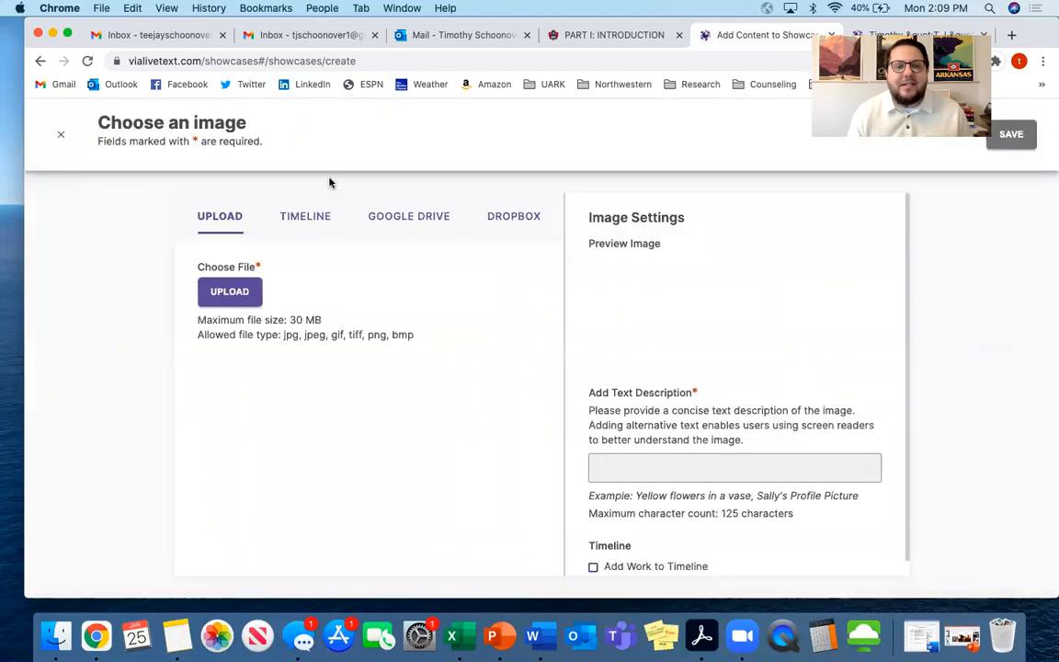
mouse_move(372, 167)
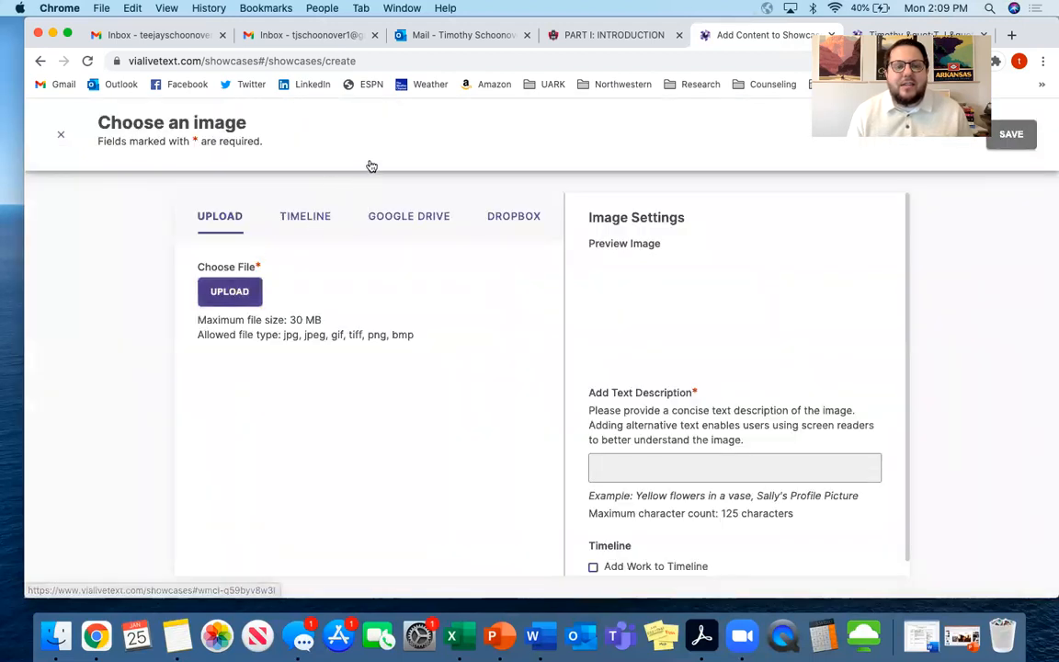
left_click(229, 291)
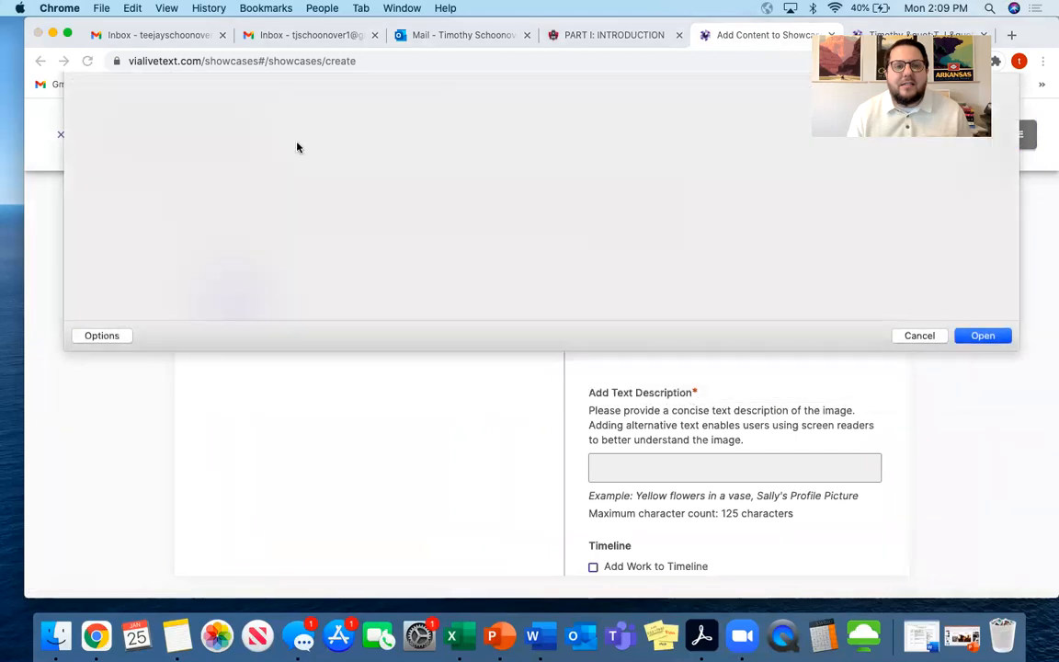
left_click(982, 335)
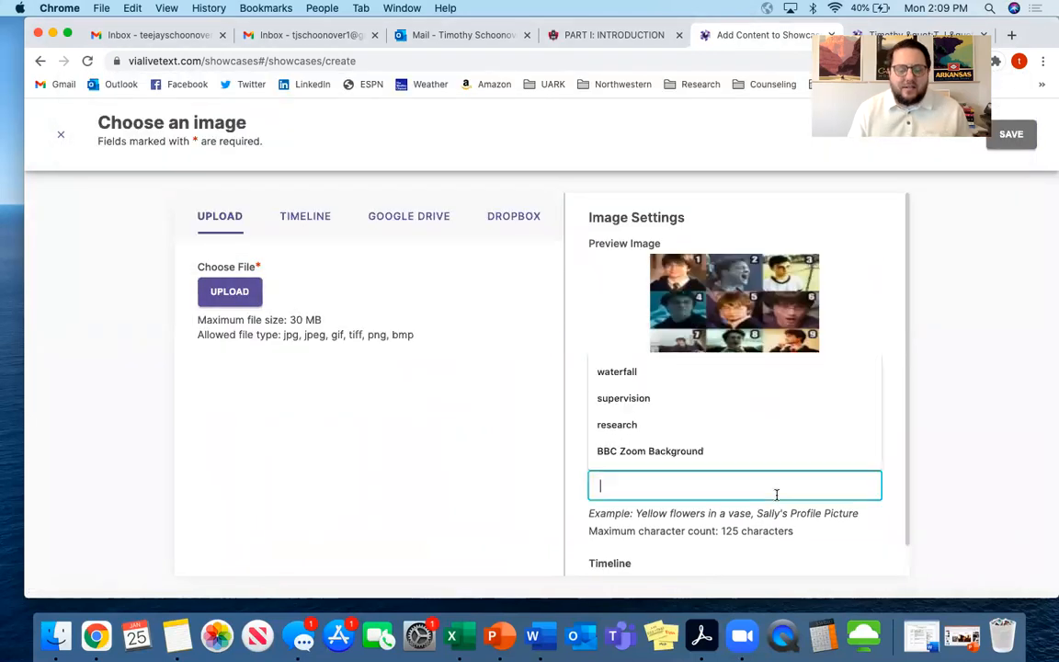
type("Harry Potter")
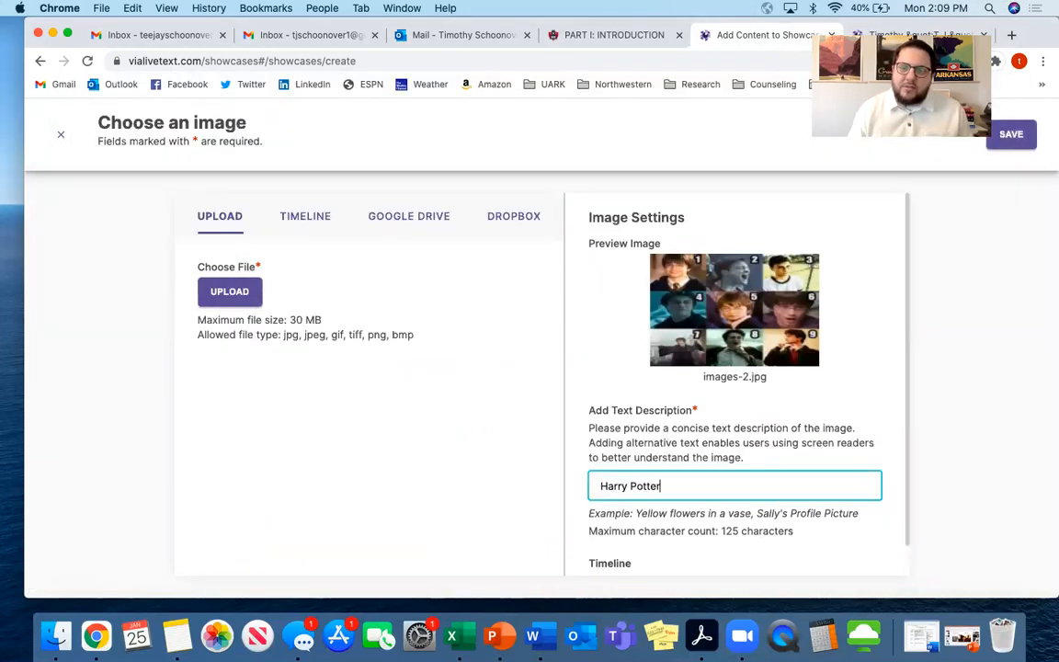
left_click(1011, 134)
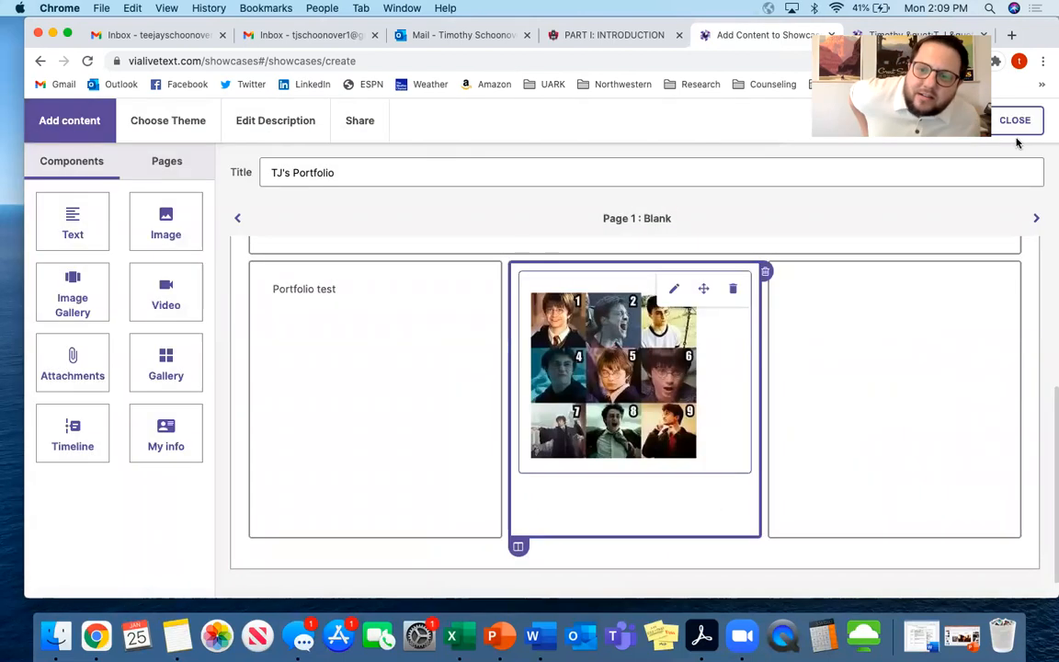
left_click(894, 398)
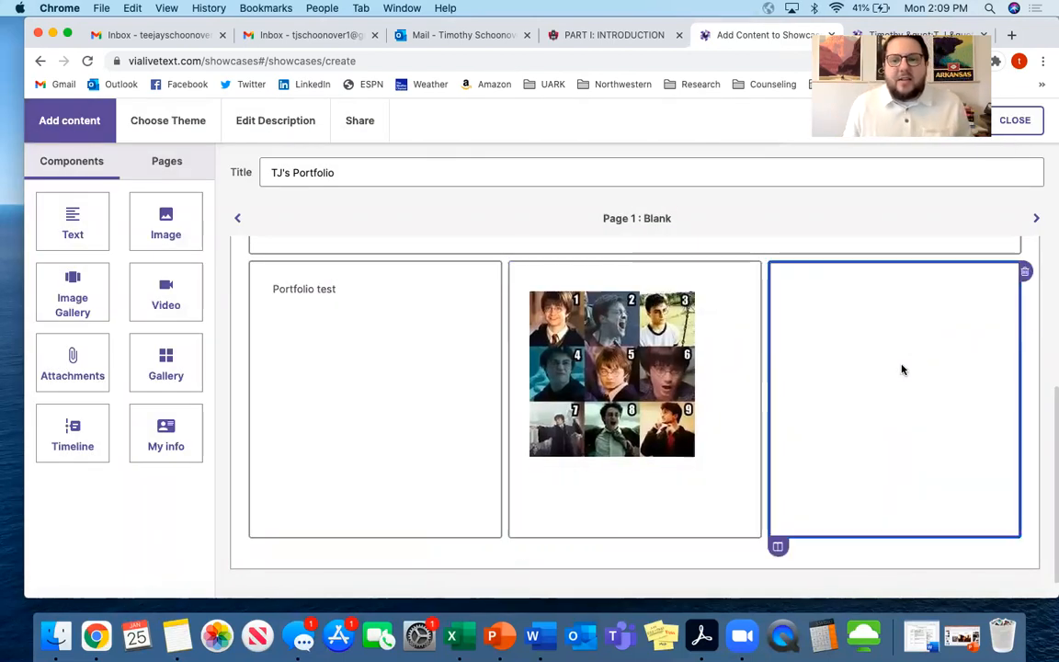
mouse_move(72, 362)
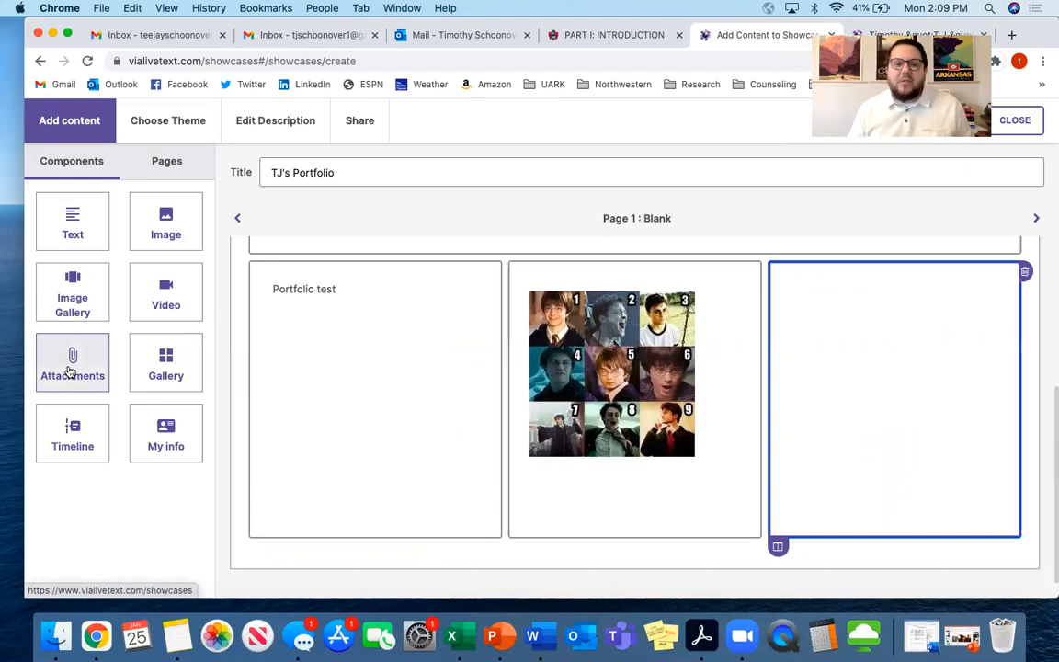
Attach 1.25 FINAL PowerPoint.pptx from the CNED 5333 - Spring 2021 folder to column three
left_click(73, 363)
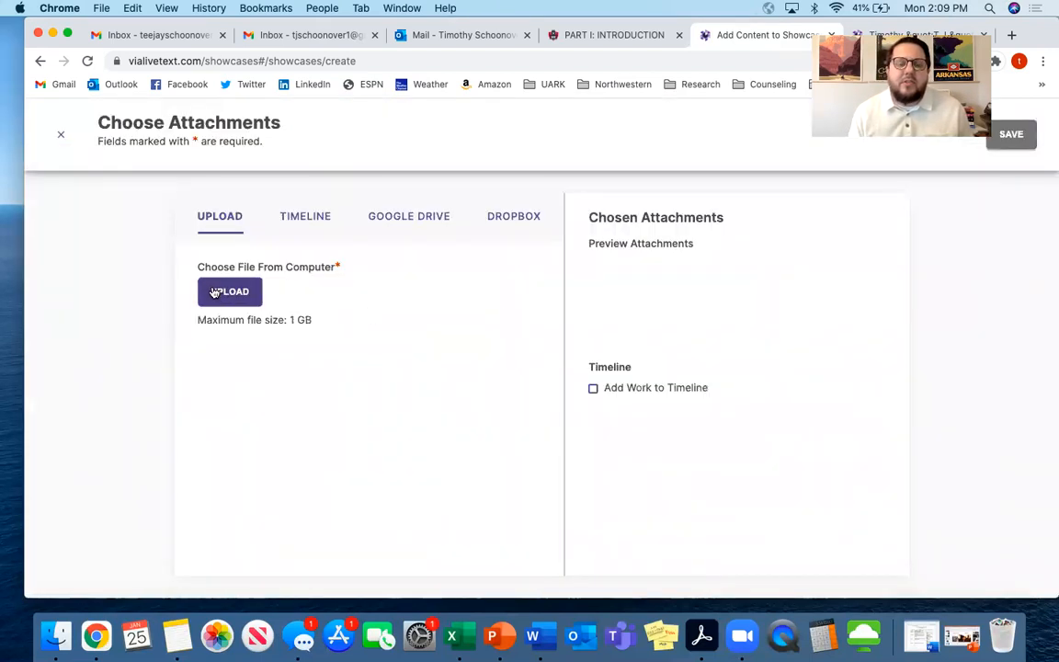
left_click(229, 292)
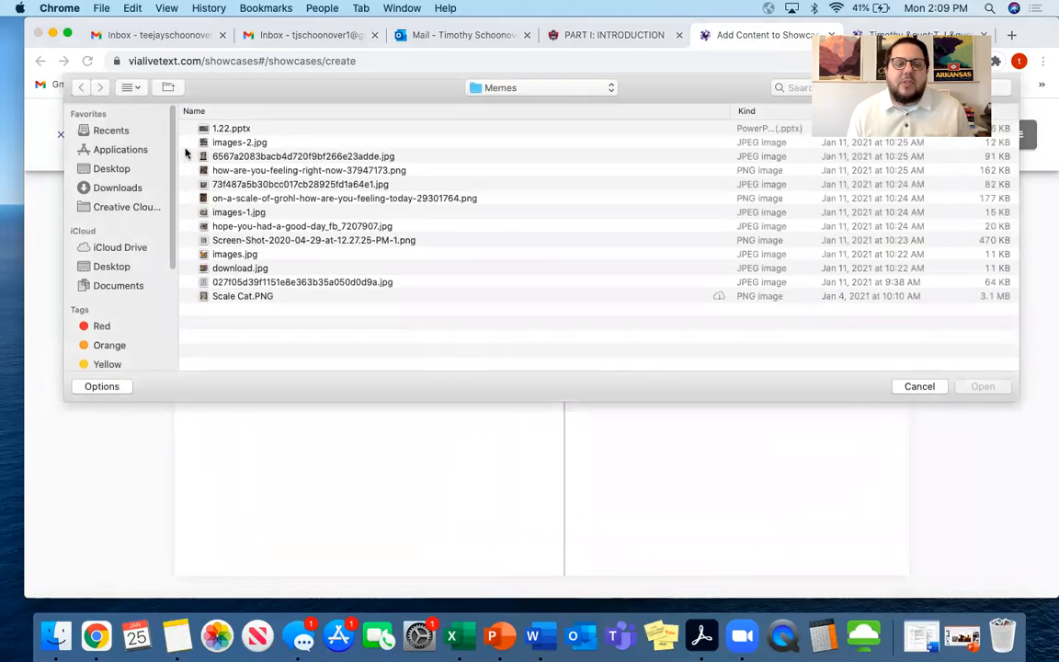
left_click(541, 88)
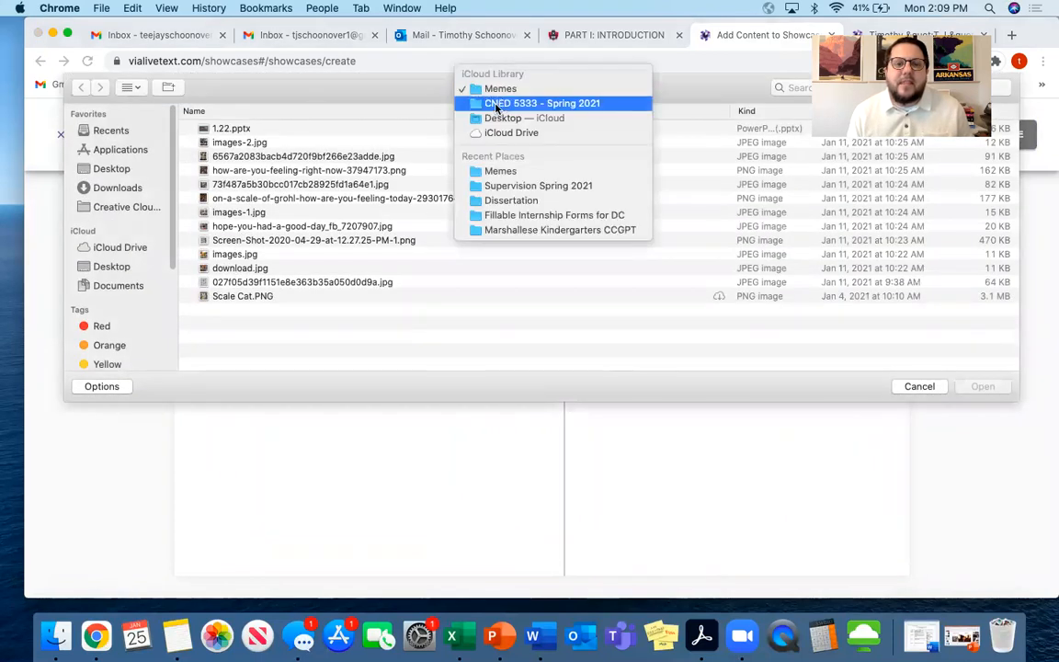
left_click(542, 103)
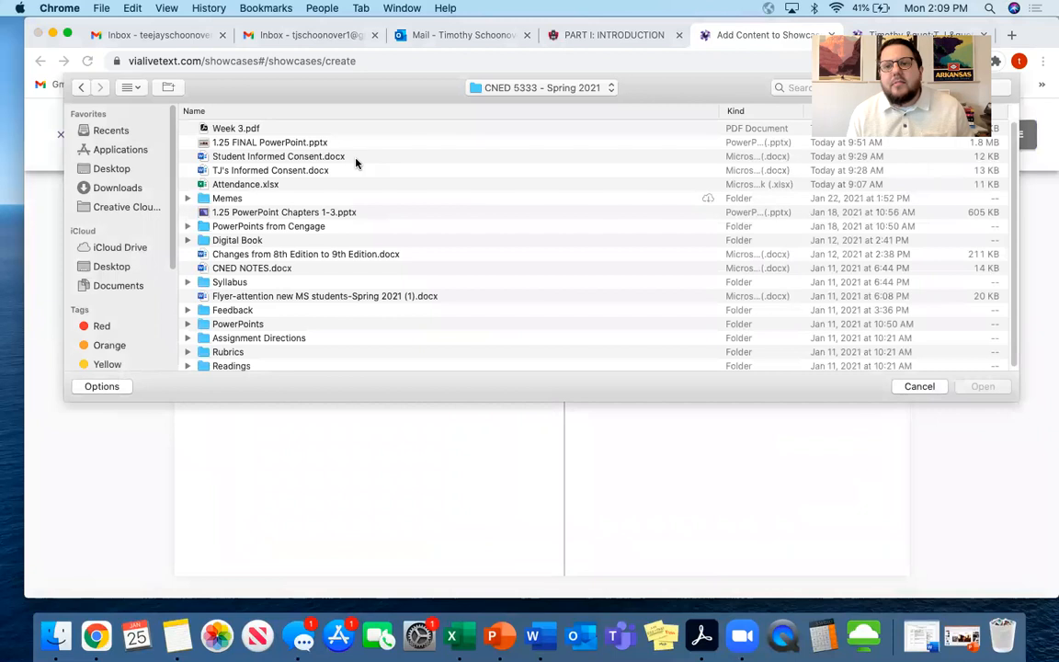
left_click(270, 143)
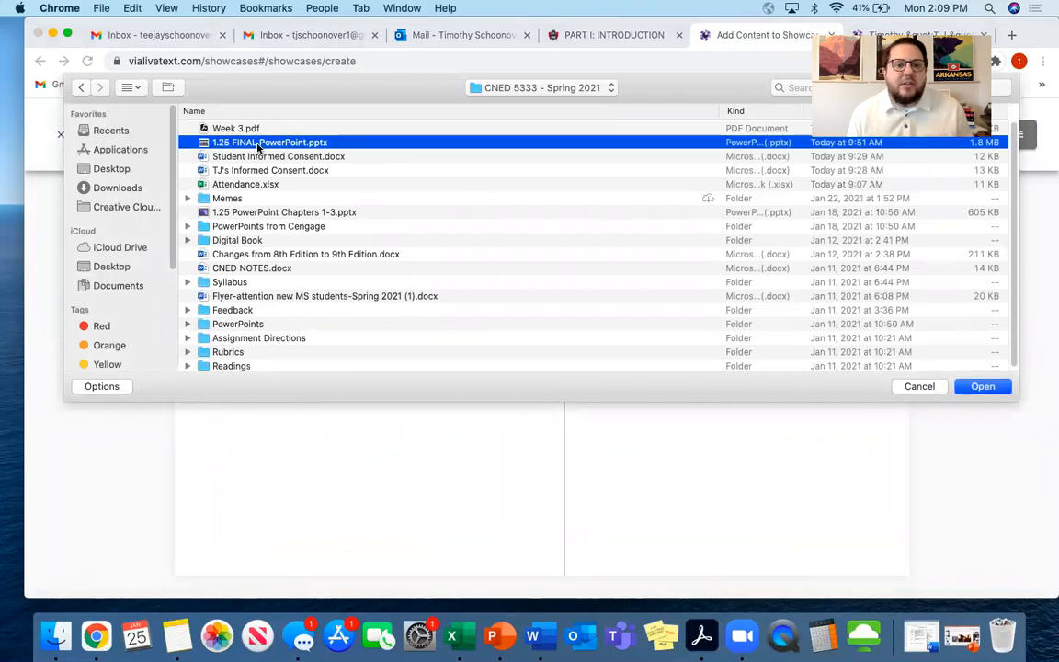
left_click(982, 385)
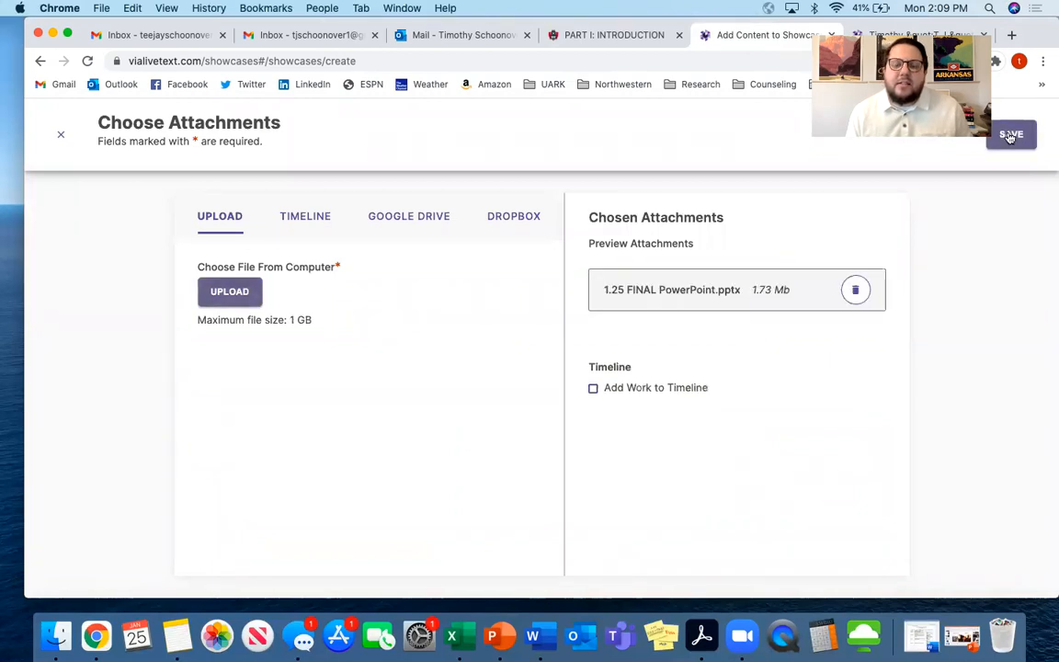
left_click(1011, 134)
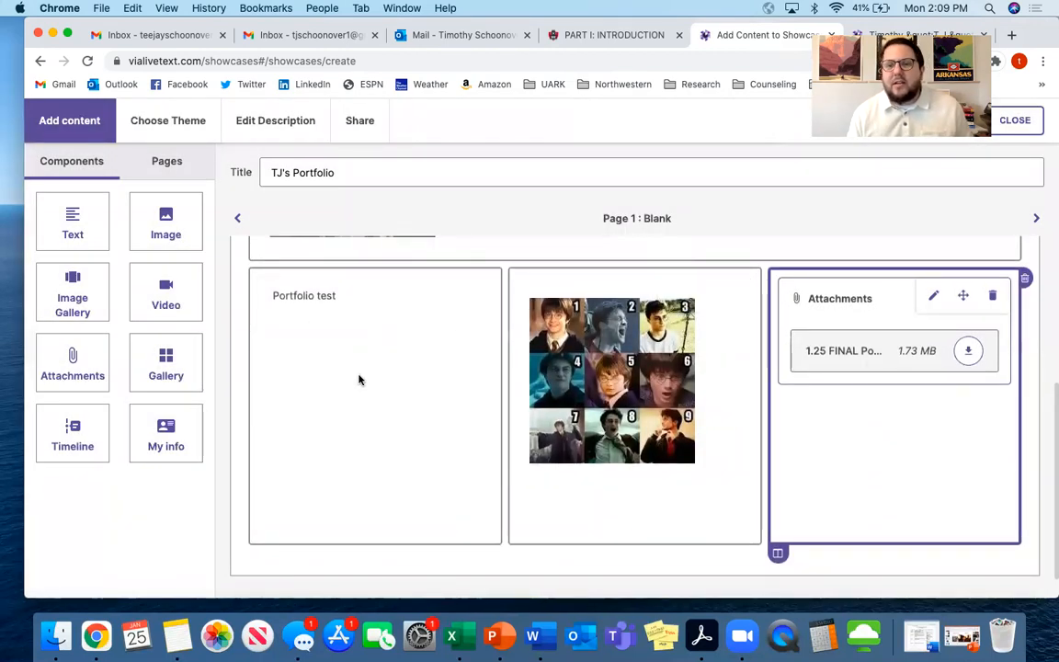
scroll("down", 3)
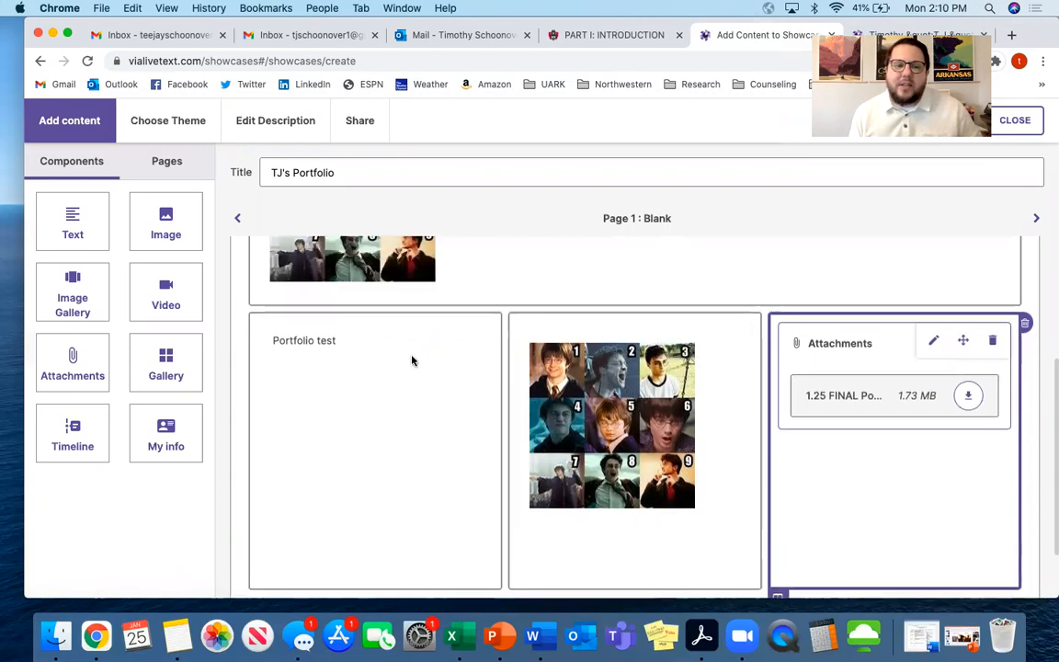
scroll("down", 3)
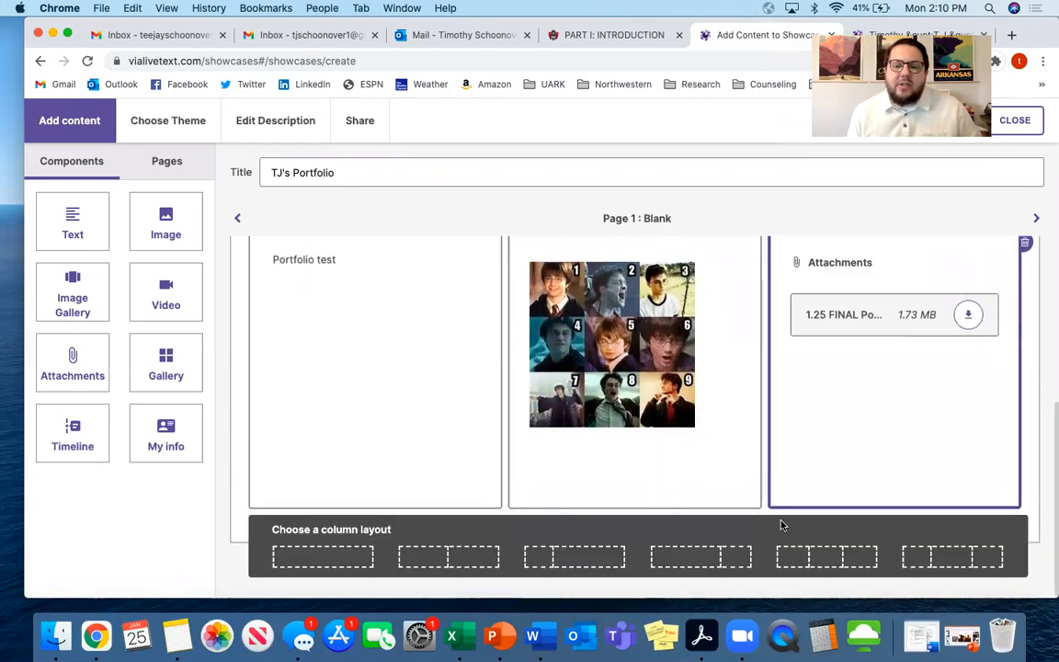
left_click(322, 556)
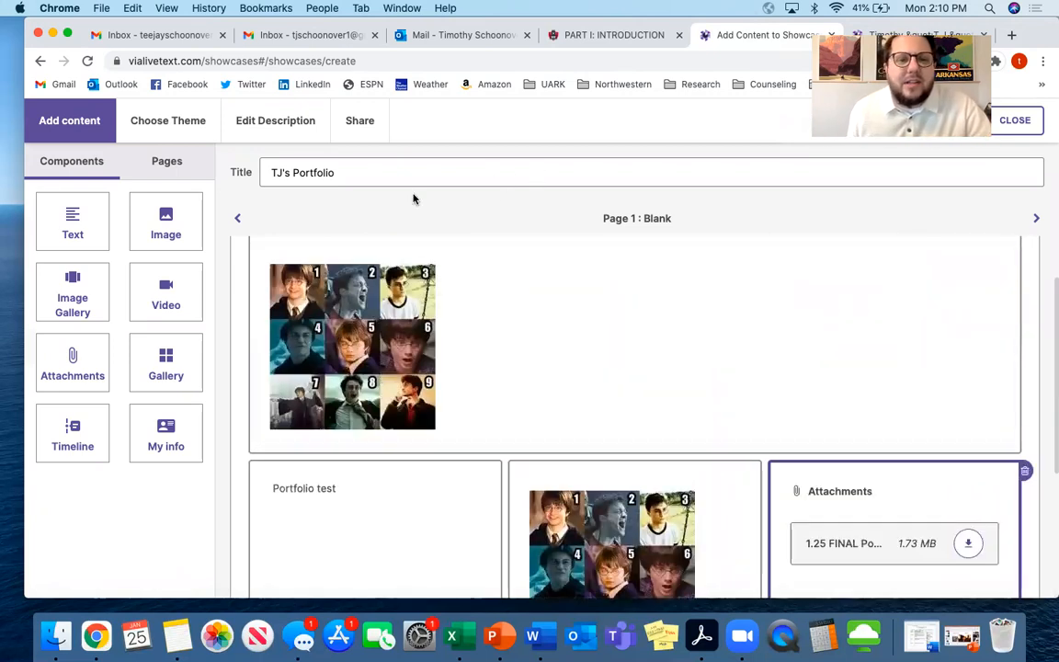
mouse_move(269, 199)
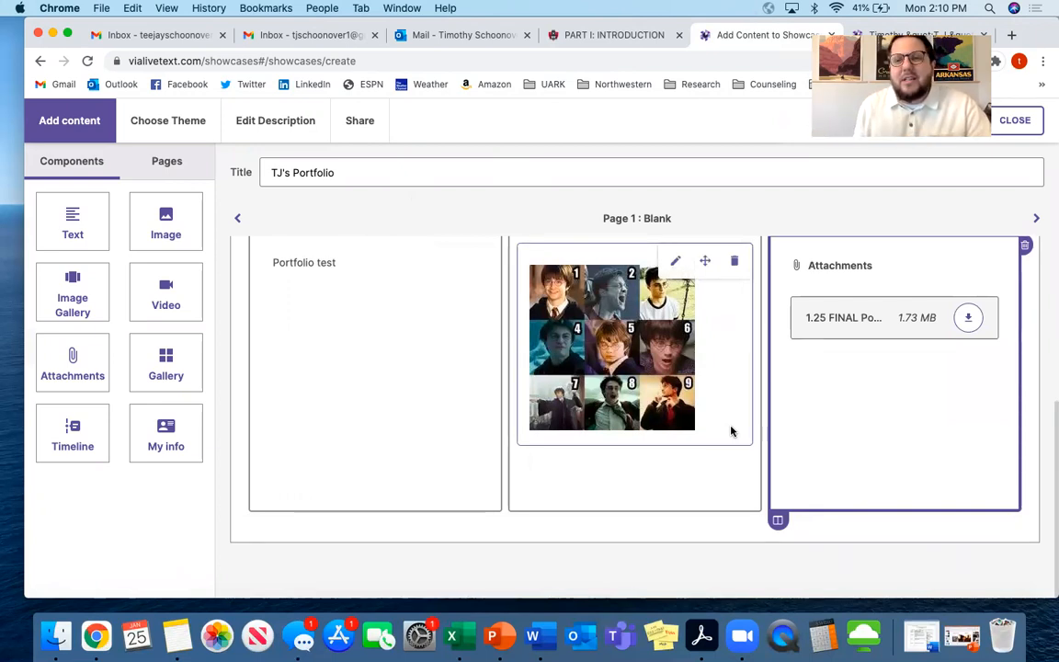
scroll("up", 3)
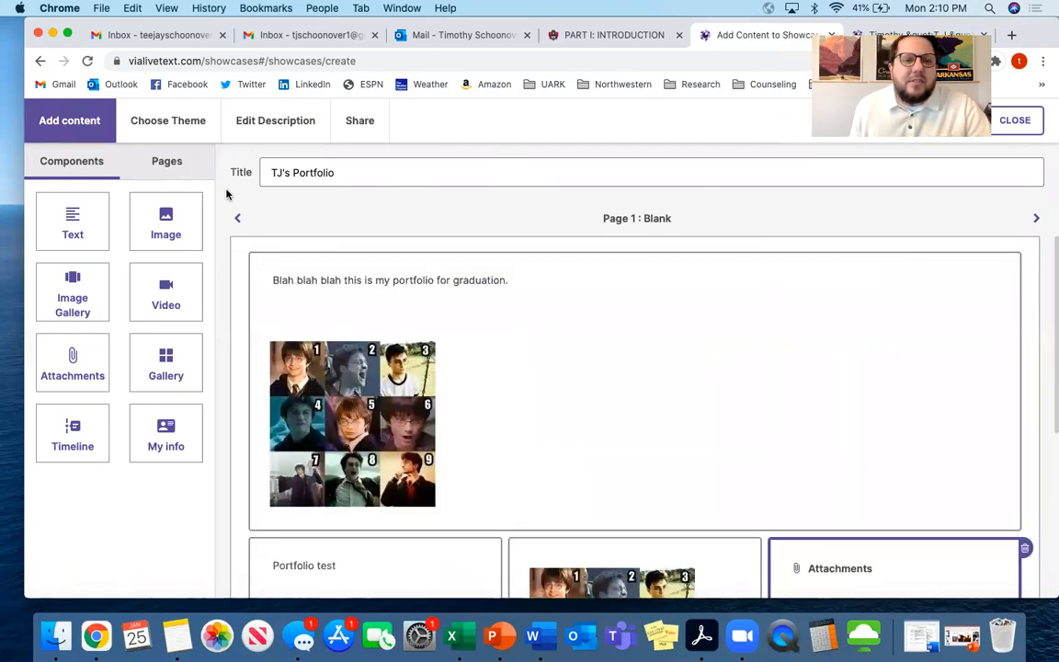
Add a second page and title the pages 'Page 1' and 'Theories Paper'
left_click(166, 160)
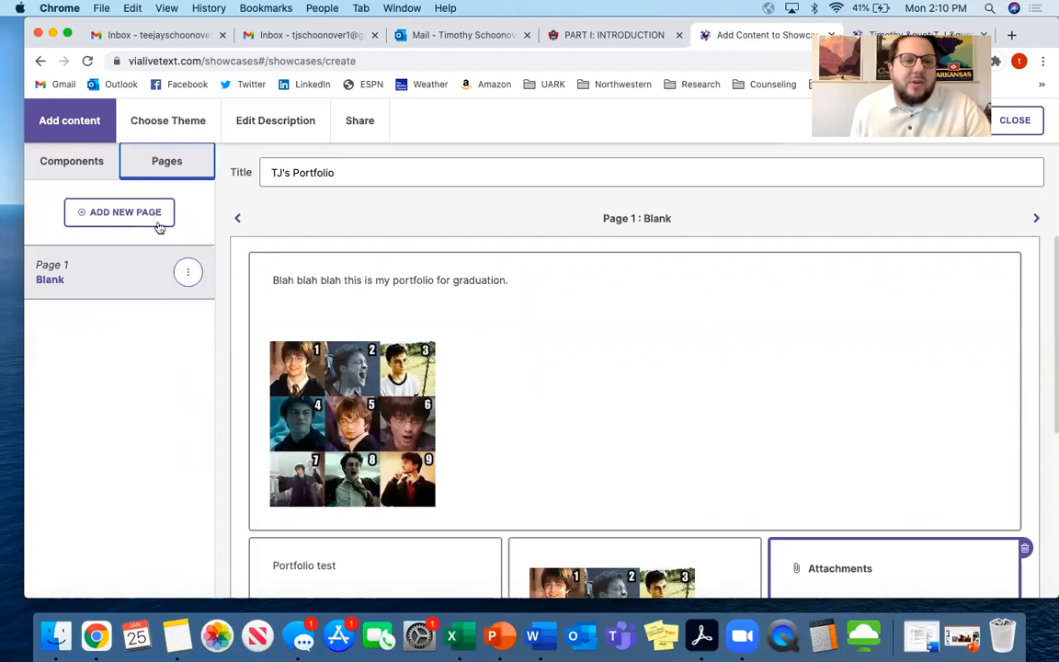
left_click(118, 211)
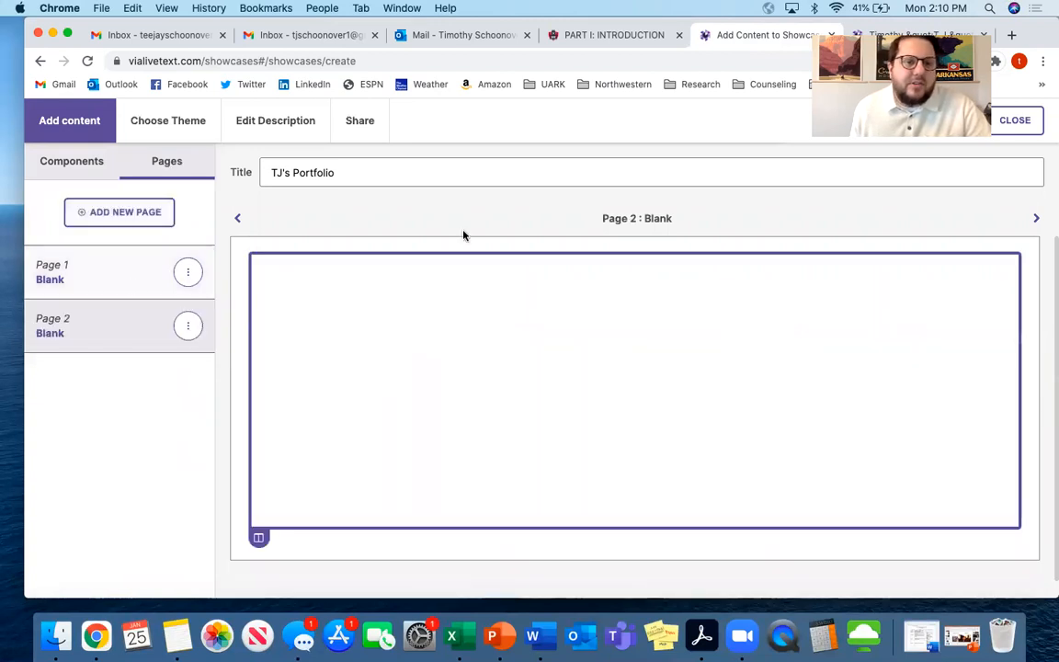
mouse_move(471, 315)
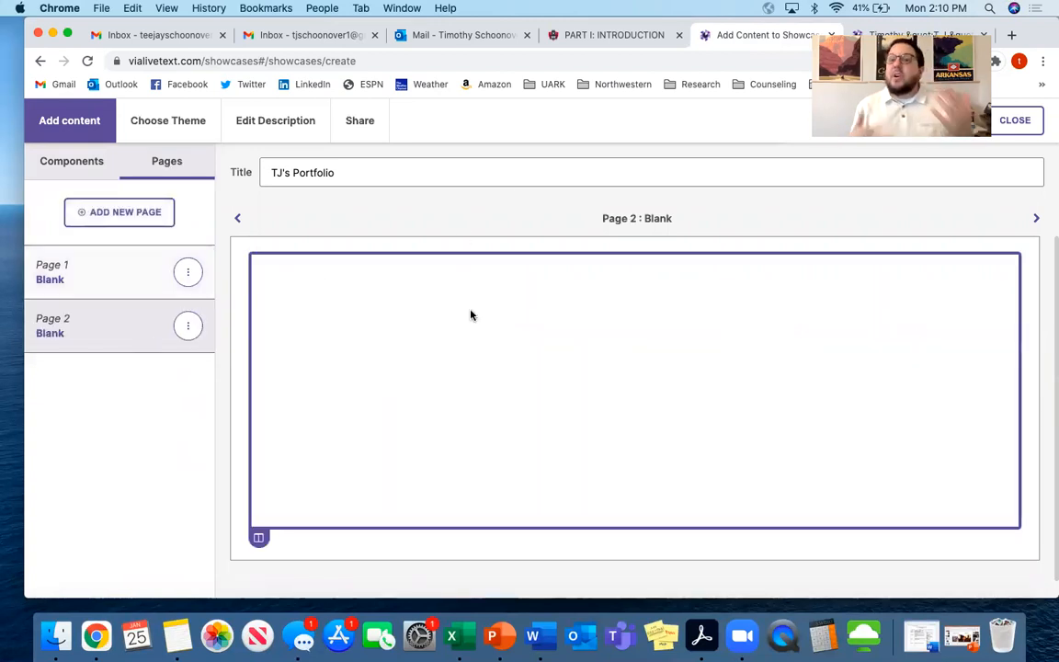
left_click(51, 271)
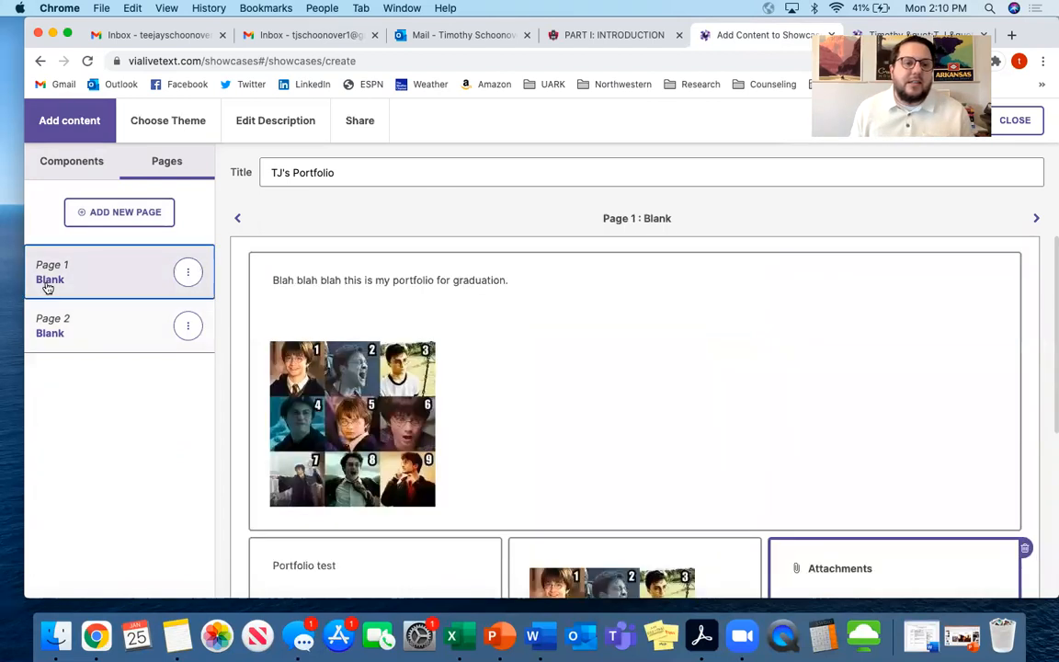
left_click(188, 272)
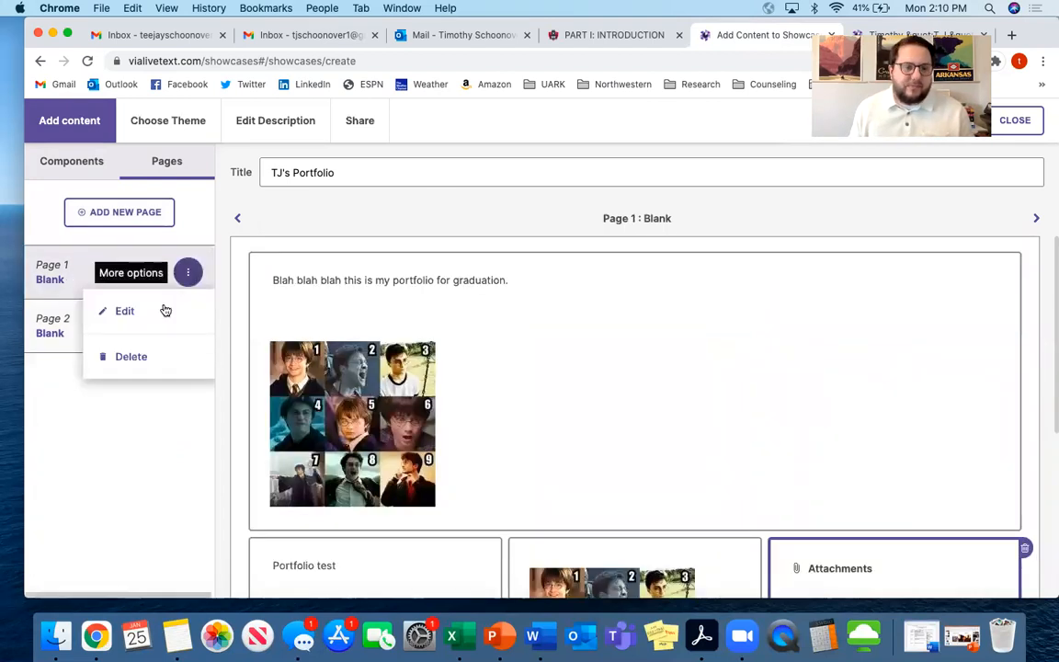
left_click(125, 311)
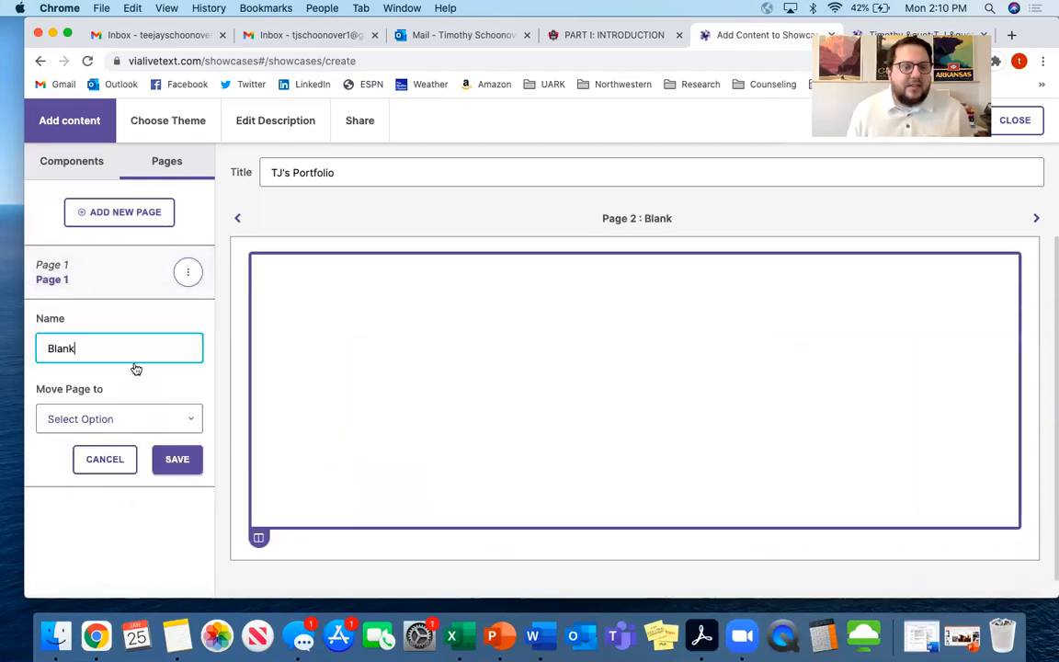
type("Page")
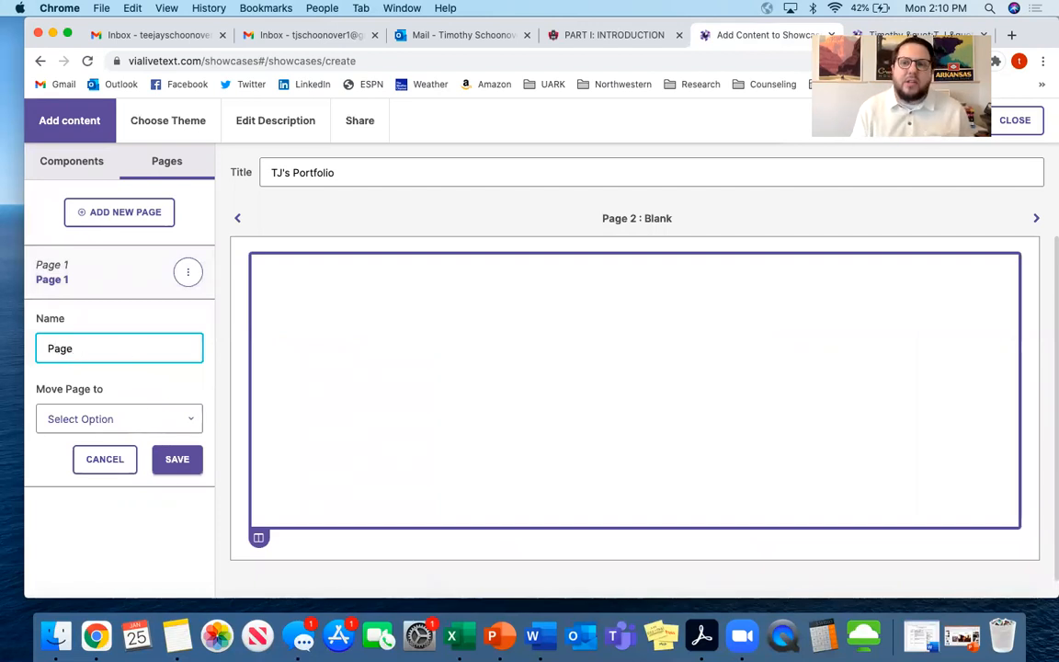
type("Theo")
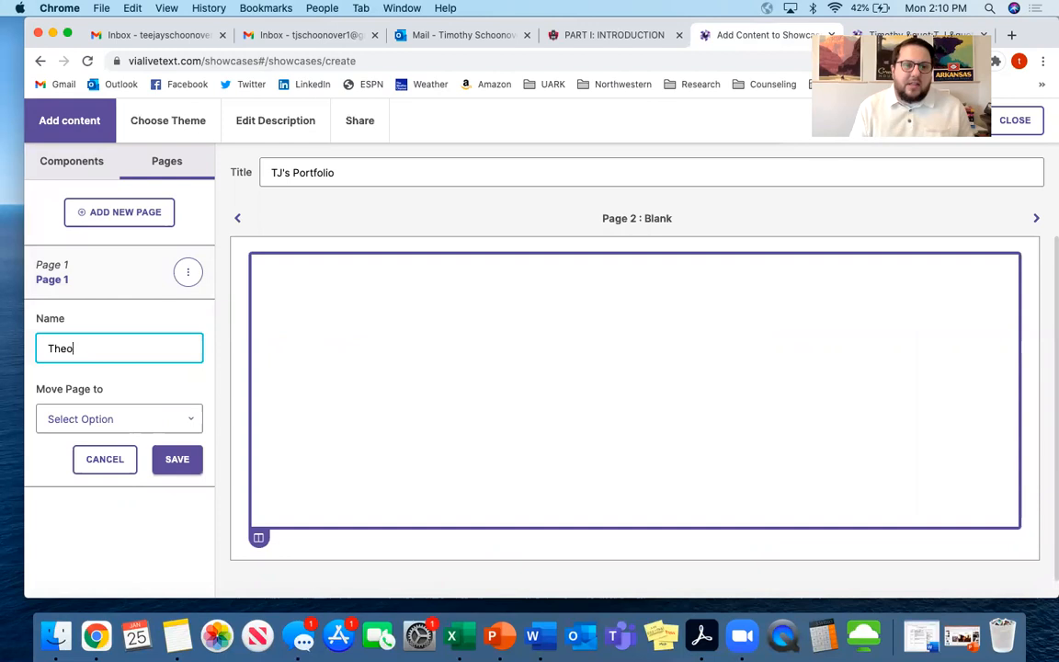
type("ries Paper")
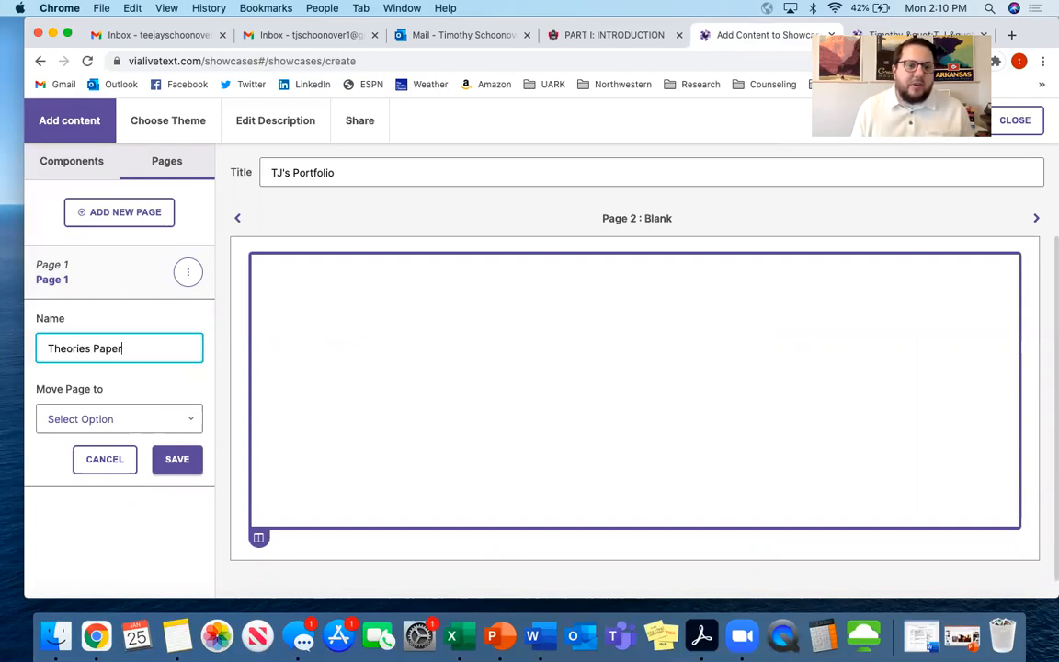
left_click(177, 459)
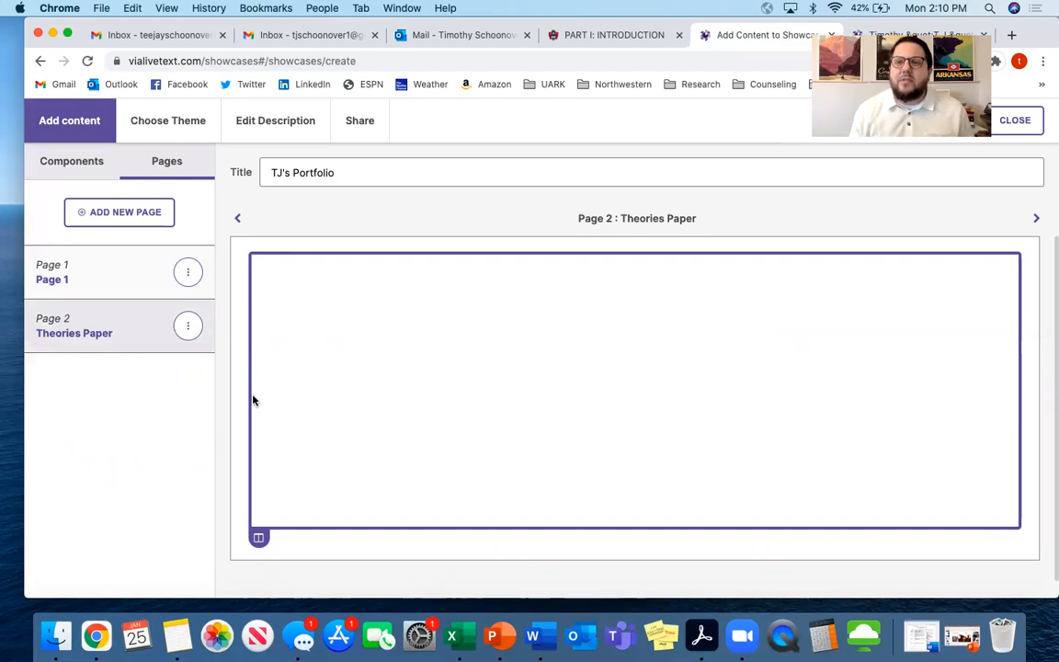
mouse_move(279, 256)
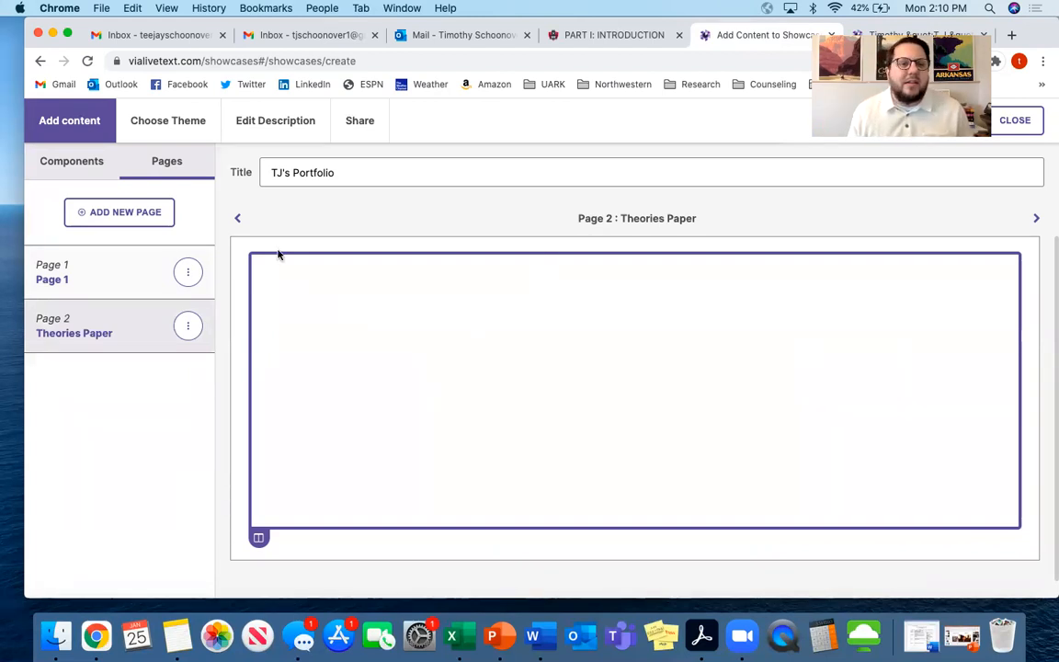
Add a timeline block to the Theories Paper page and start choosing its activities
left_click(72, 161)
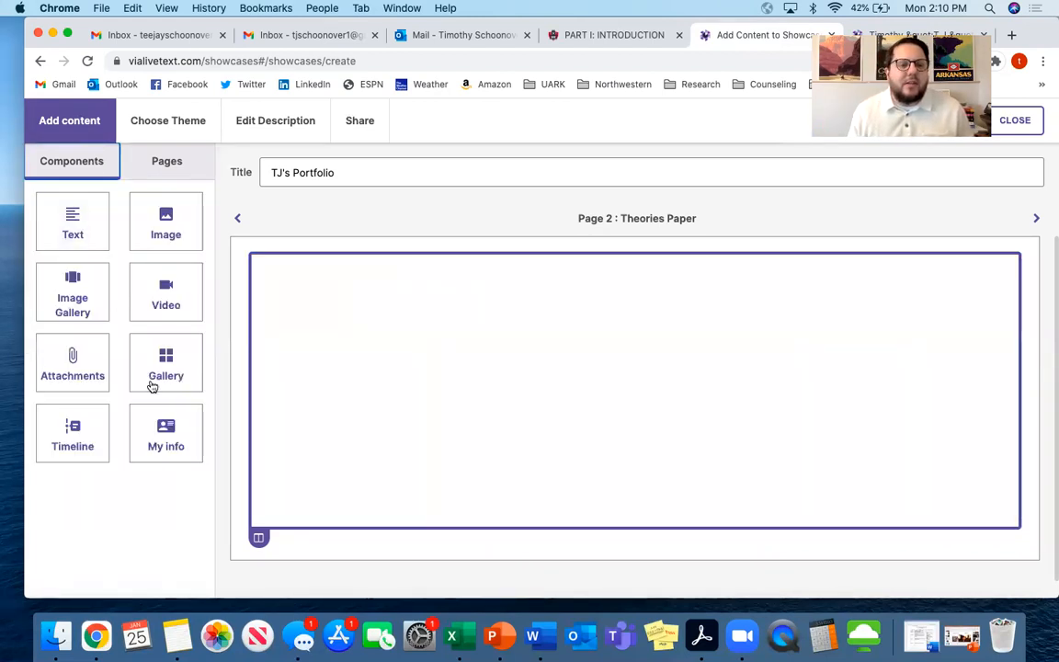
left_click(72, 433)
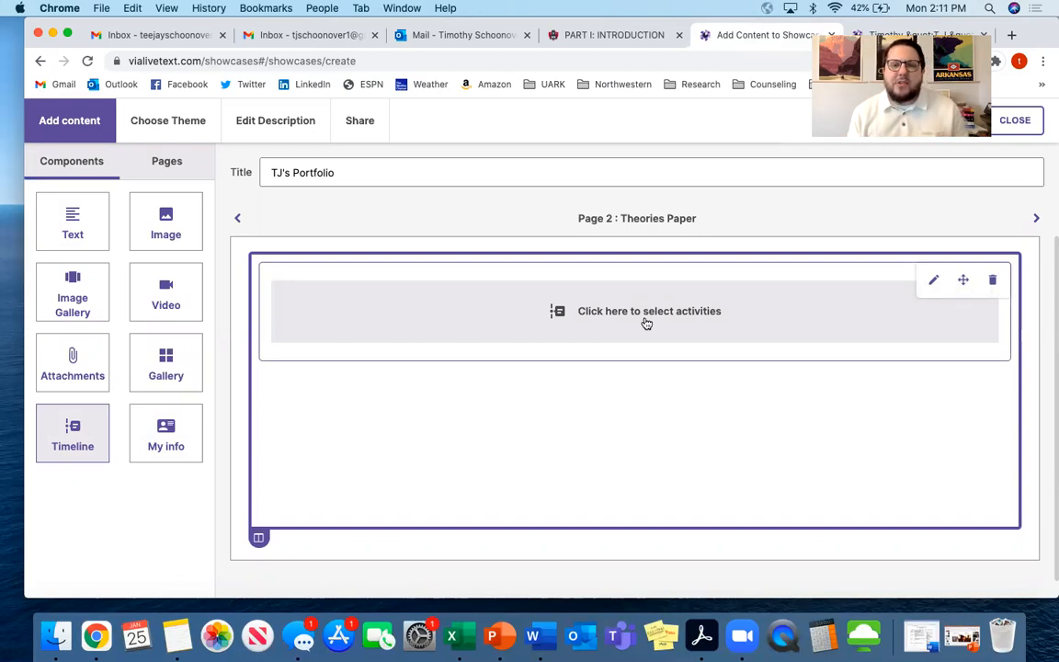
left_click(649, 311)
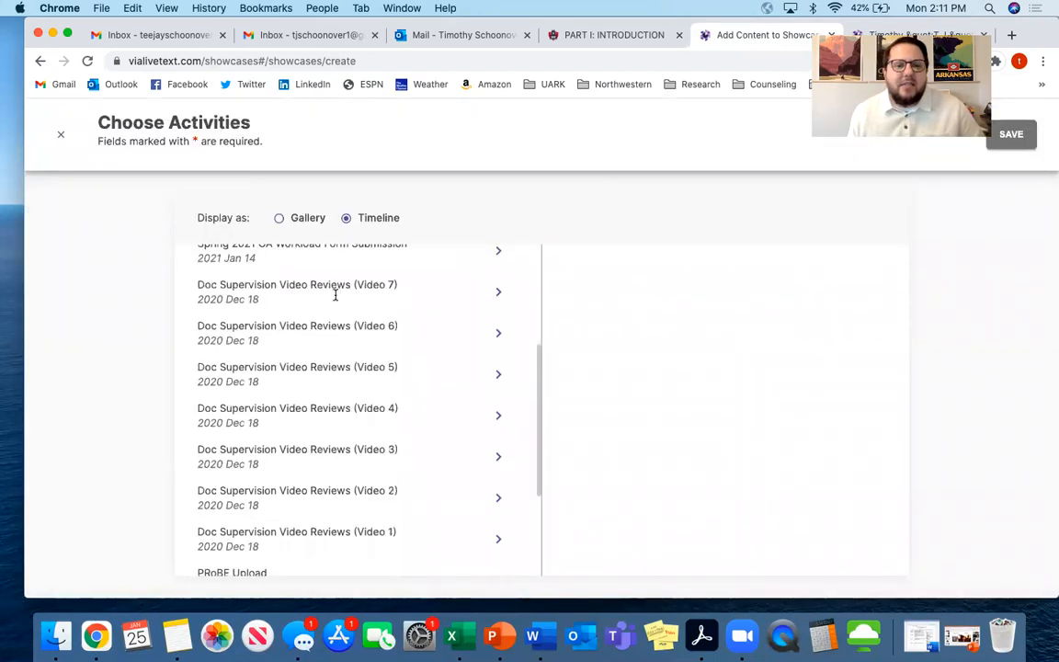
scroll("up", 3)
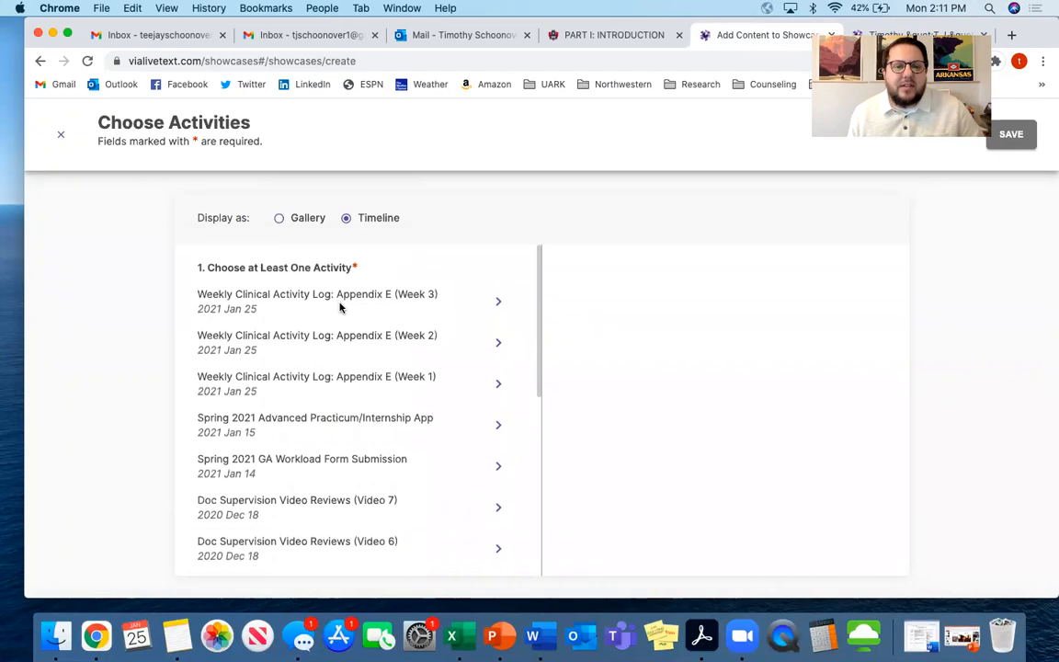
scroll("down", 3)
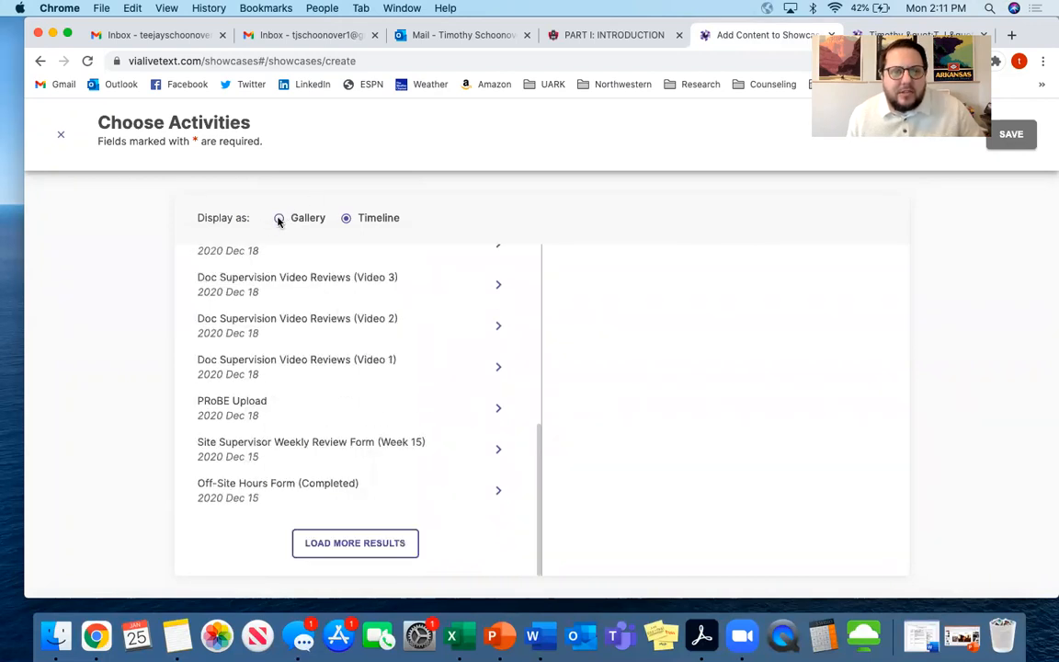
Display the chosen activities as a Timeline and load older results
left_click(279, 218)
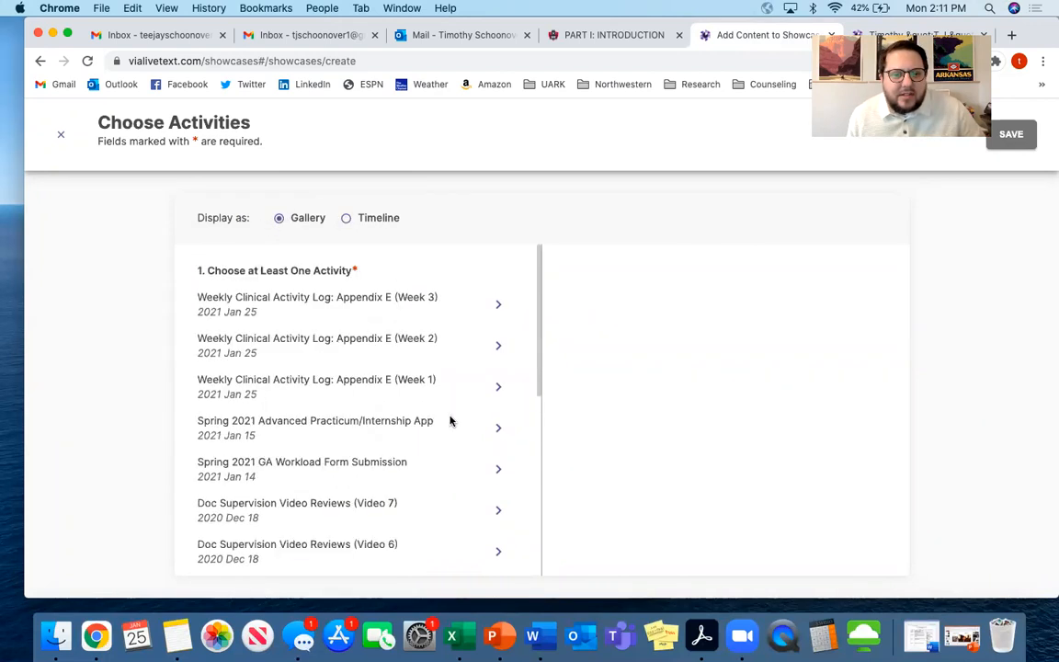
scroll("down", 3)
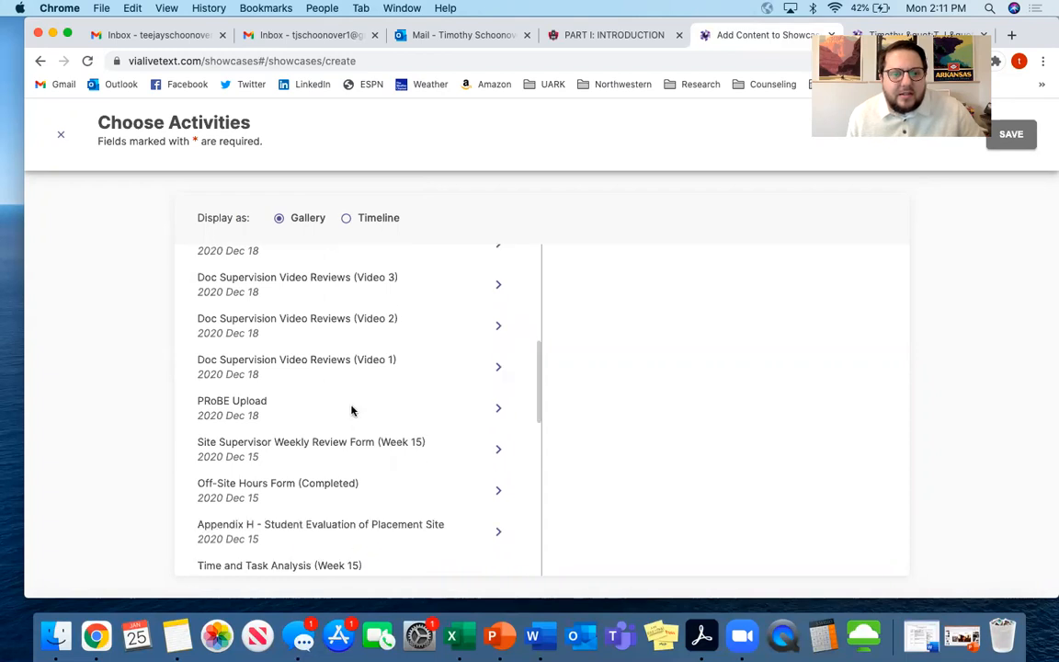
scroll("down", 3)
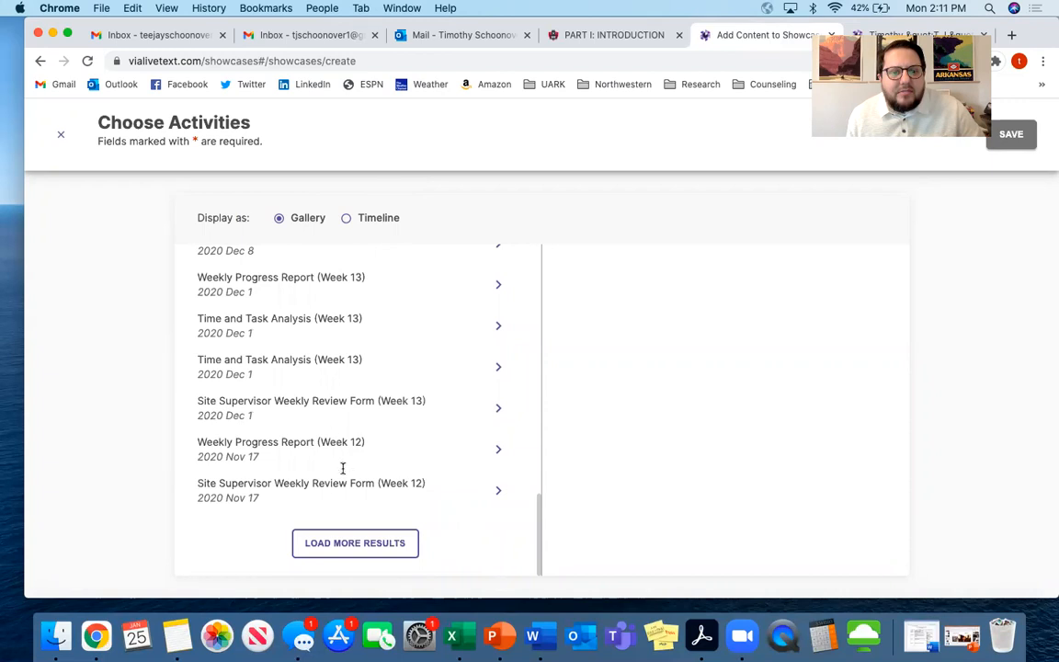
left_click(346, 218)
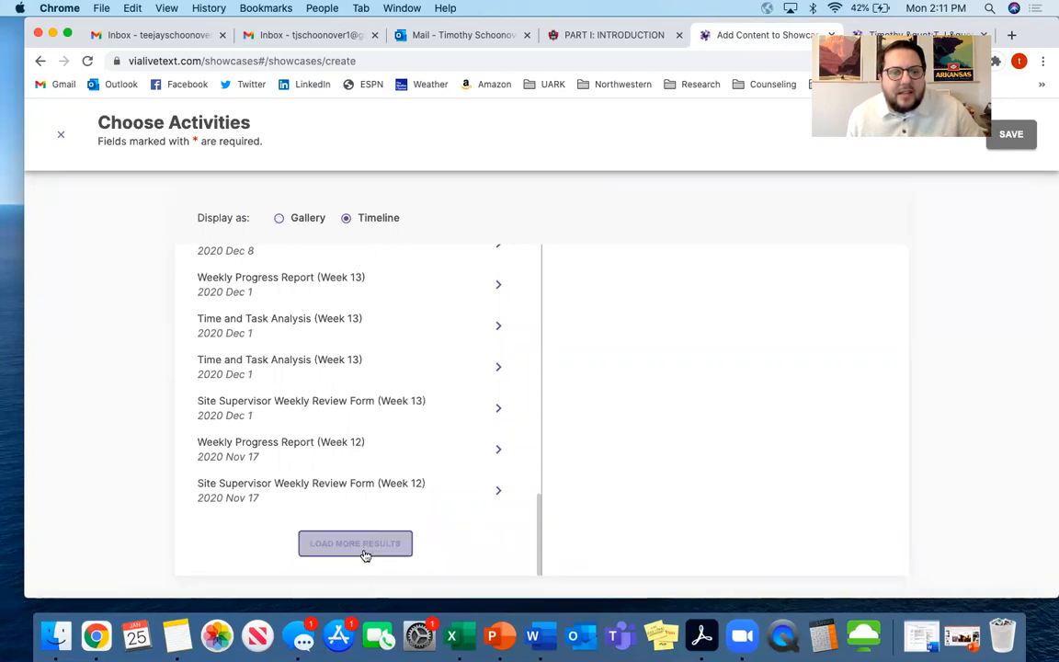
left_click(355, 542)
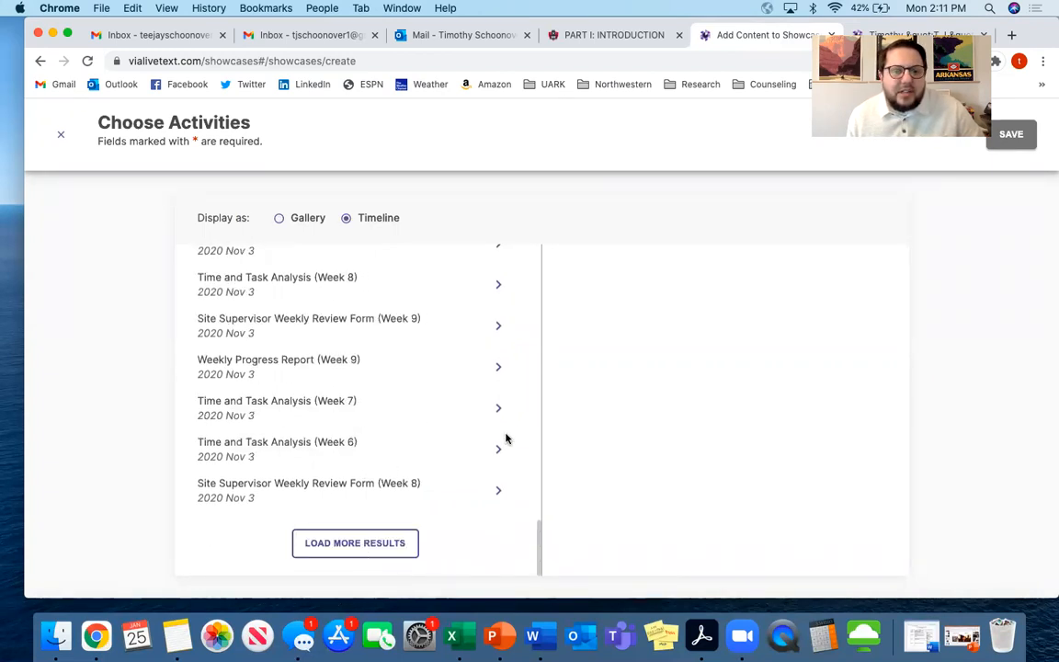
mouse_move(498, 449)
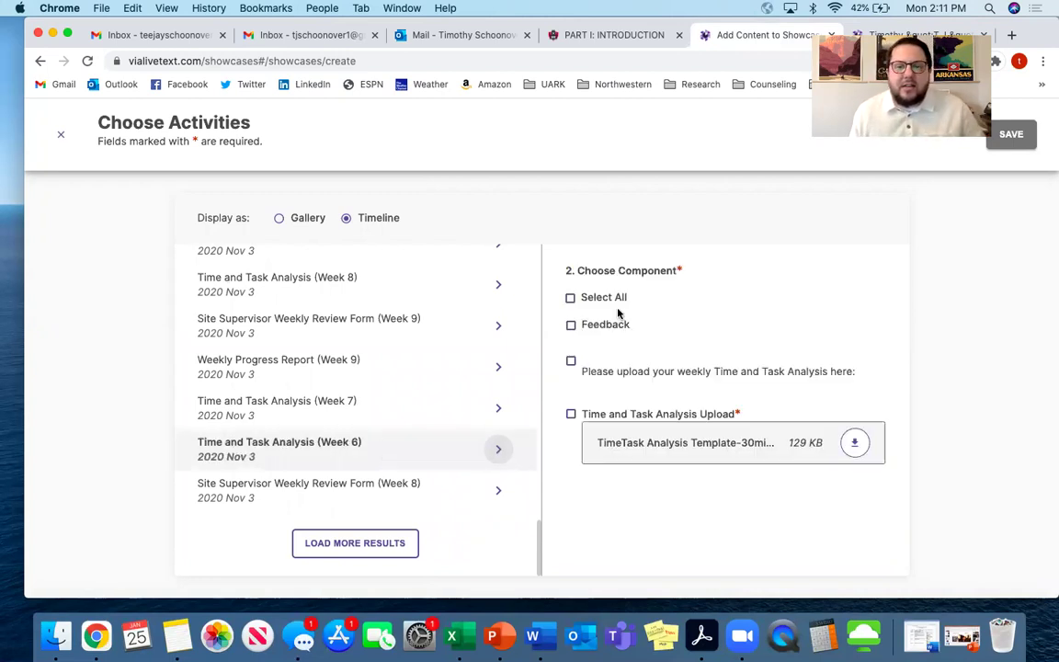
Select the Time and Task Analysis Upload and Feedback components, then save the entry
left_click(570, 297)
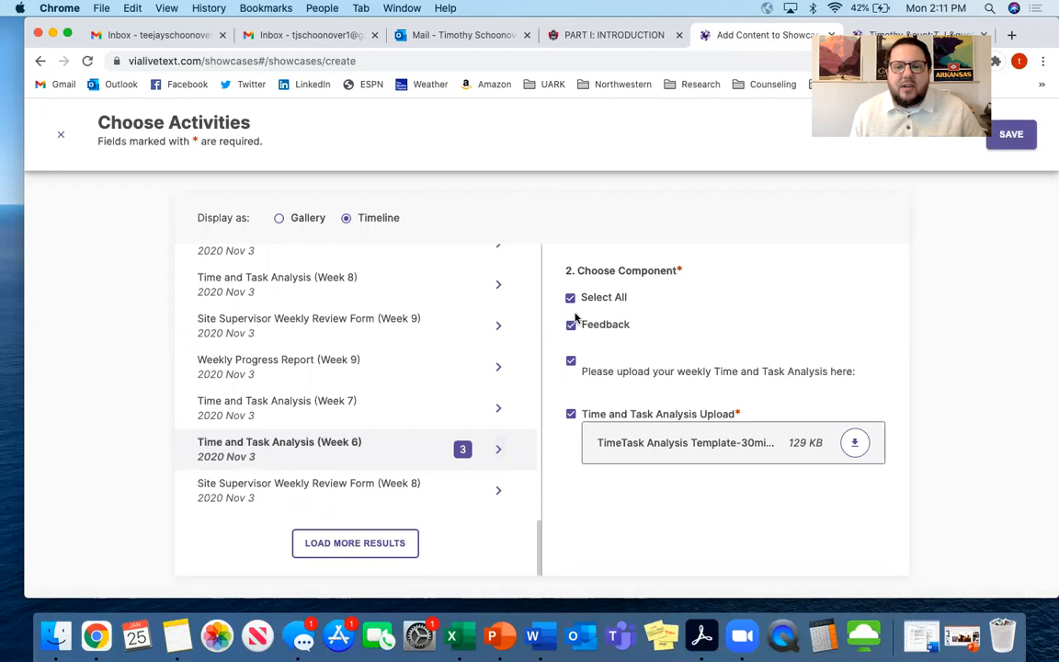
left_click(570, 297)
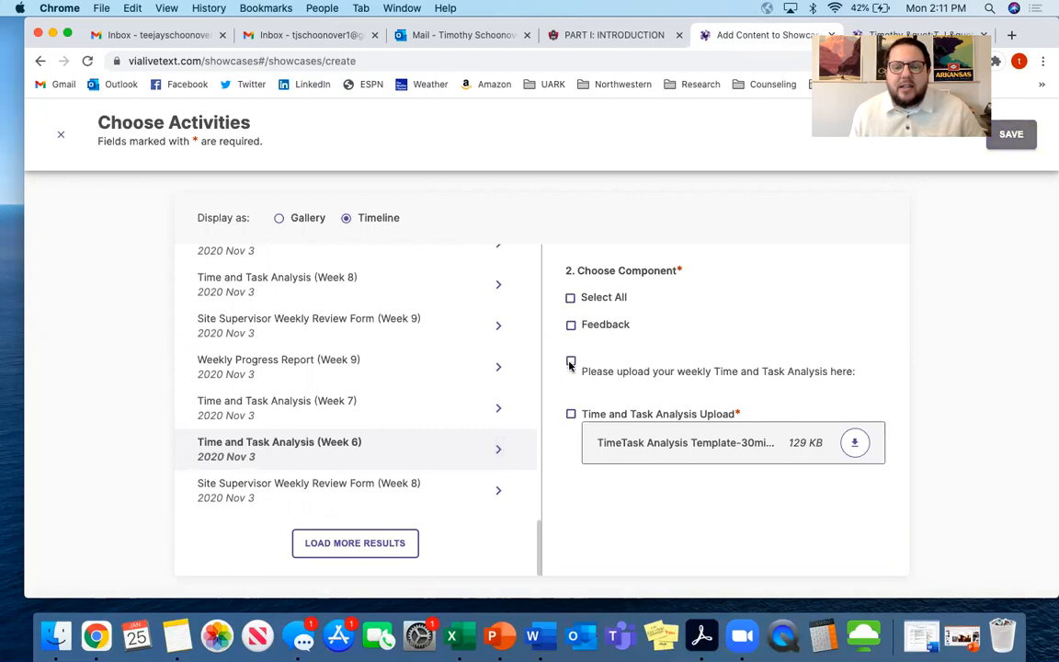
left_click(570, 414)
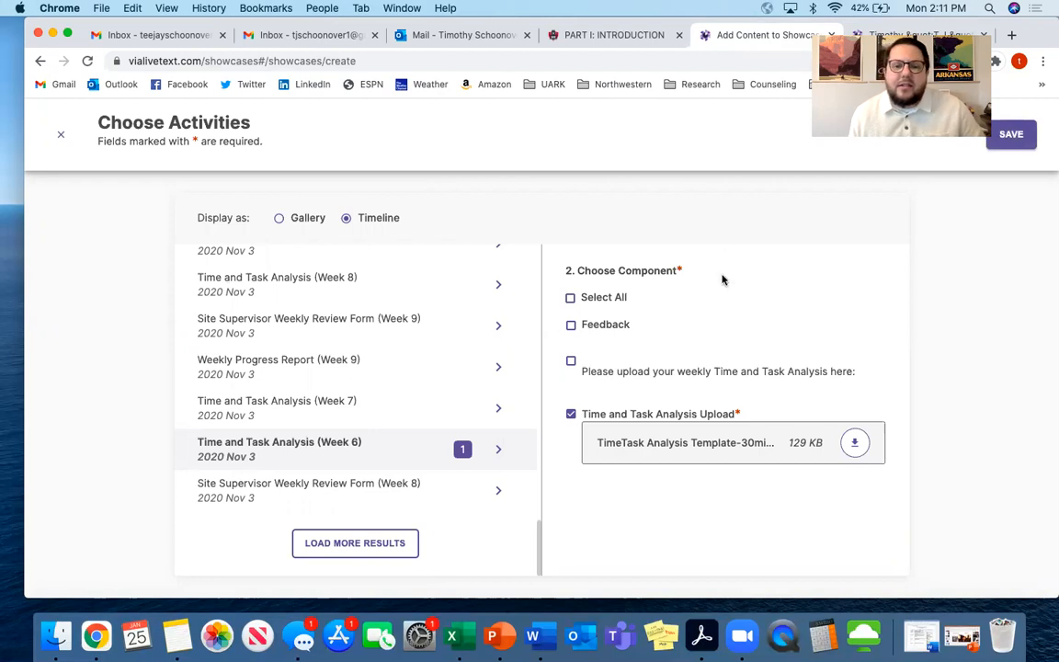
left_click(570, 324)
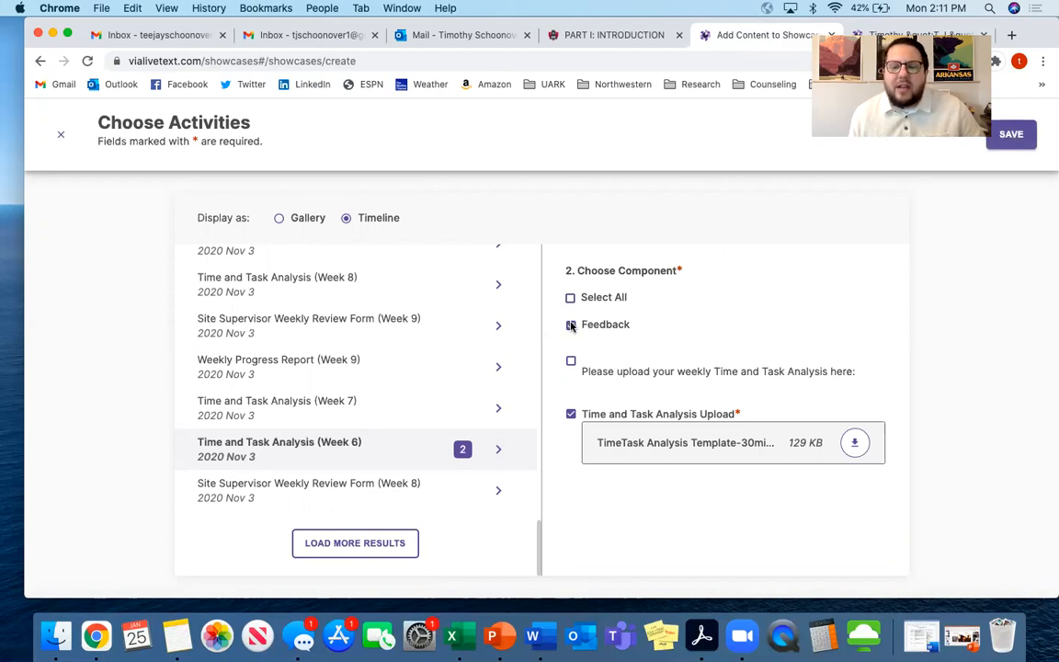
left_click(570, 324)
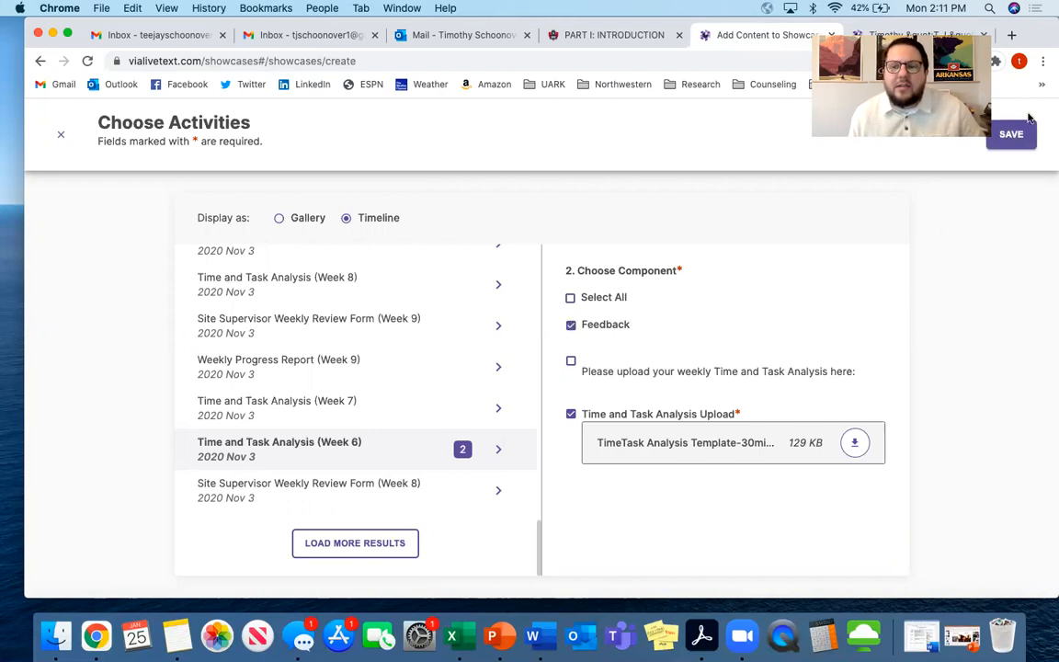
left_click(1010, 134)
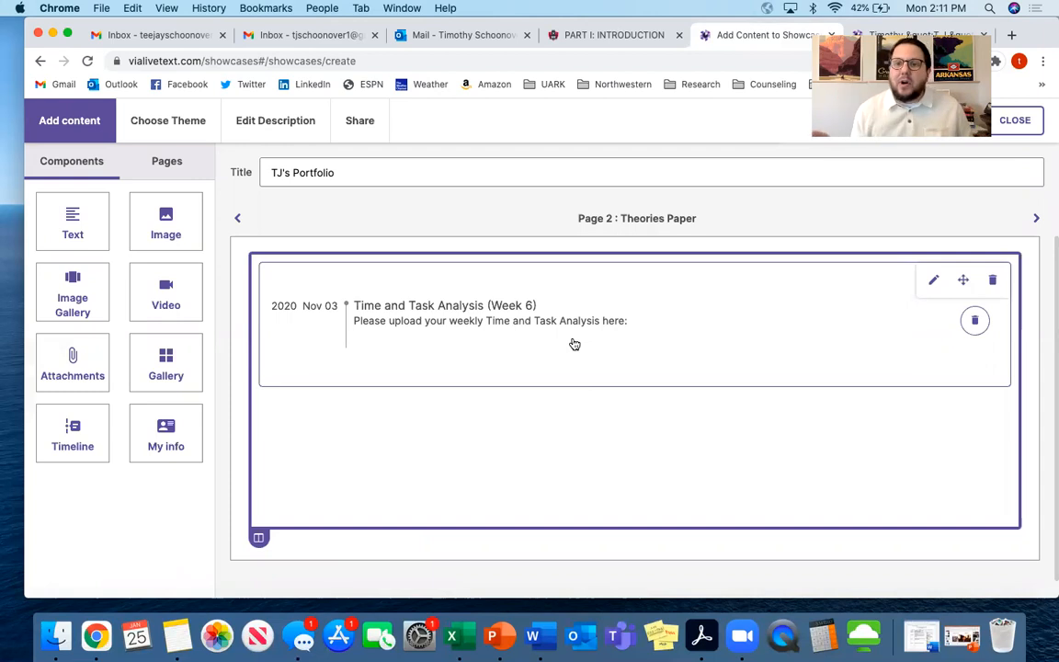
mouse_move(396, 316)
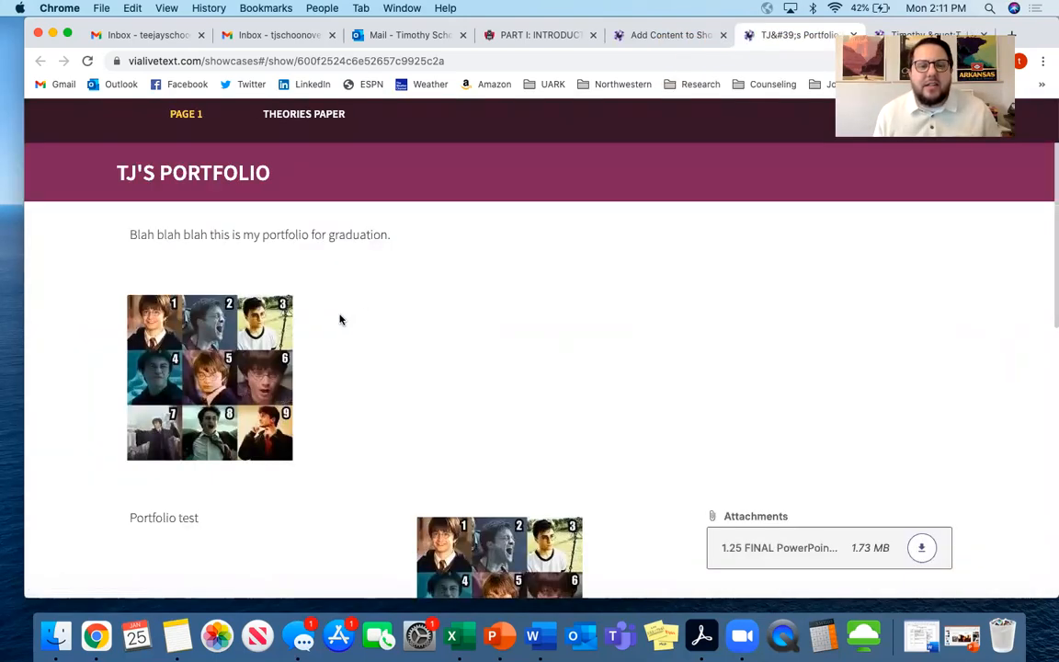
Scroll through Page 1 of the preview, then view the Theories Paper page
scroll("down", 3)
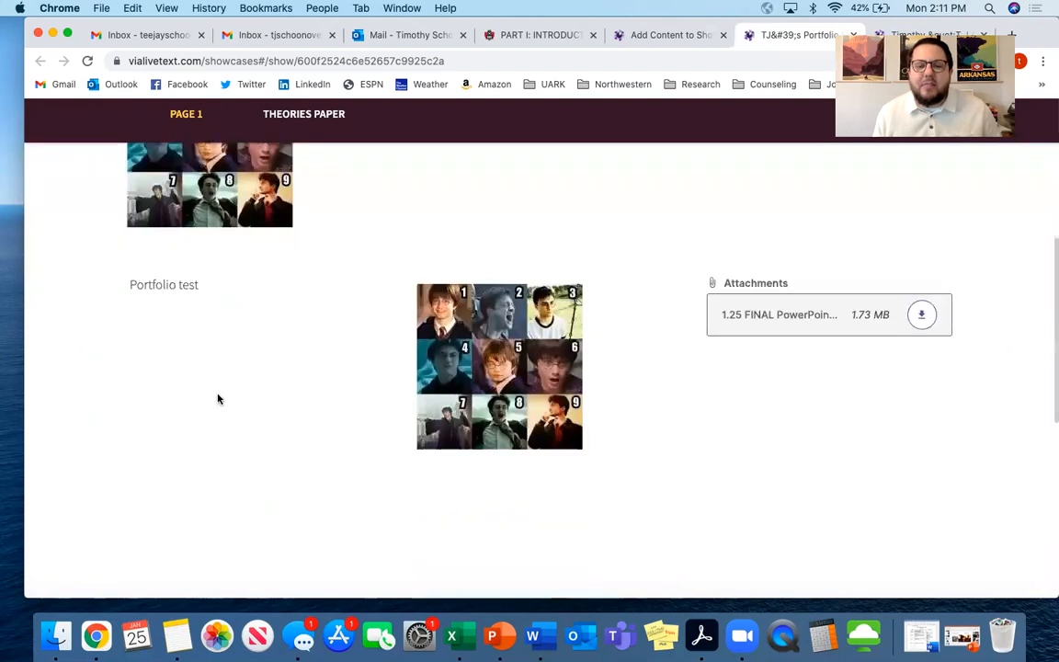
scroll("up", 3)
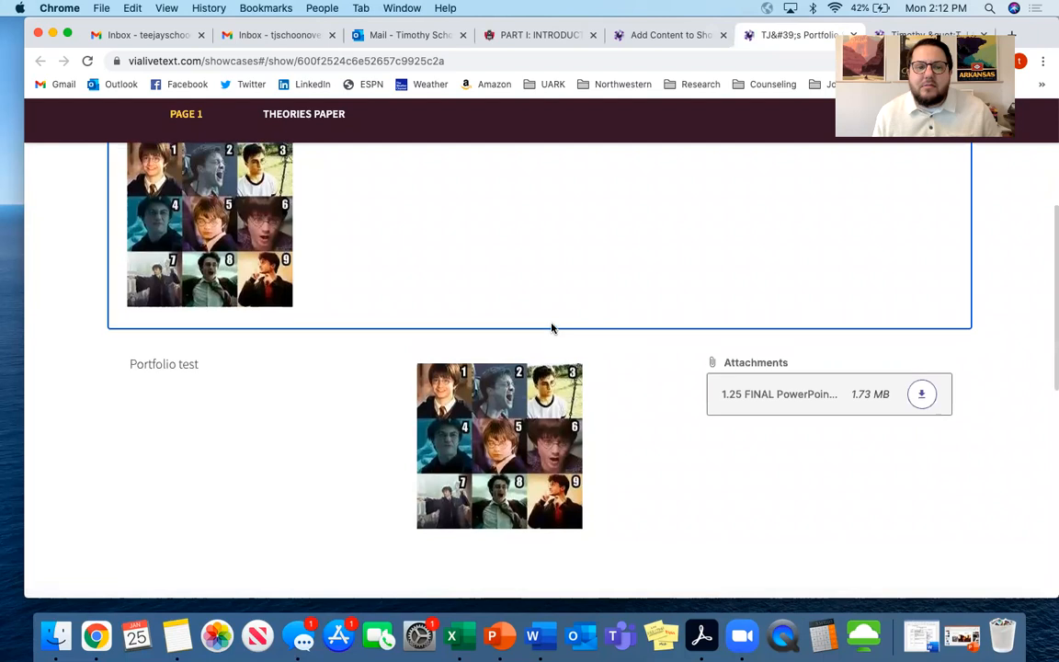
scroll("up", 3)
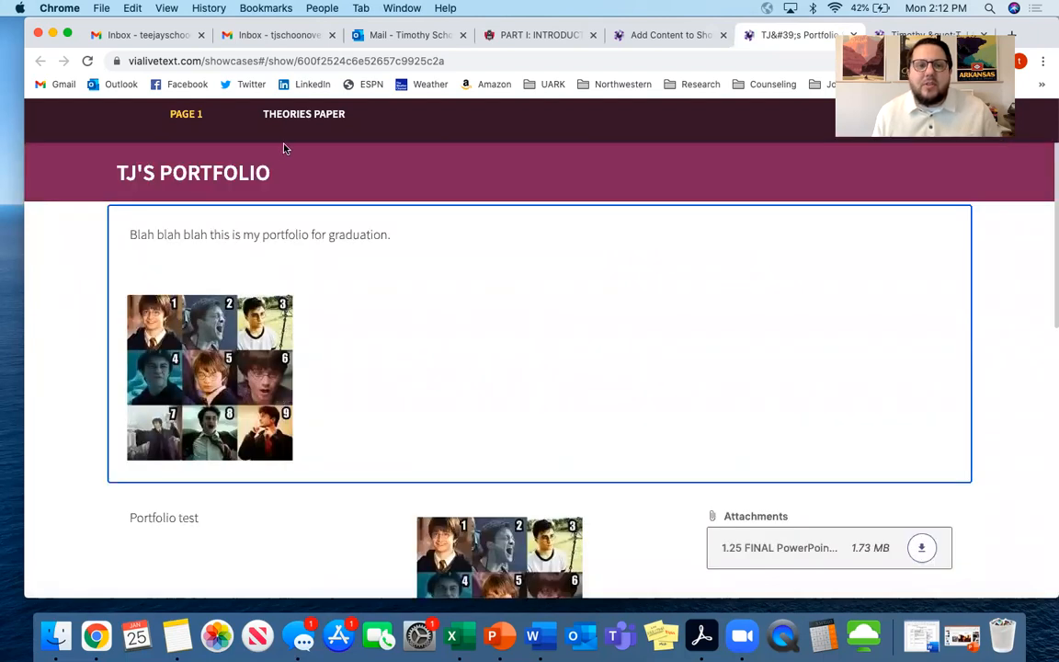
mouse_move(304, 113)
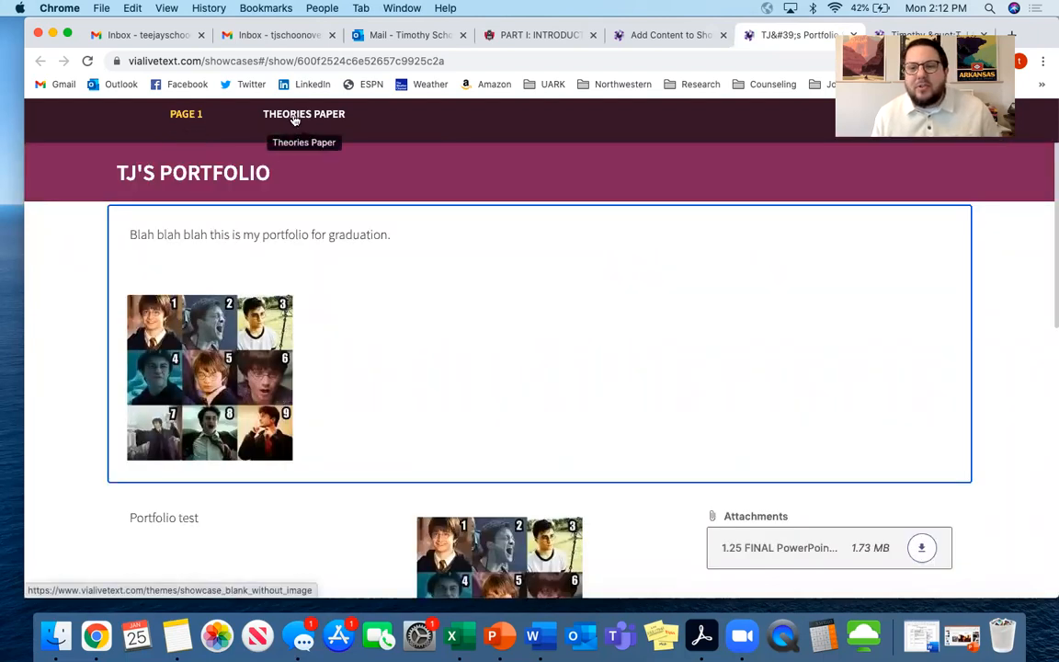
mouse_move(405, 324)
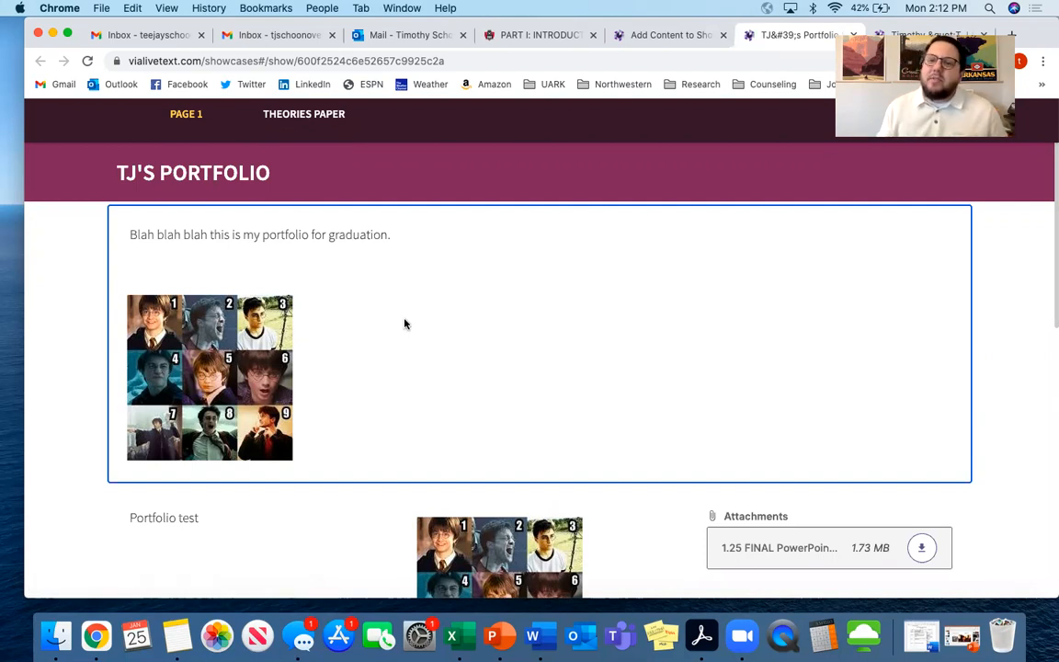
mouse_move(232, 117)
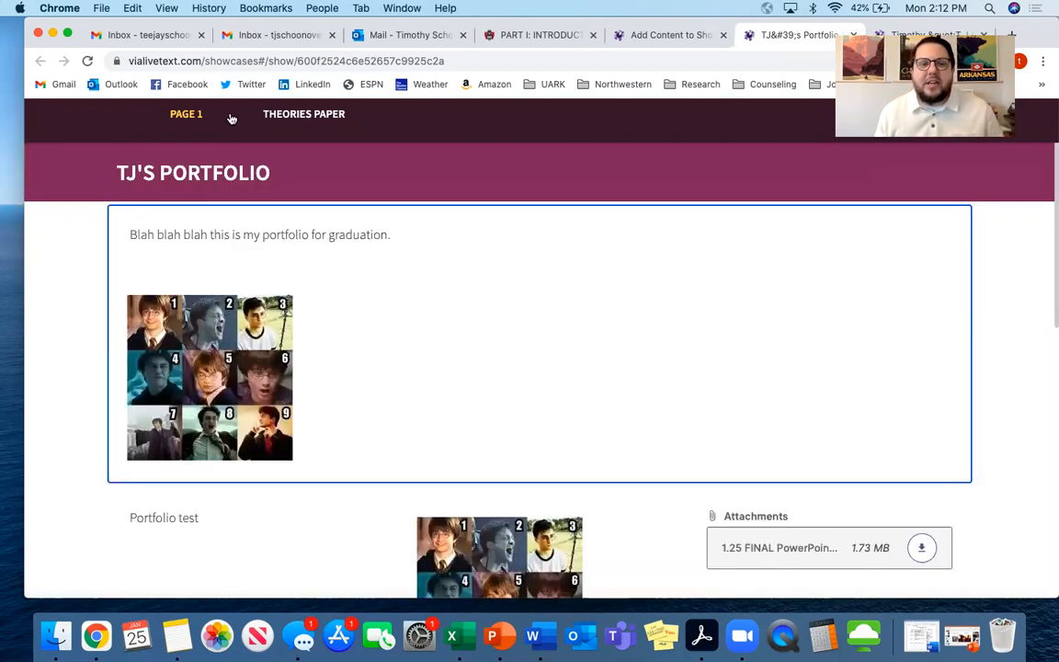
left_click(304, 113)
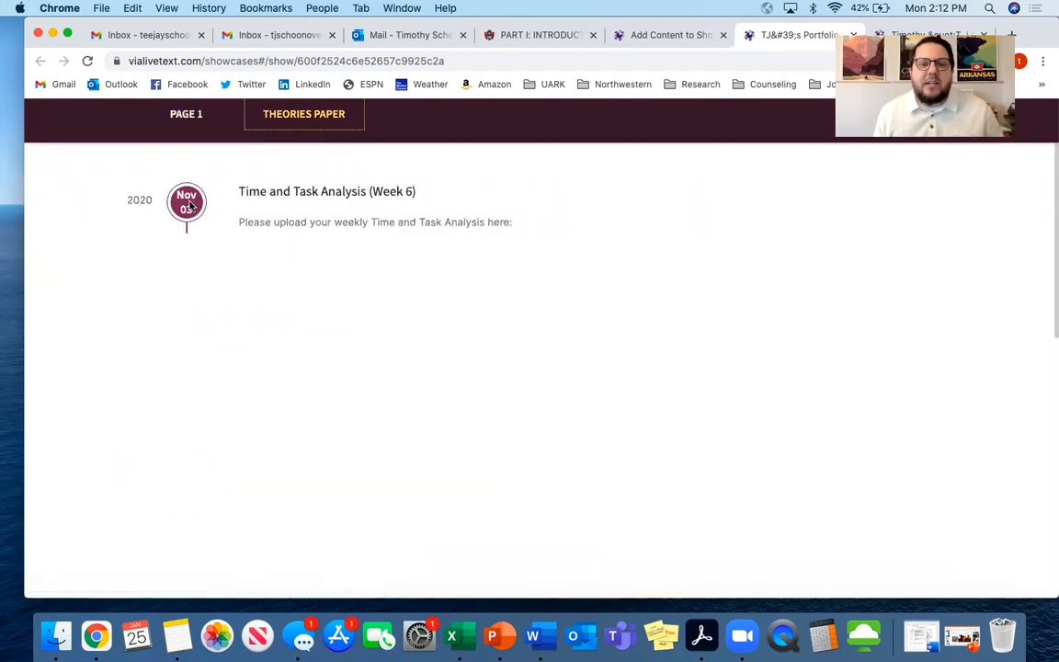
left_click(1011, 34)
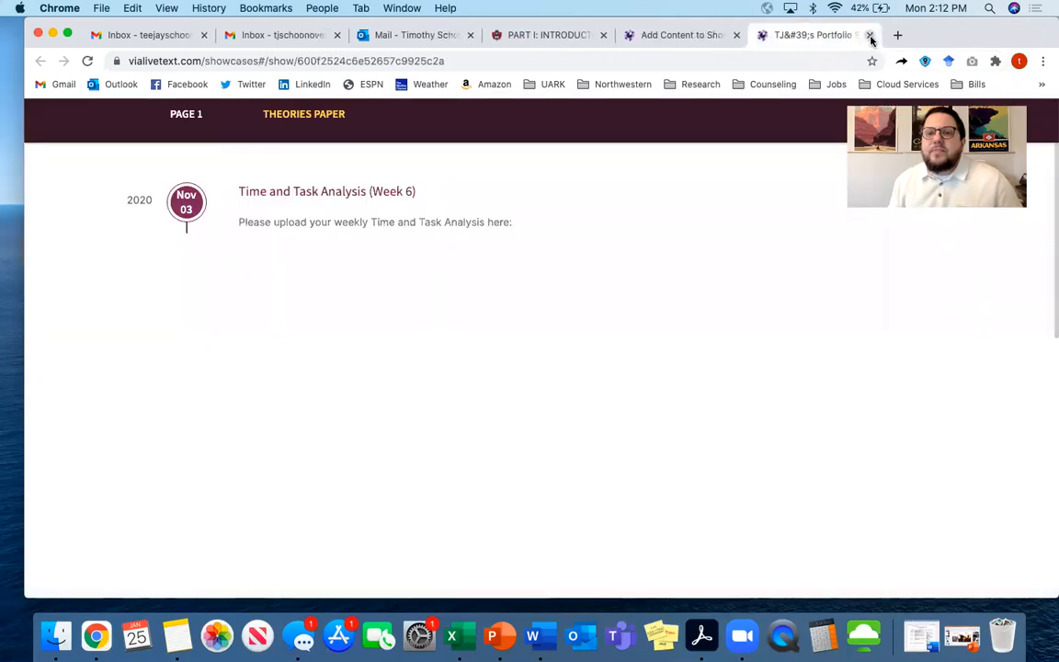
Close the portfolio preview tab
left_click(868, 35)
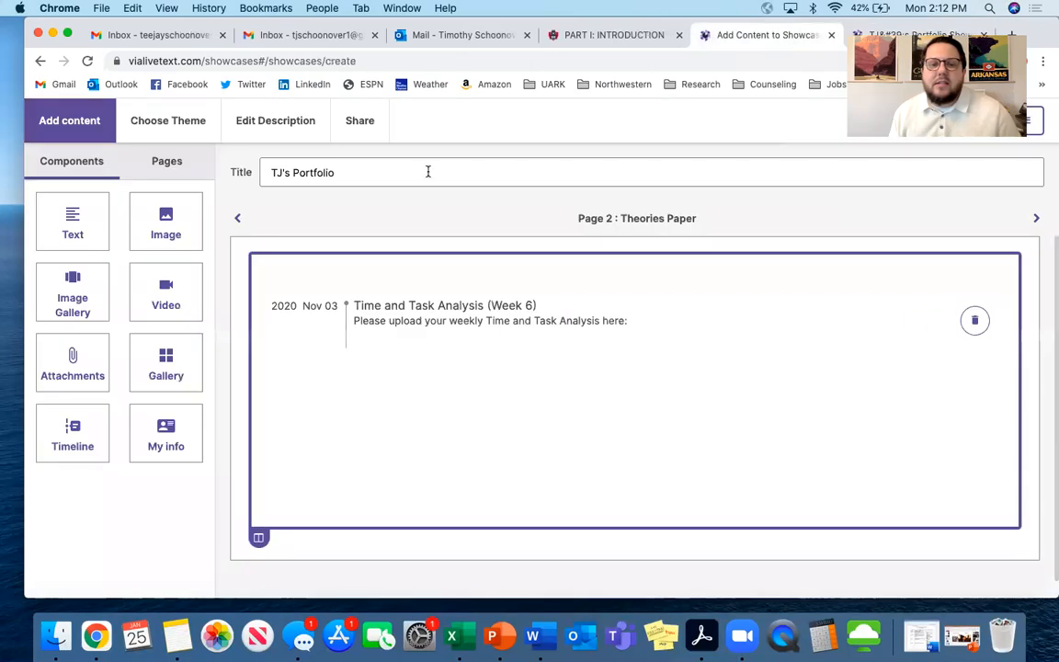
mouse_move(73, 292)
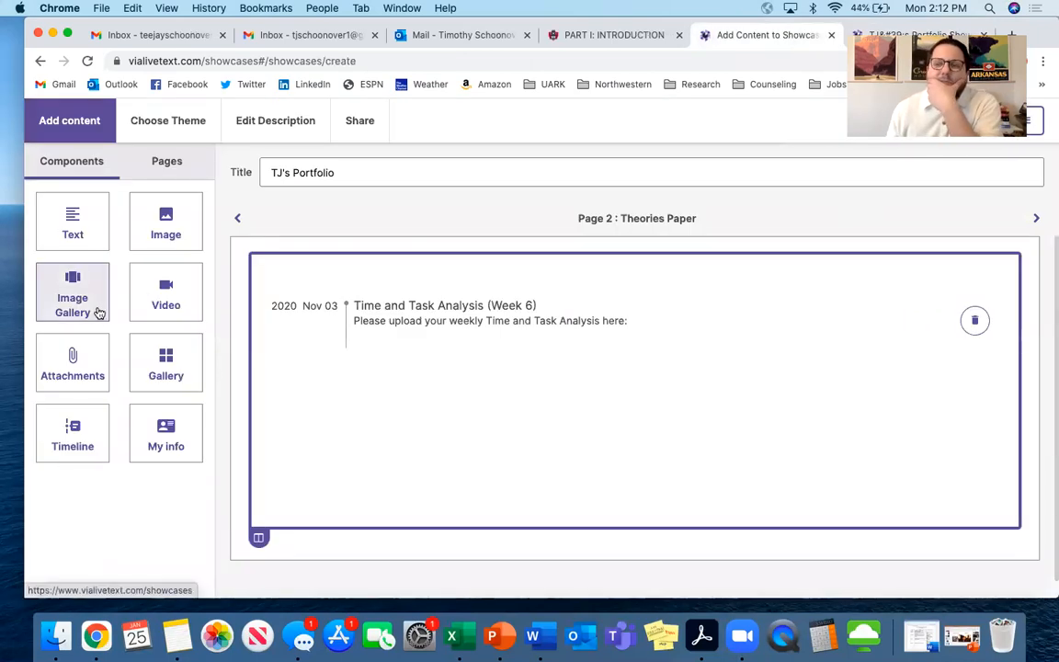
mouse_move(813, 109)
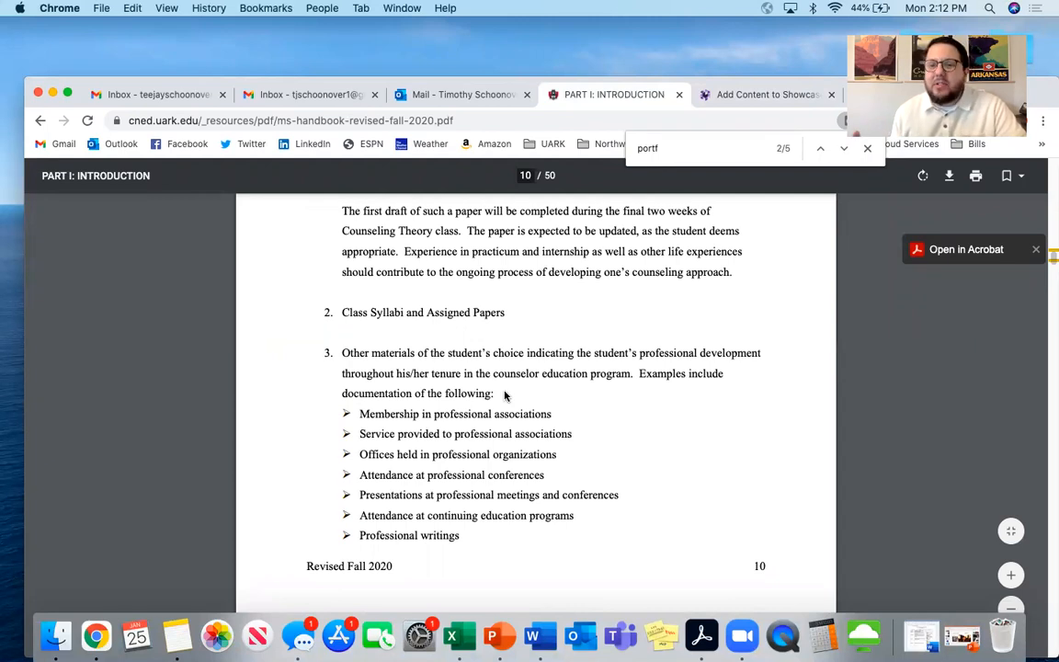
Scroll the handbook PDF to the list of other portfolio materials
scroll("up", 3)
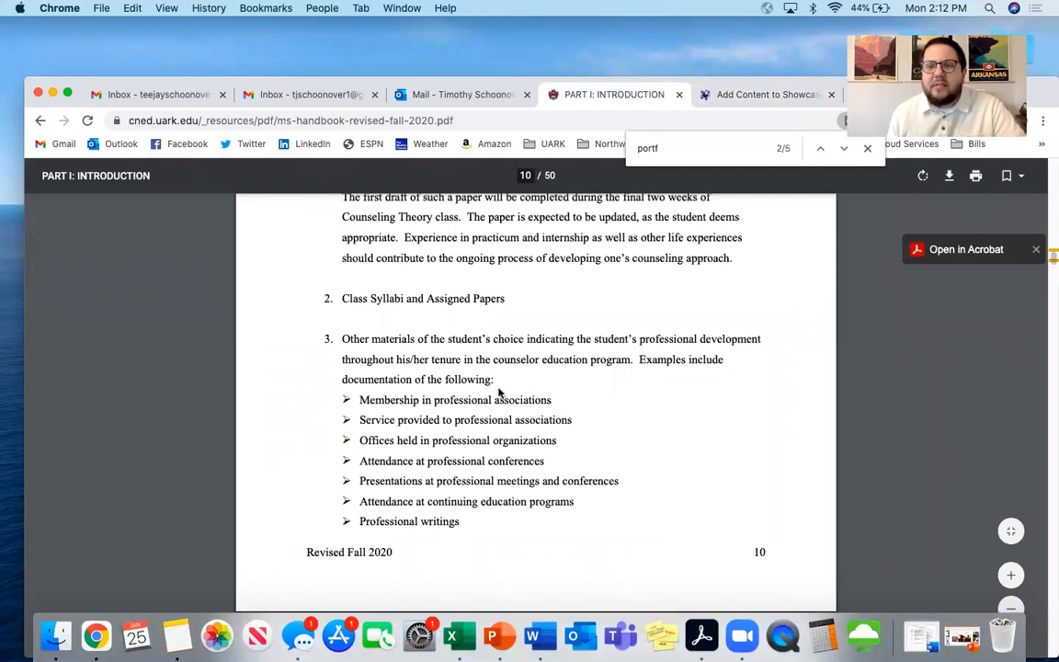
mouse_move(476, 493)
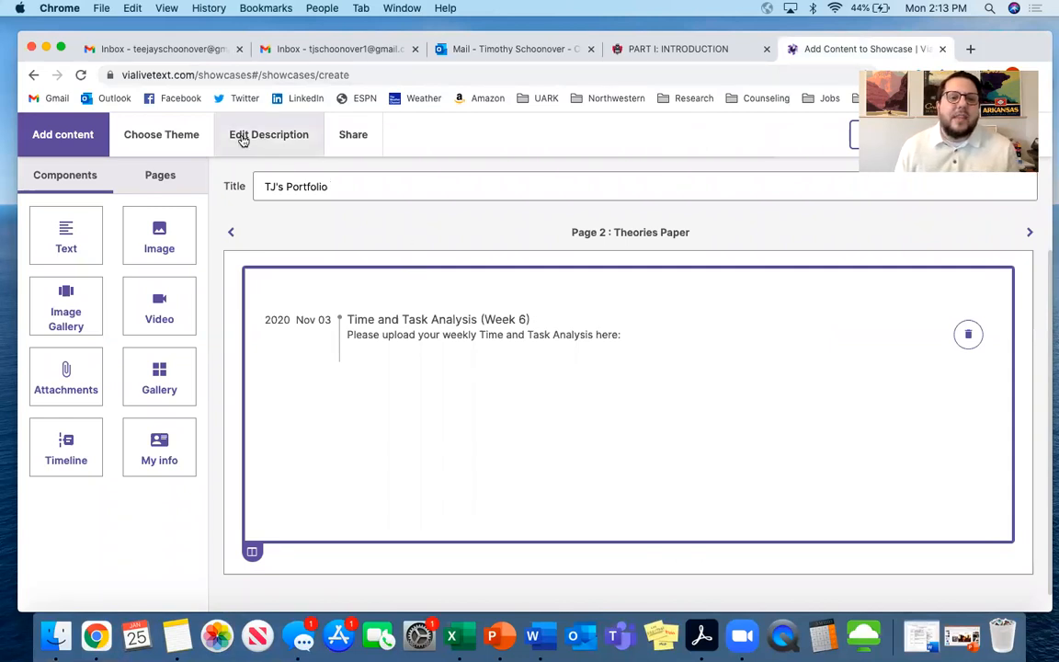
Apply the Material theme to TJ's Portfolio and go back to Page 1's content
left_click(161, 135)
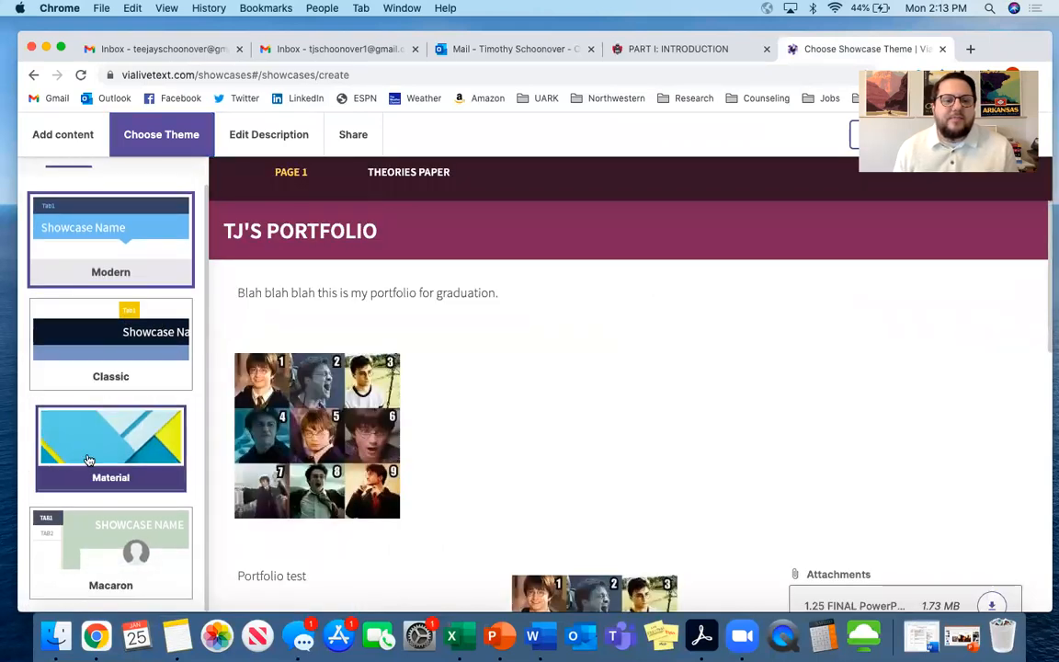
left_click(110, 449)
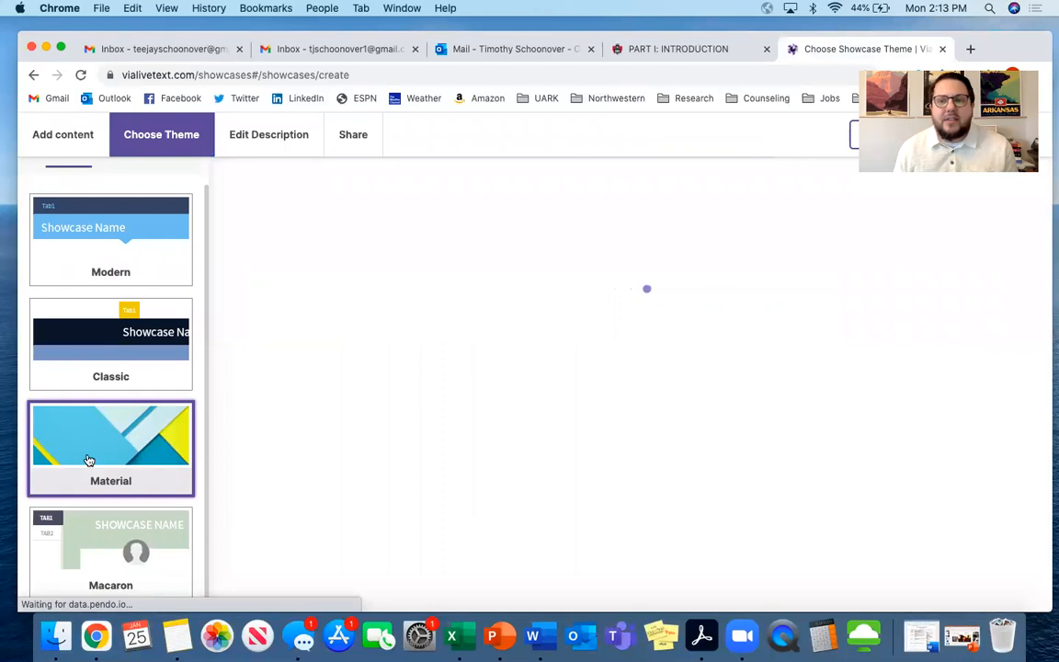
left_click(110, 449)
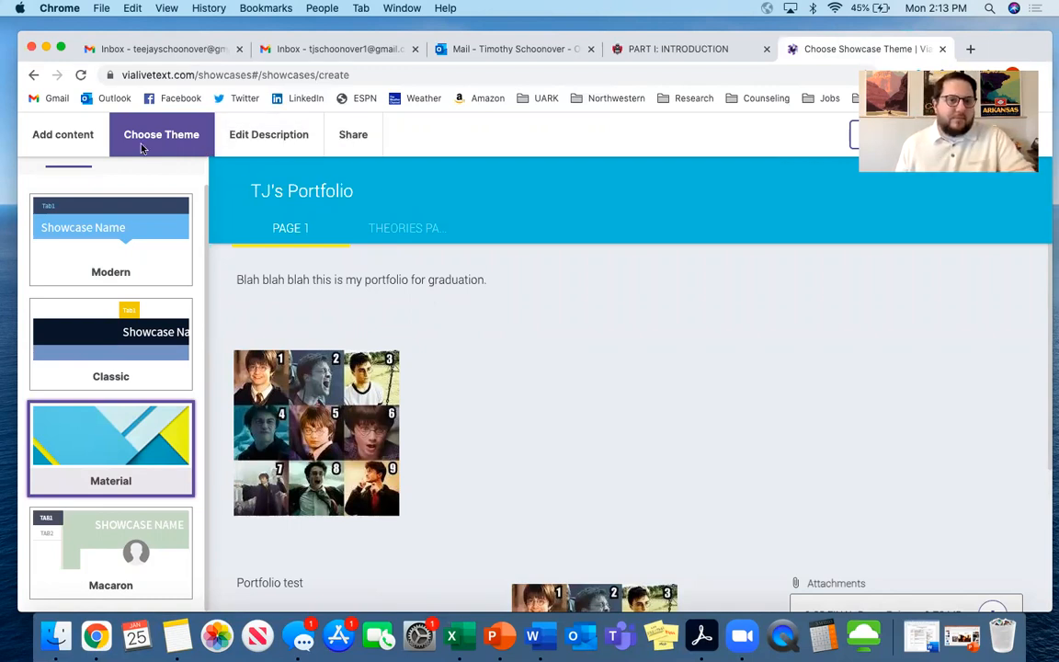
left_click(63, 134)
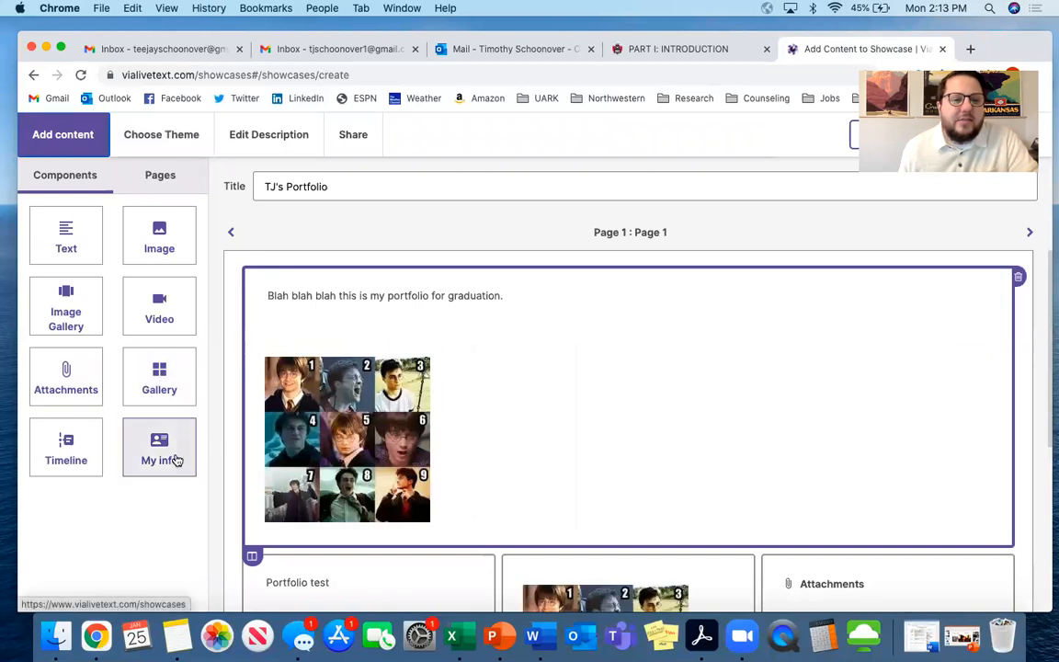
Move the My Info profile block above the graduation intro sentence on Page 1
scroll("down", 3)
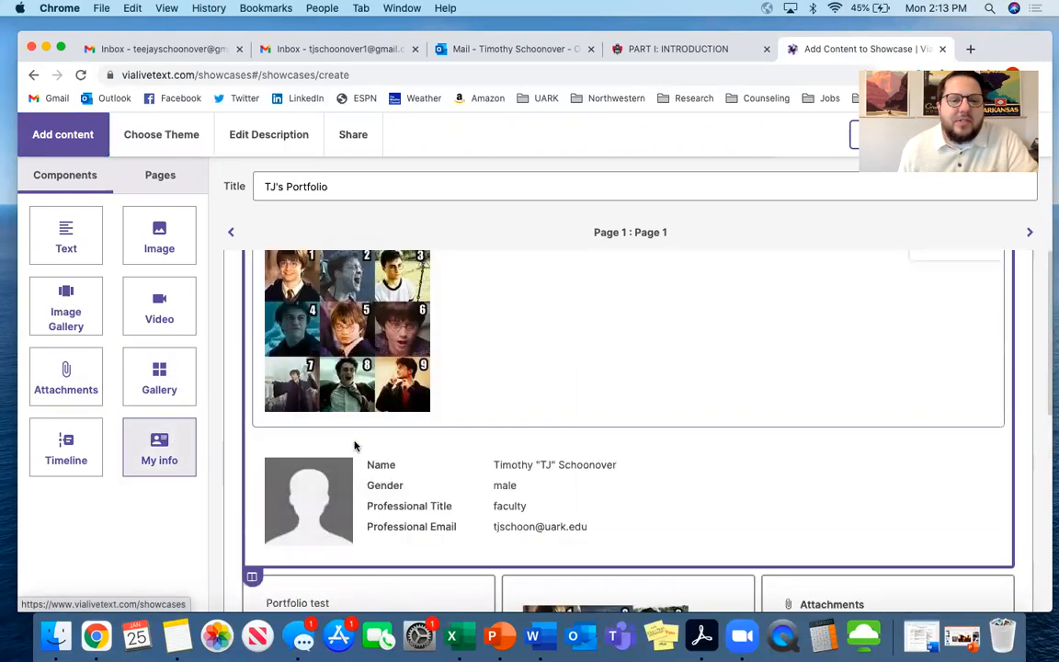
scroll("down", 3)
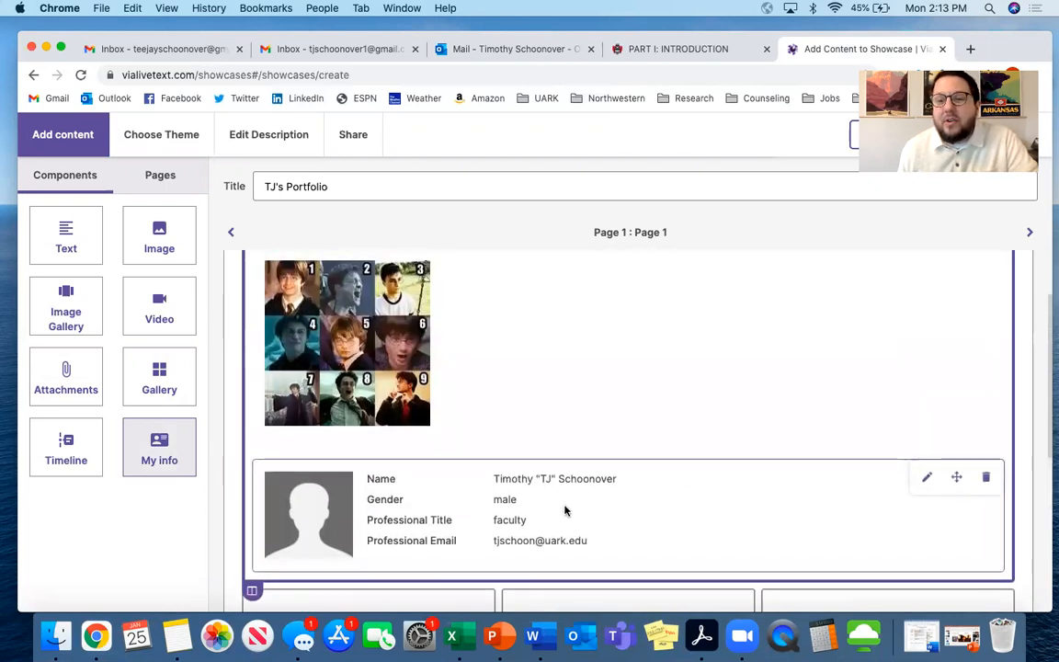
scroll("down", 3)
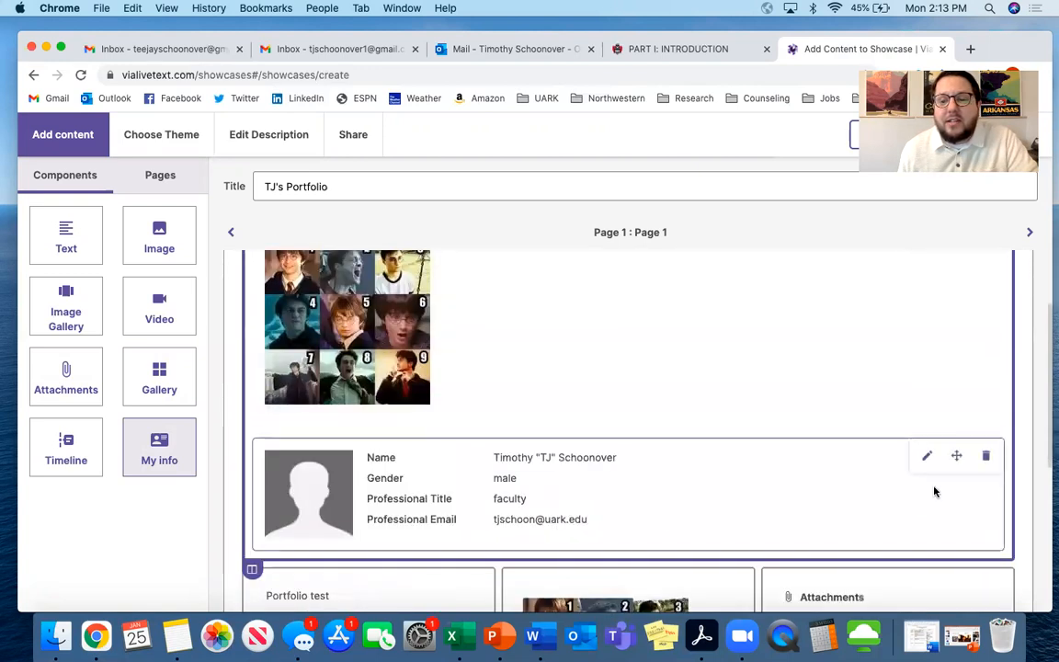
scroll("up", 3)
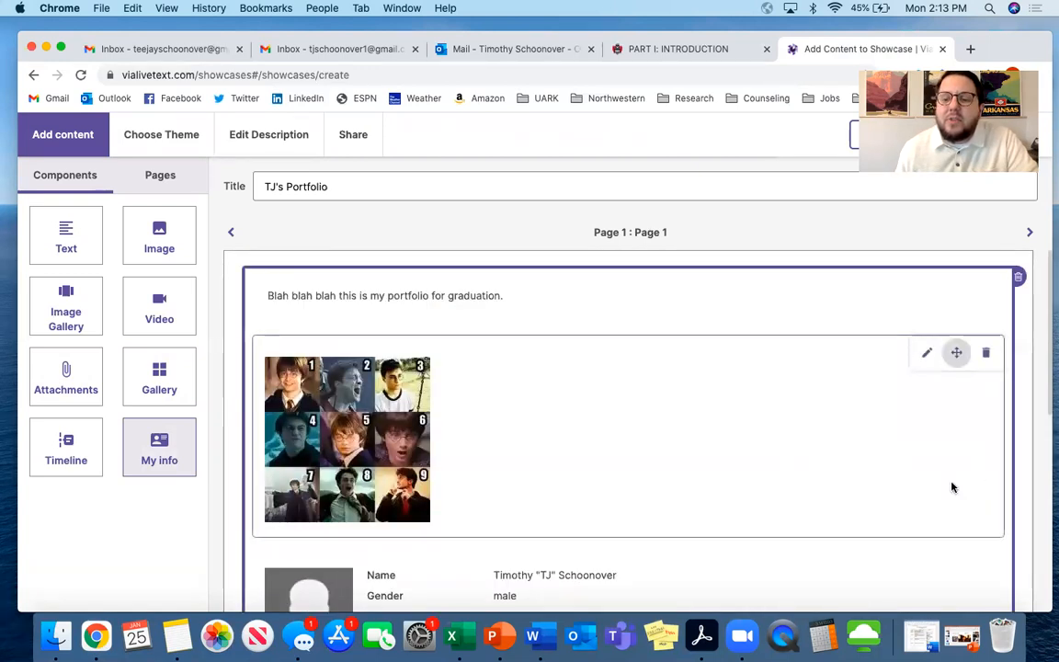
scroll("down", 3)
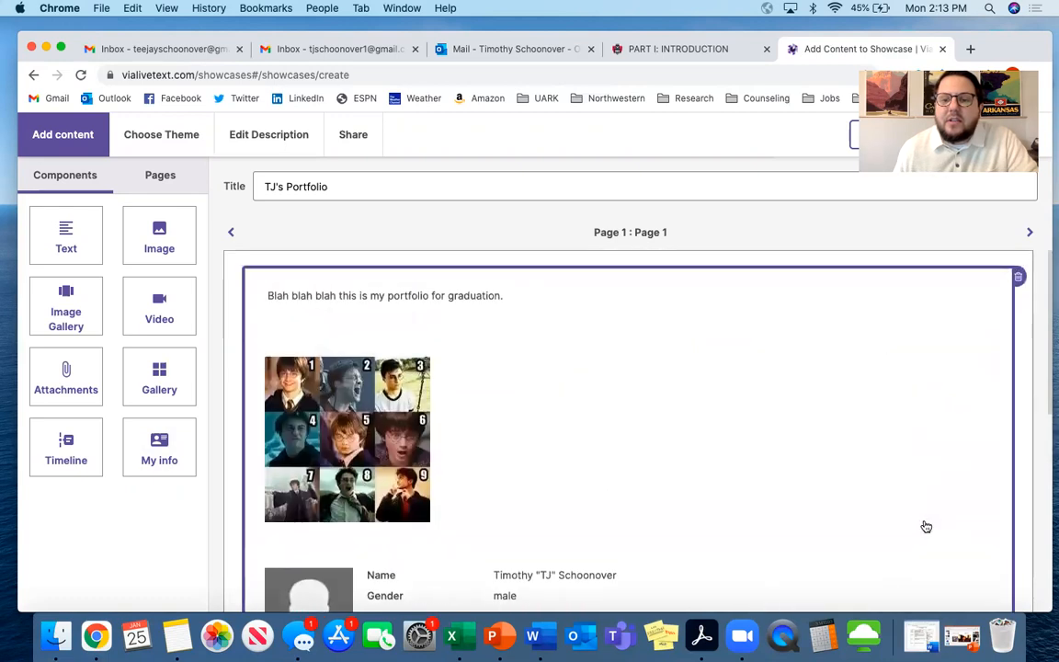
scroll("down", 3)
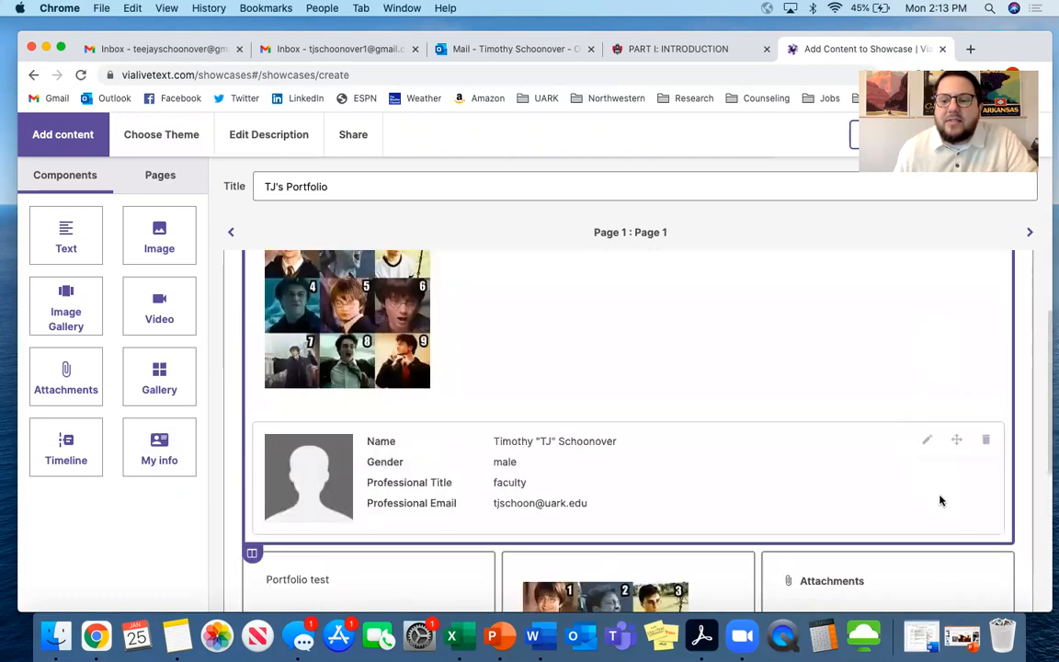
scroll("up", 3)
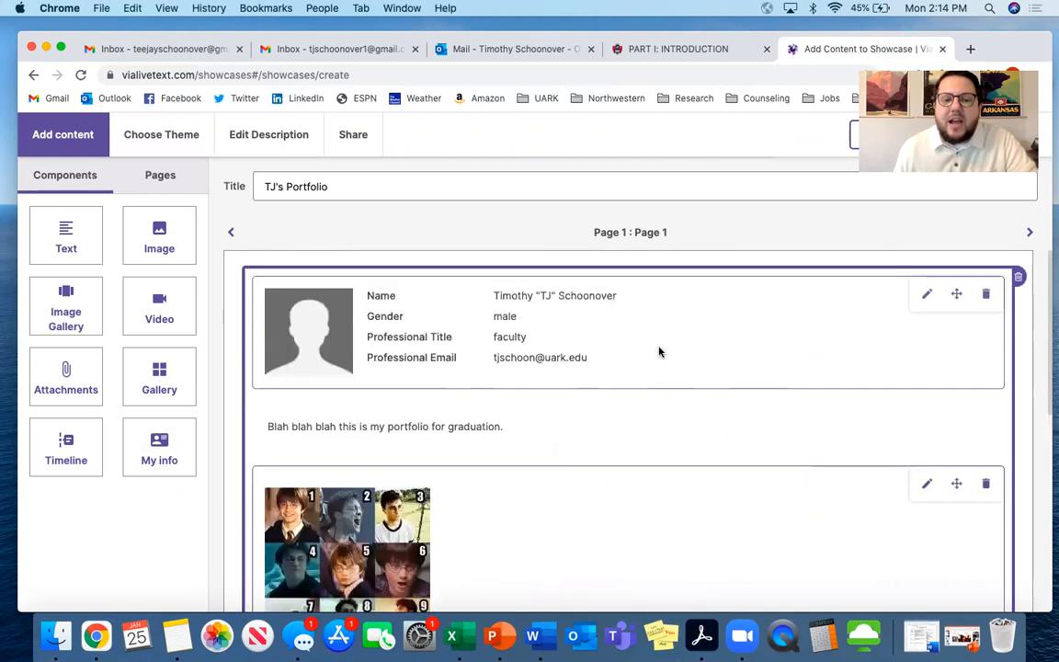
mouse_move(466, 394)
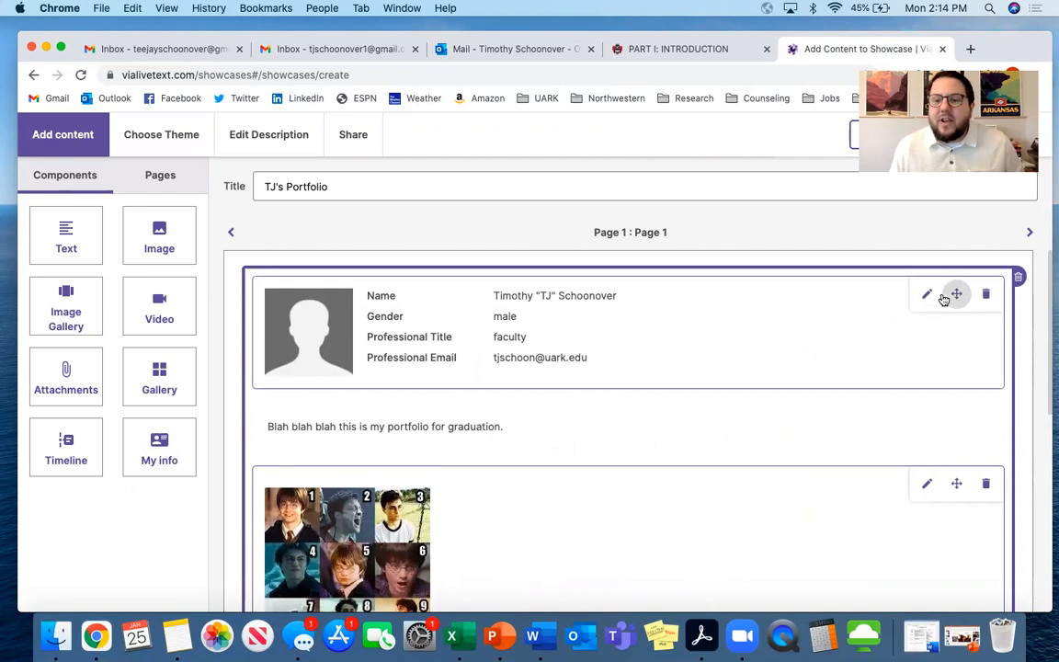
mouse_move(985, 309)
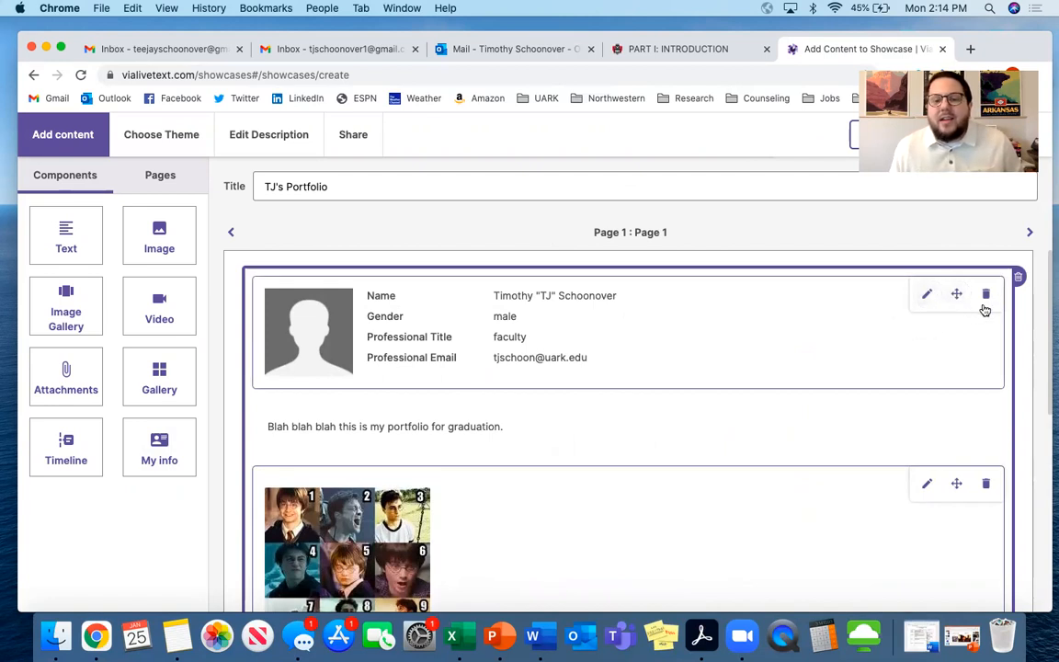
left_click(986, 484)
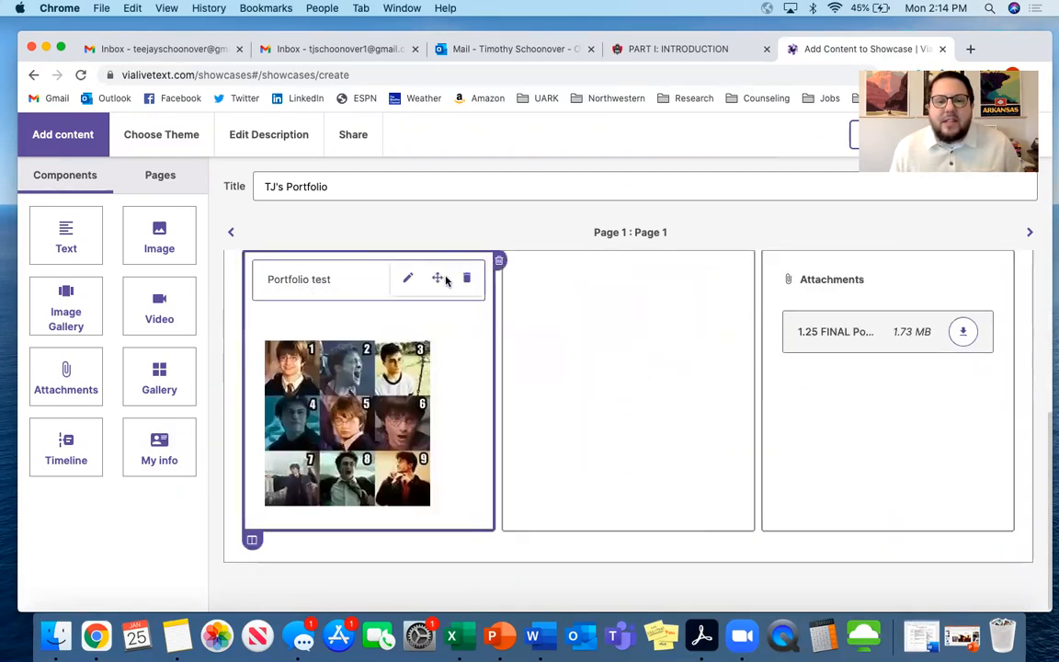
left_click(407, 279)
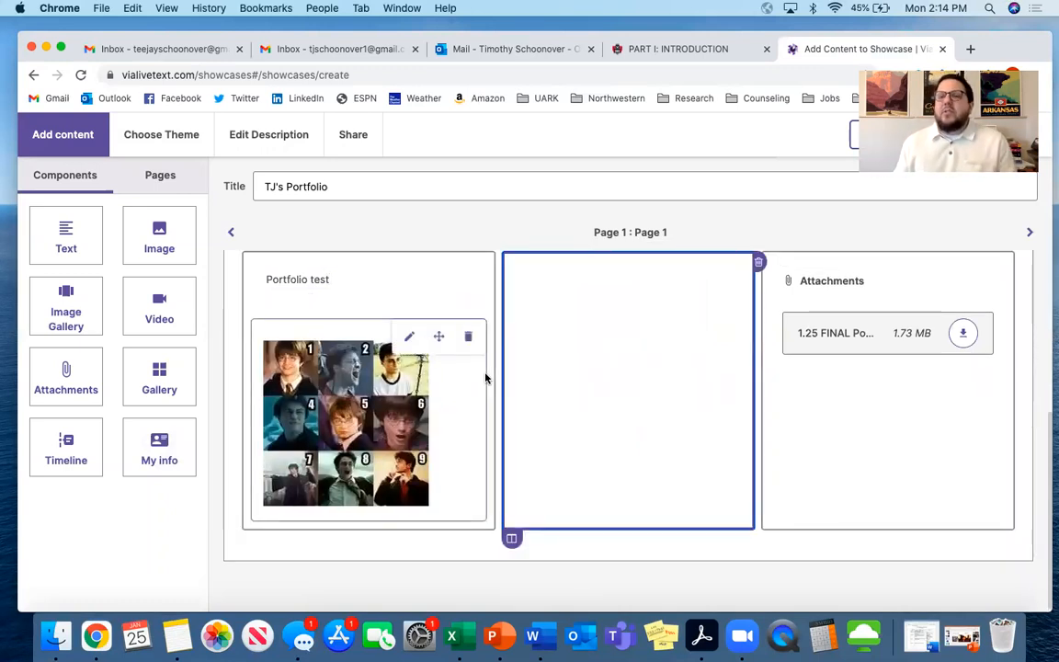
mouse_move(159, 448)
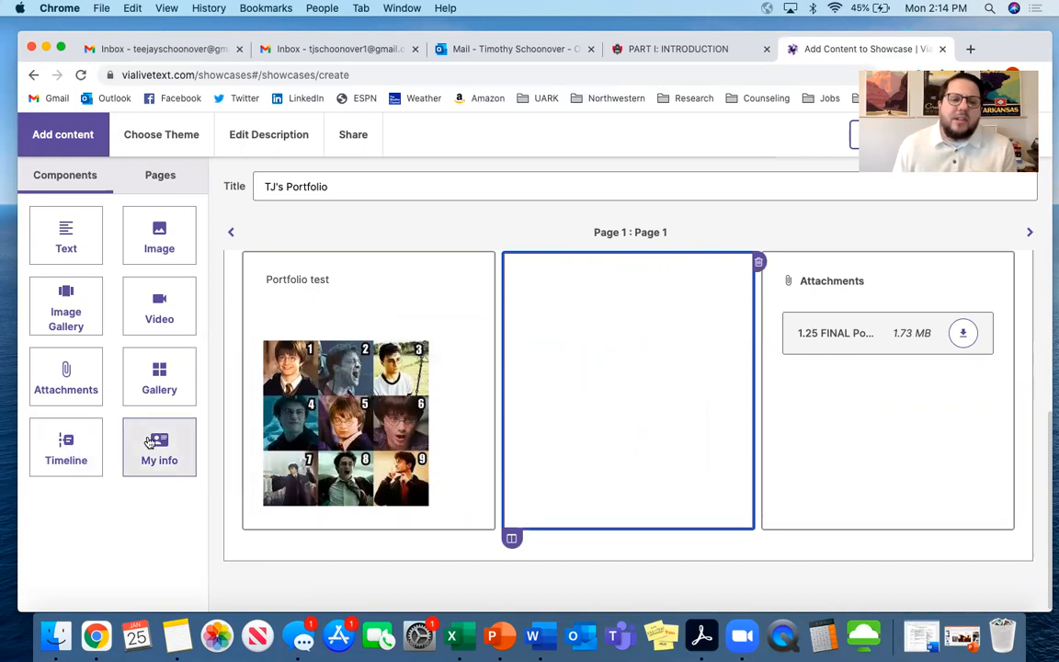
mouse_move(159, 449)
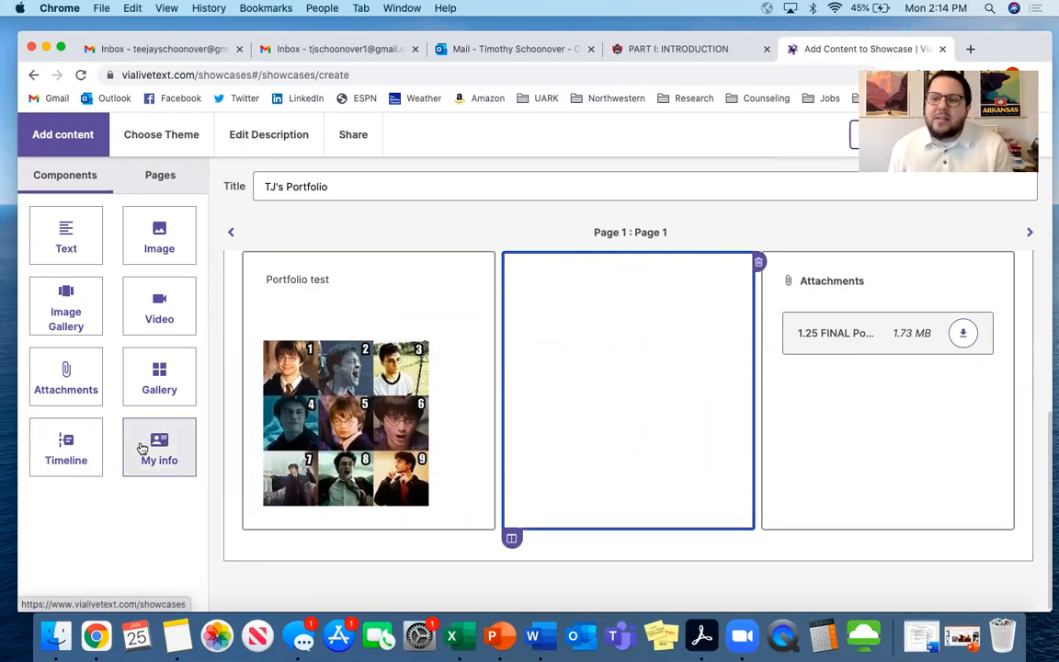
left_click(159, 448)
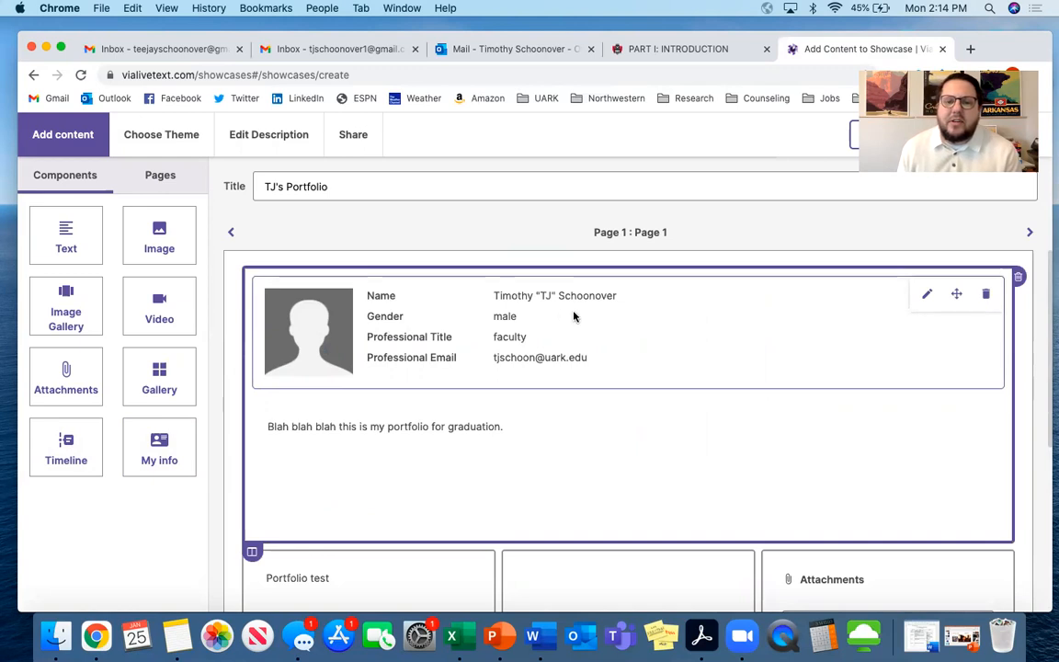
mouse_move(539, 326)
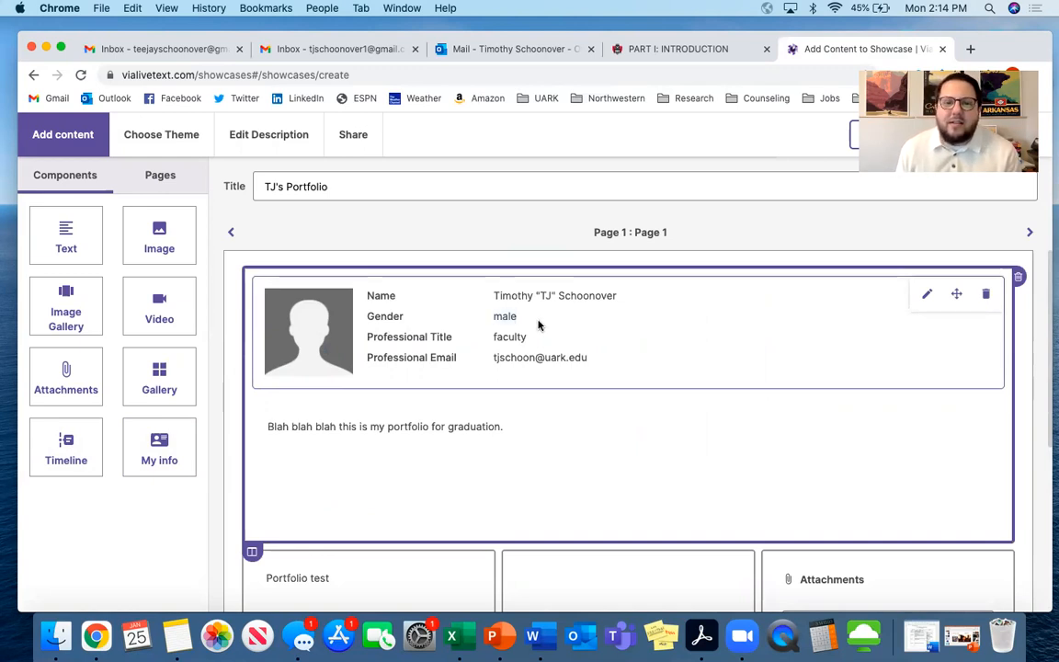
mouse_move(468, 322)
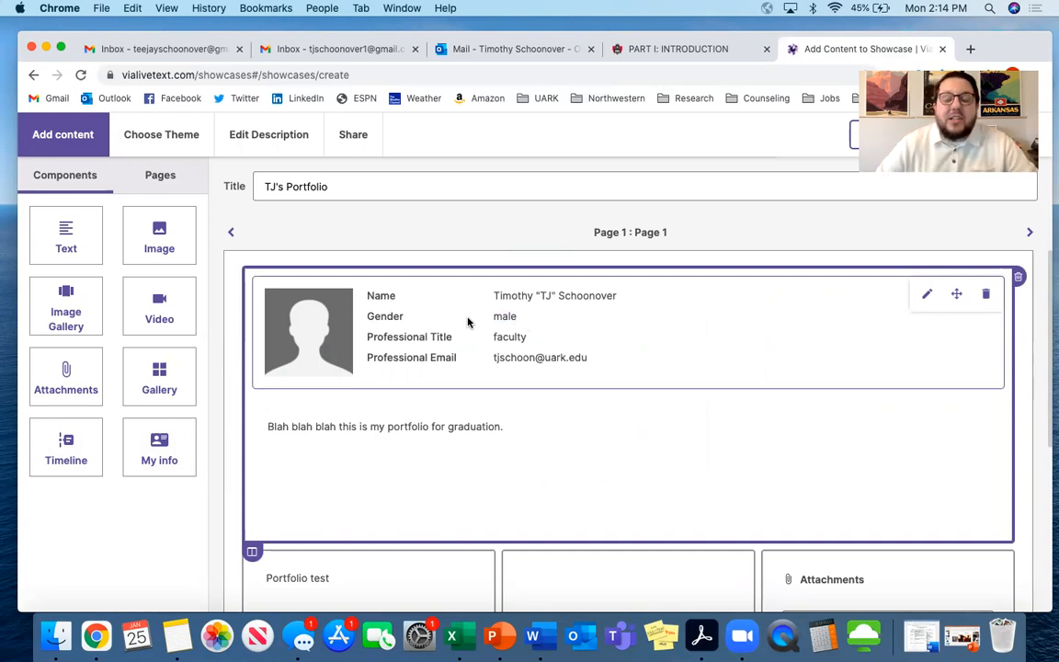
mouse_move(287, 398)
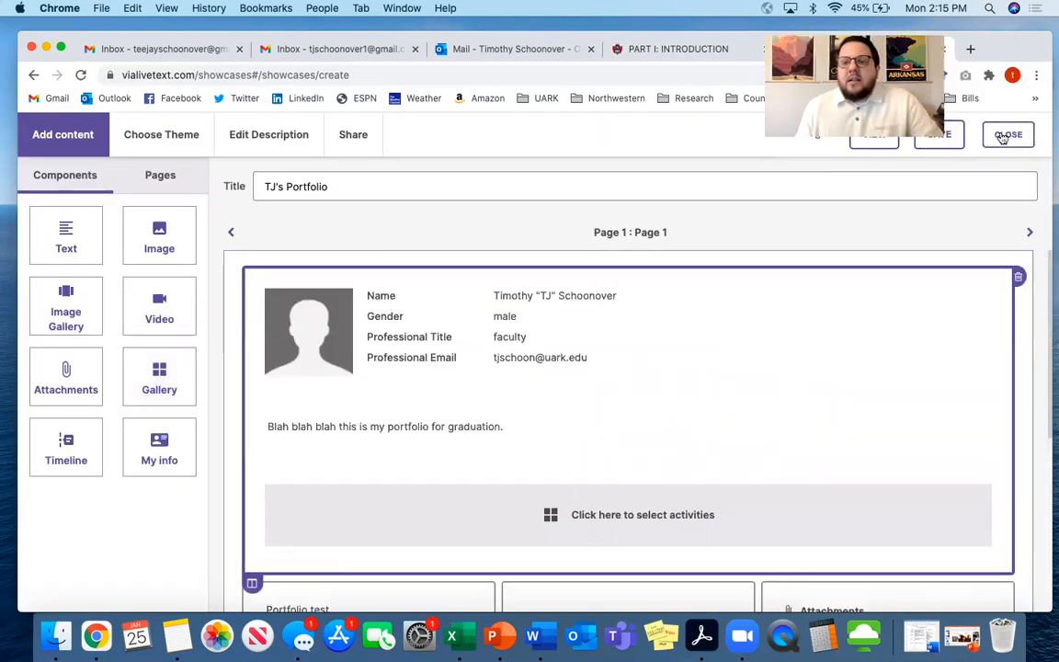
Close the editor, review the private TJ's Portfolio in the Showcase list, and reopen it
left_click(1008, 134)
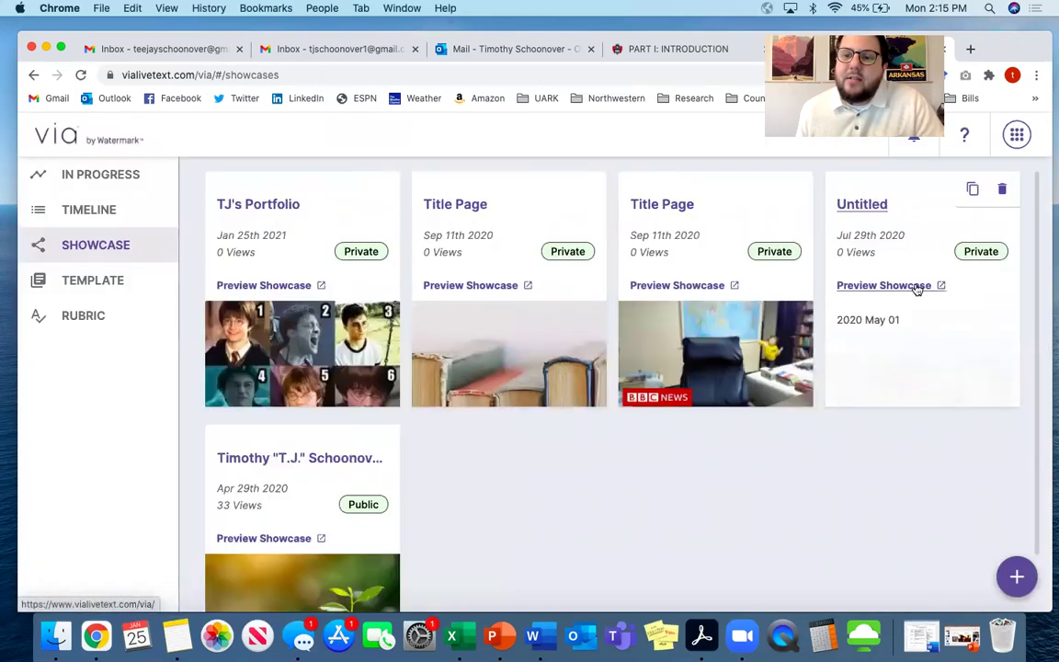
scroll("down", 3)
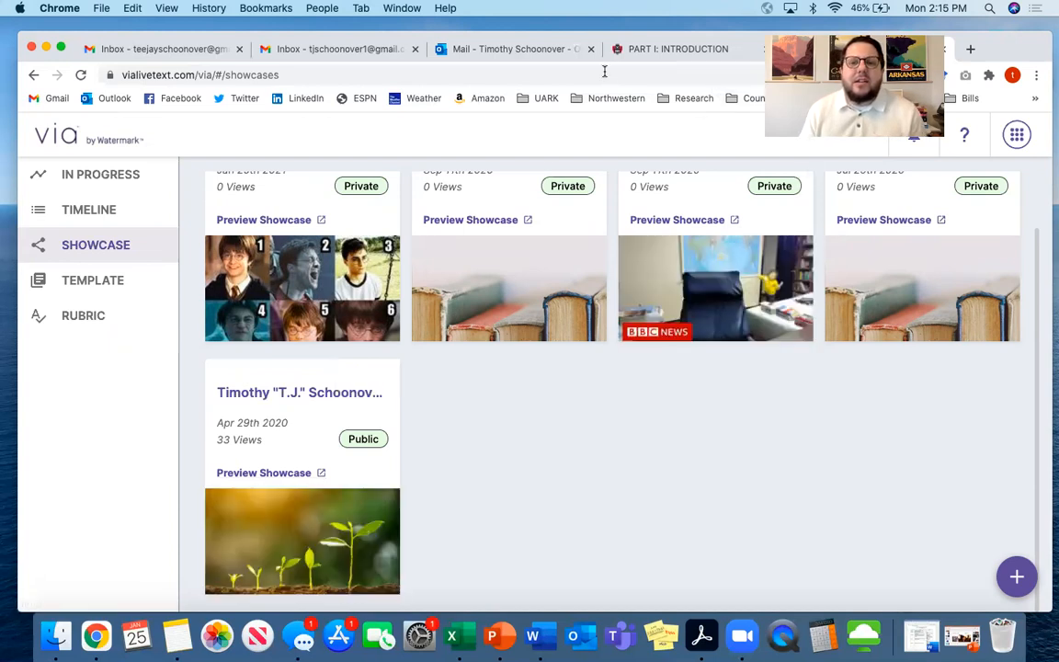
scroll("up", 3)
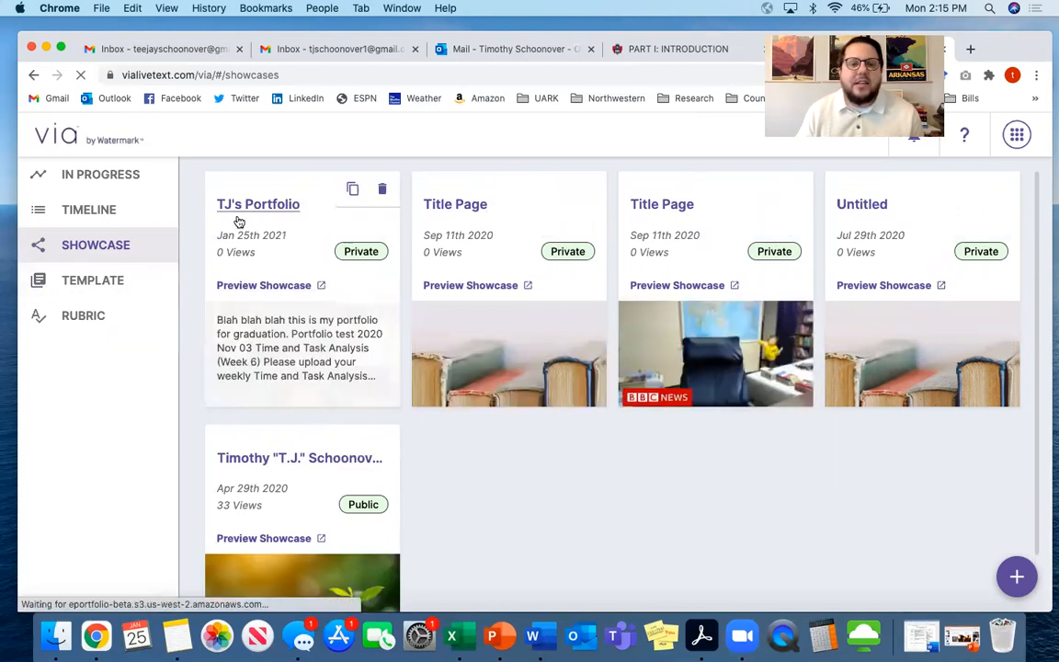
left_click(257, 204)
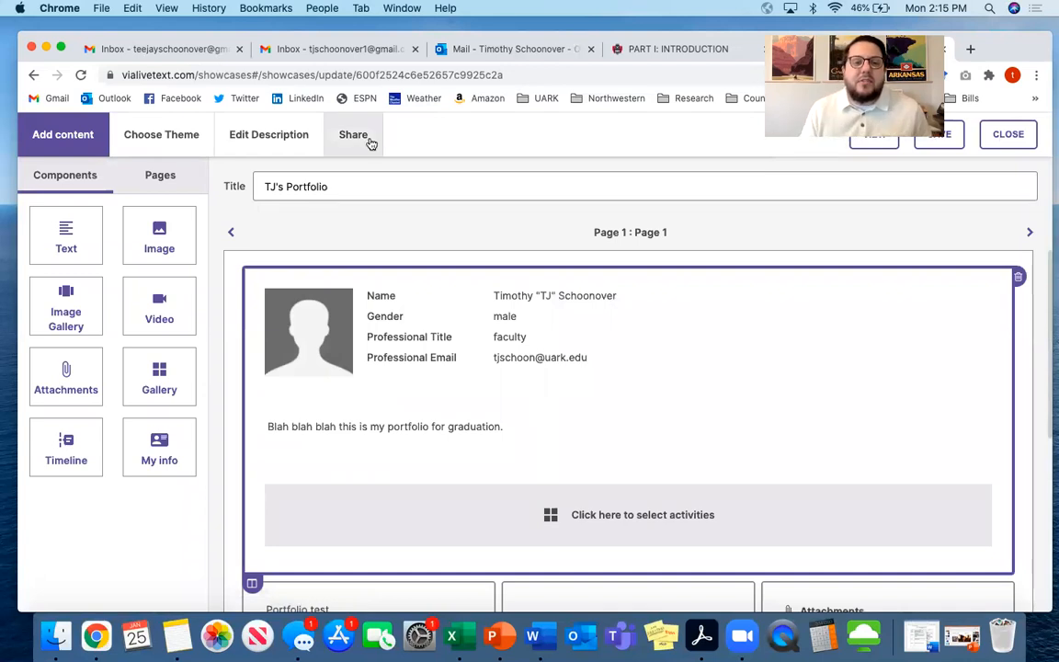
Make TJ's Portfolio public, copy its share URL, and close the editor
left_click(353, 134)
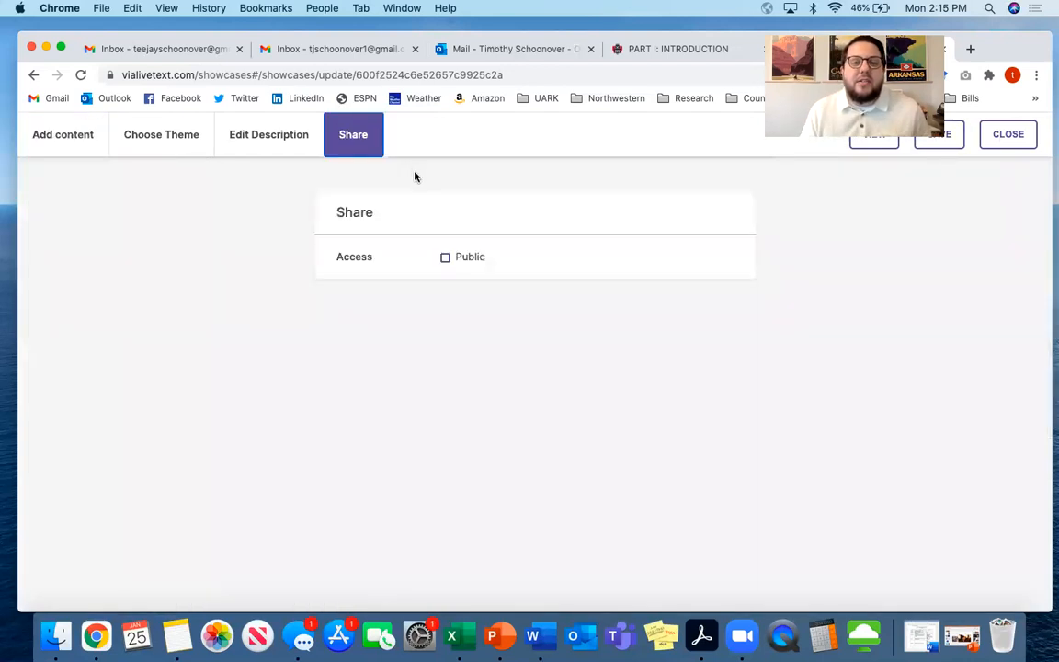
left_click(446, 256)
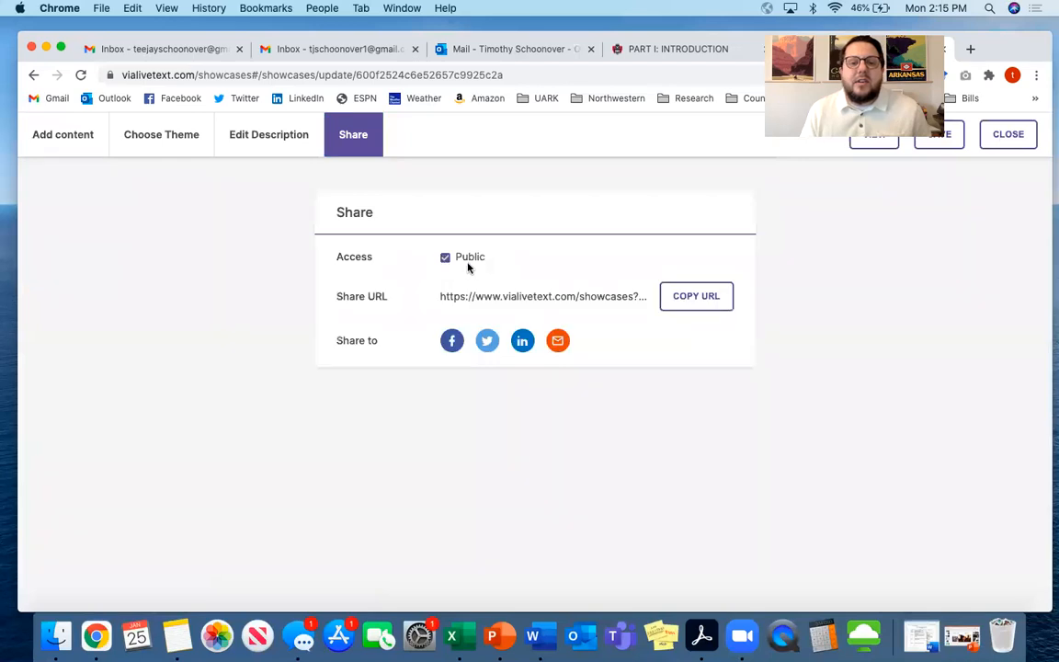
left_click(696, 295)
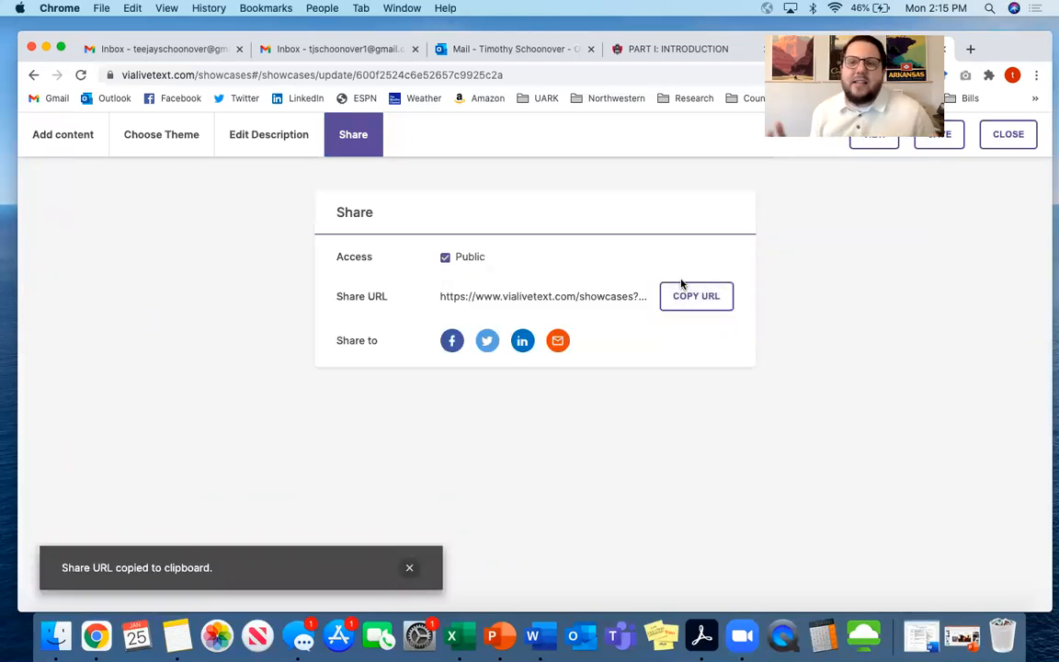
mouse_move(629, 256)
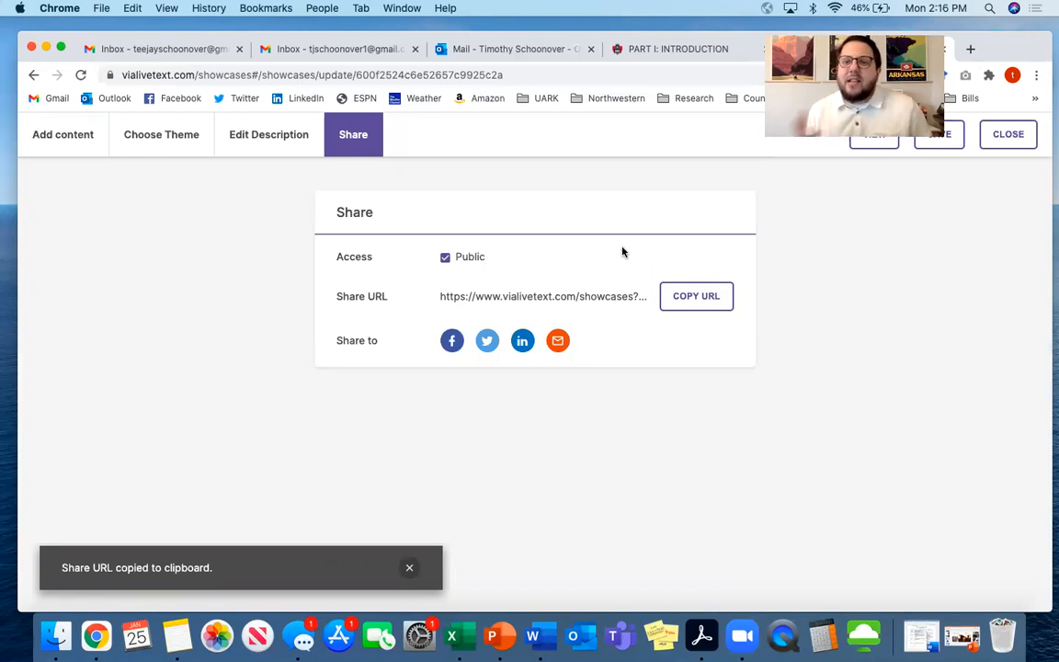
mouse_move(573, 289)
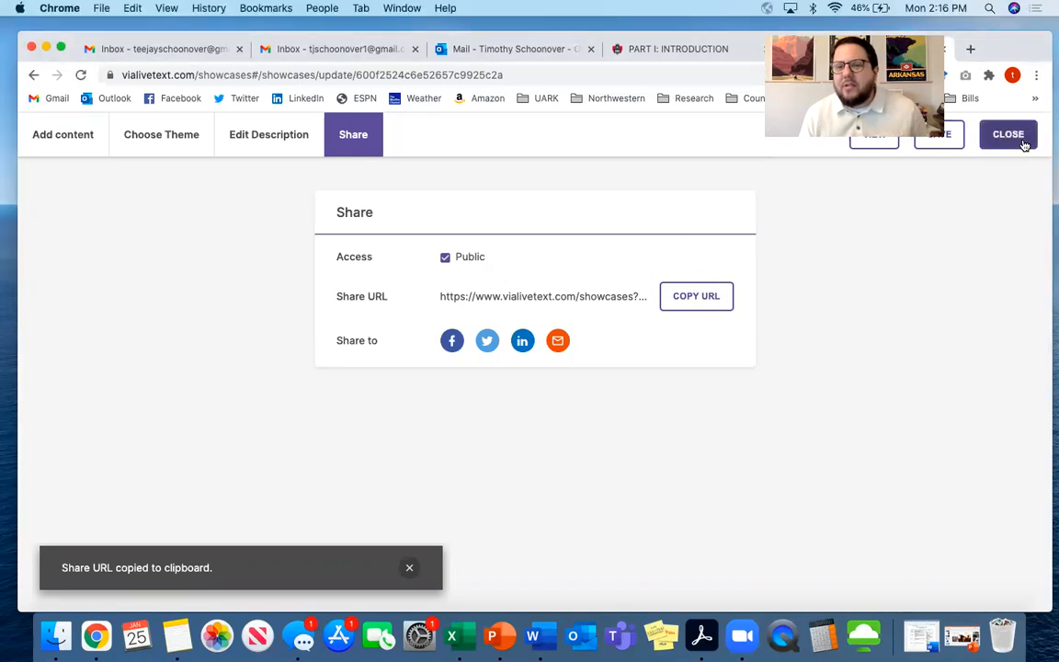
left_click(1008, 134)
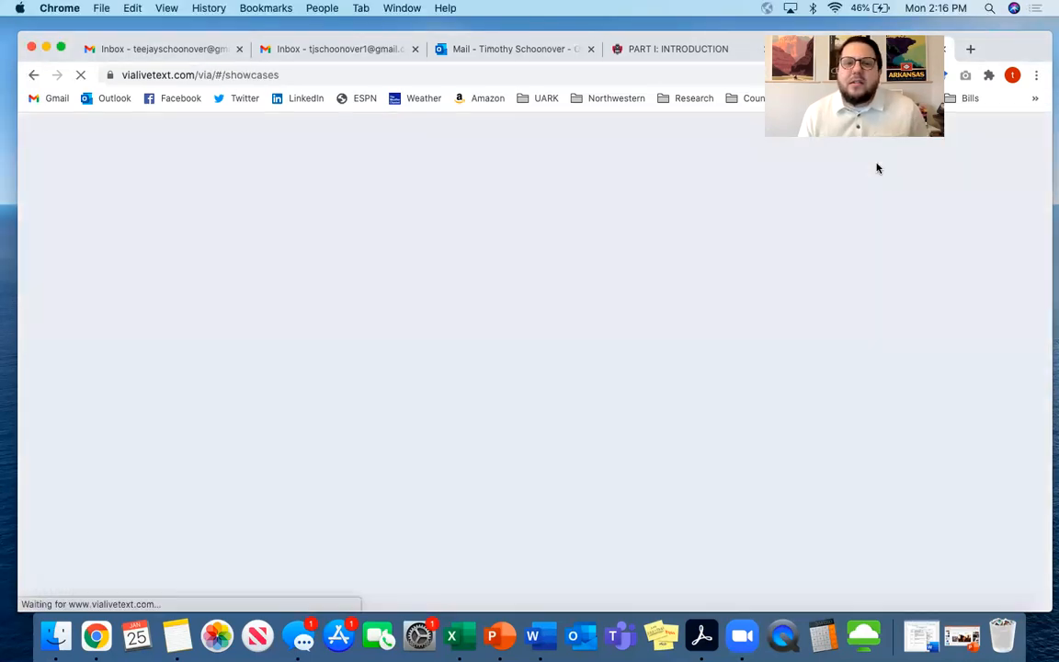